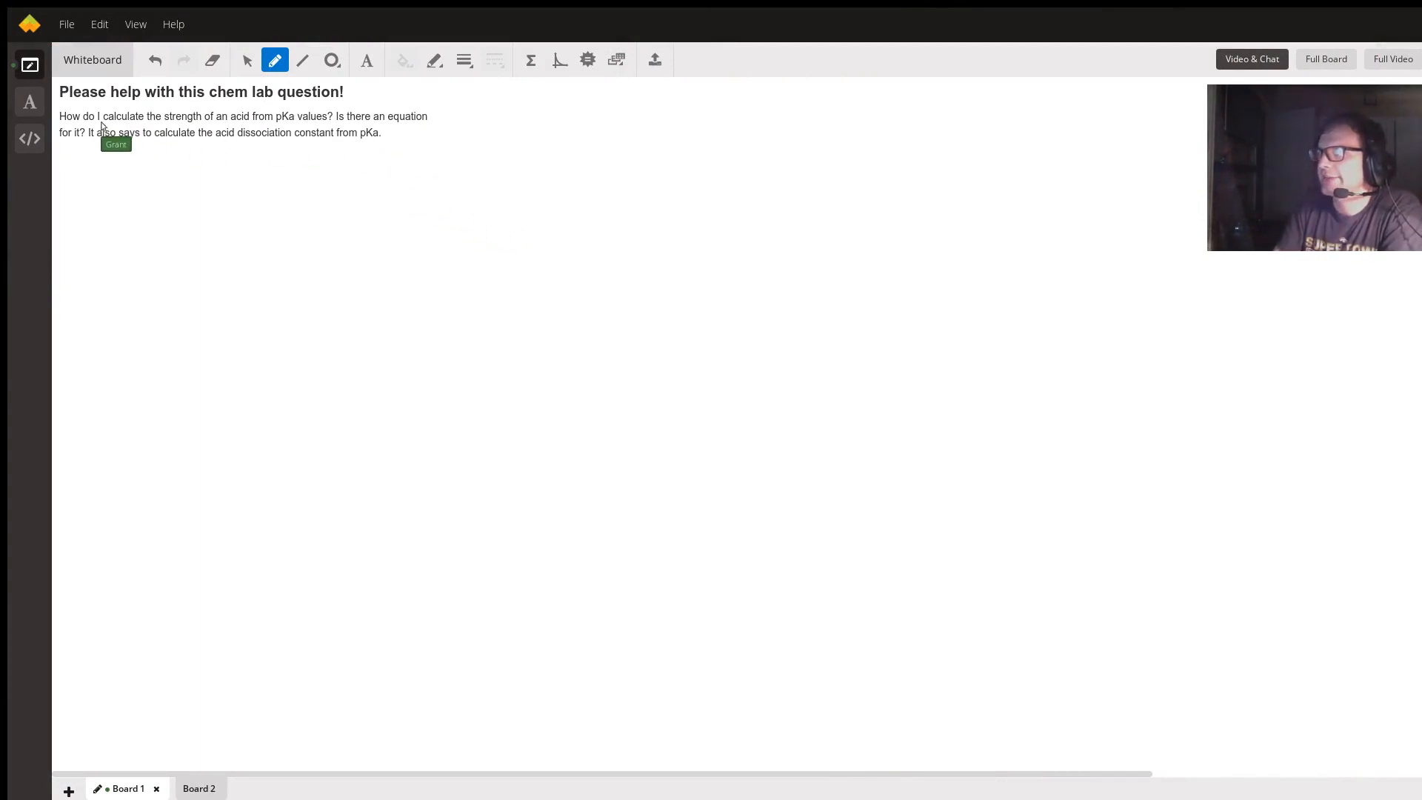
mouse_move(228, 83)
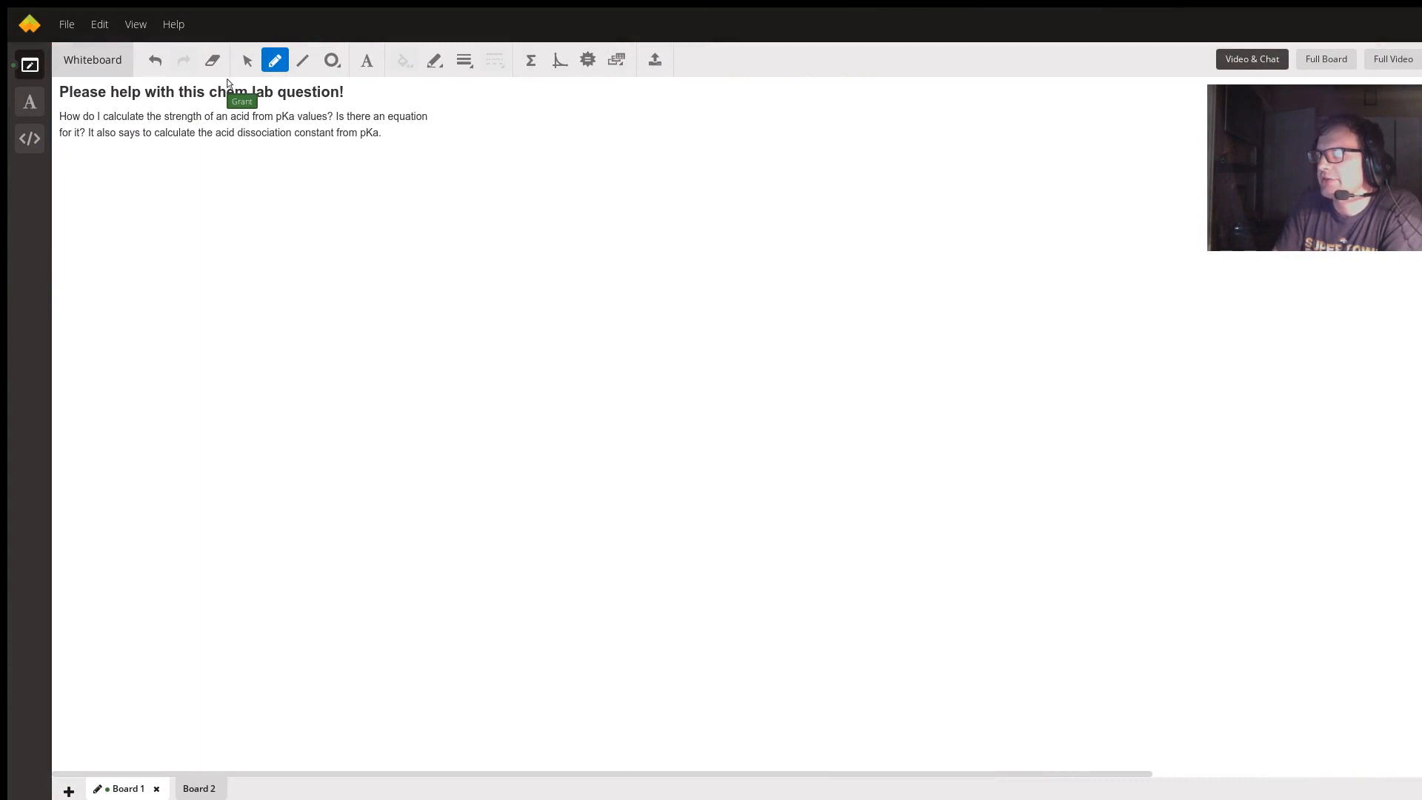
mouse_move(264, 145)
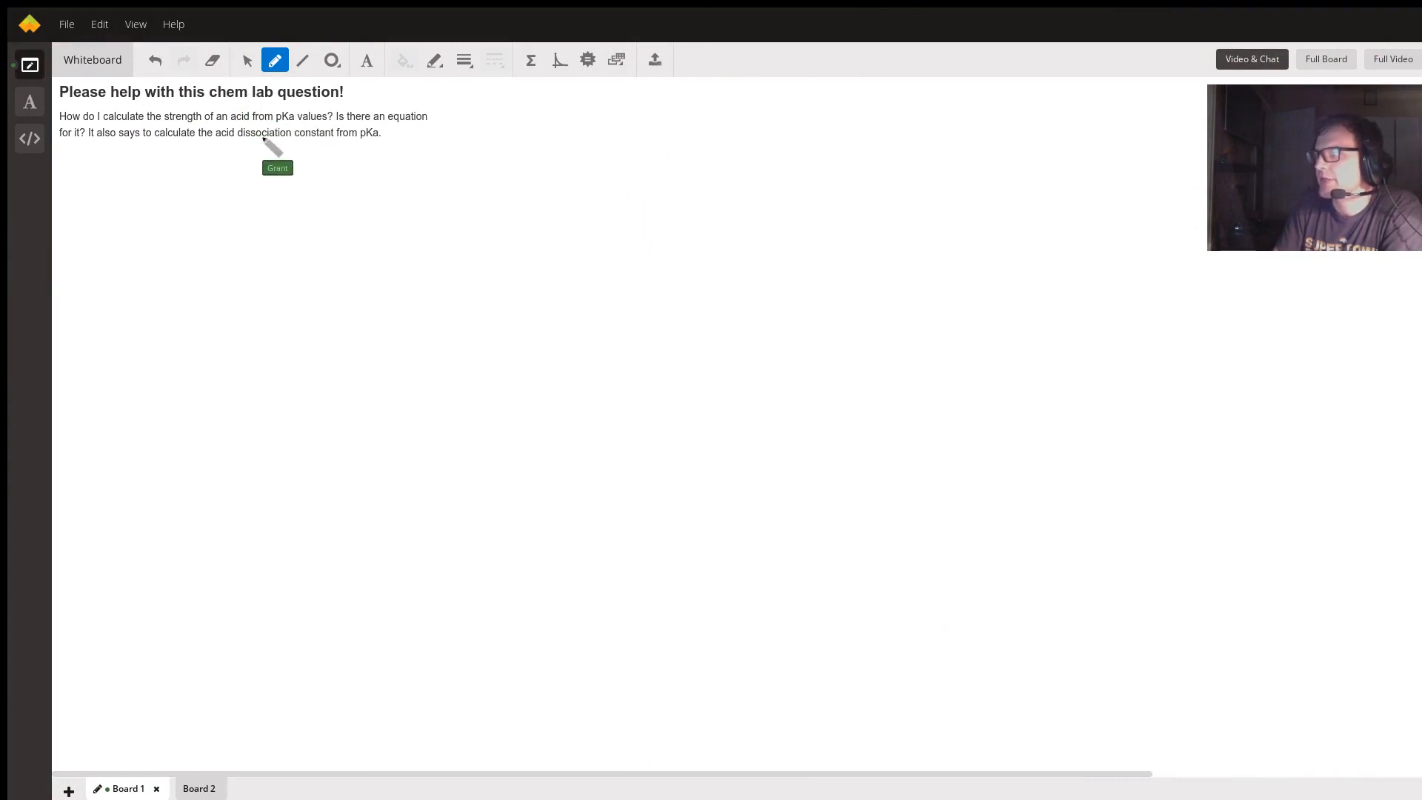
mouse_move(214, 177)
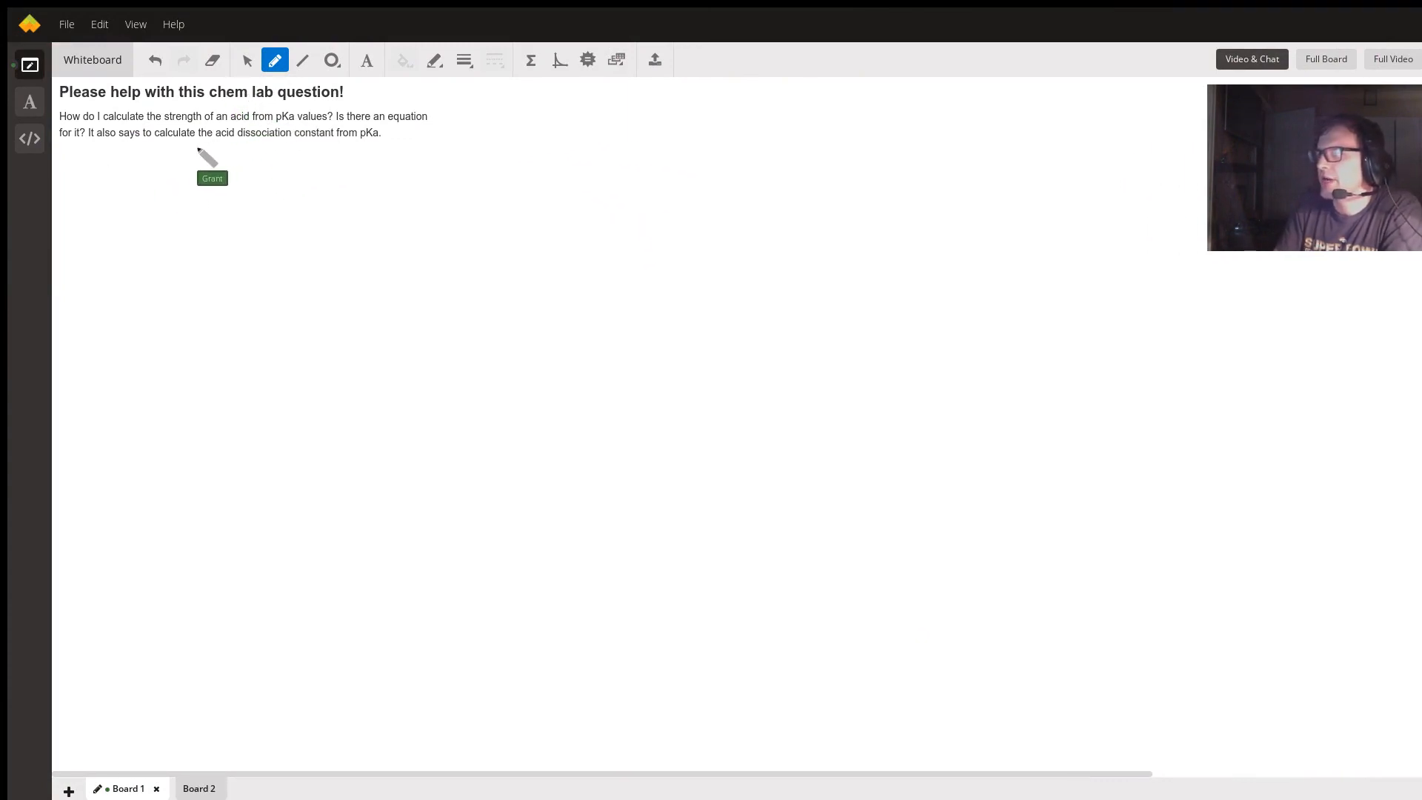
mouse_move(361, 151)
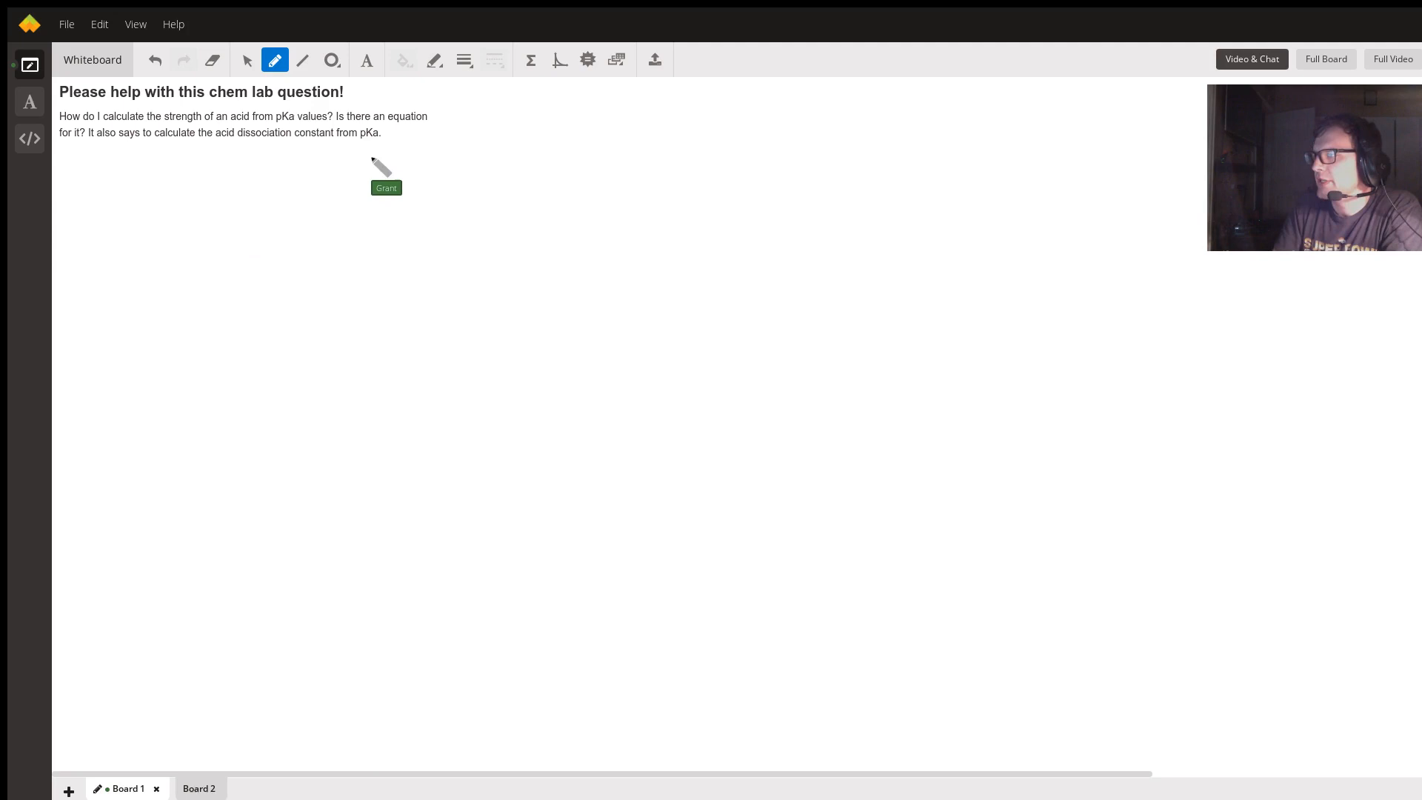
mouse_move(148, 222)
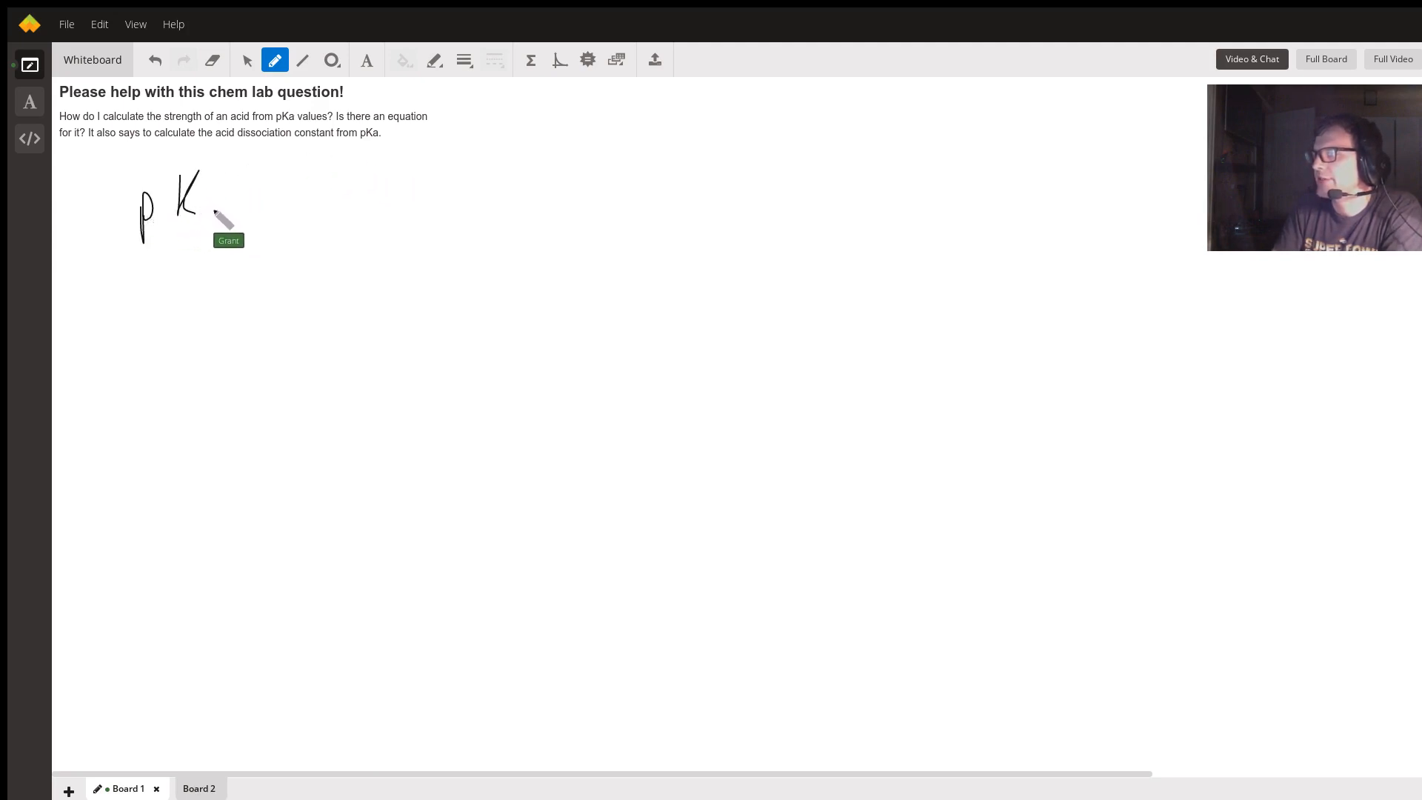
Write pH and pOH in a column beneath pKa.
drag(191, 299, 218, 308)
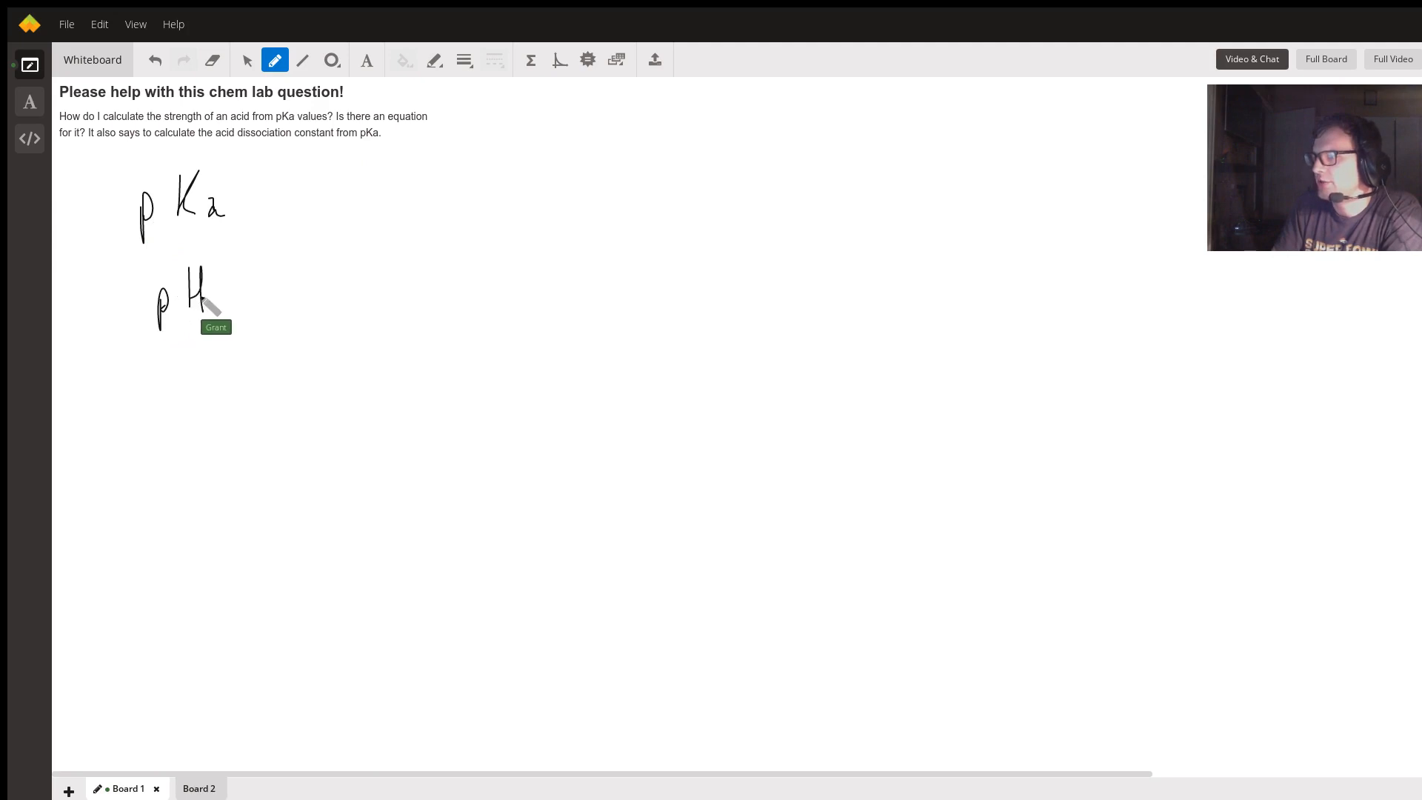
drag(168, 363, 196, 362)
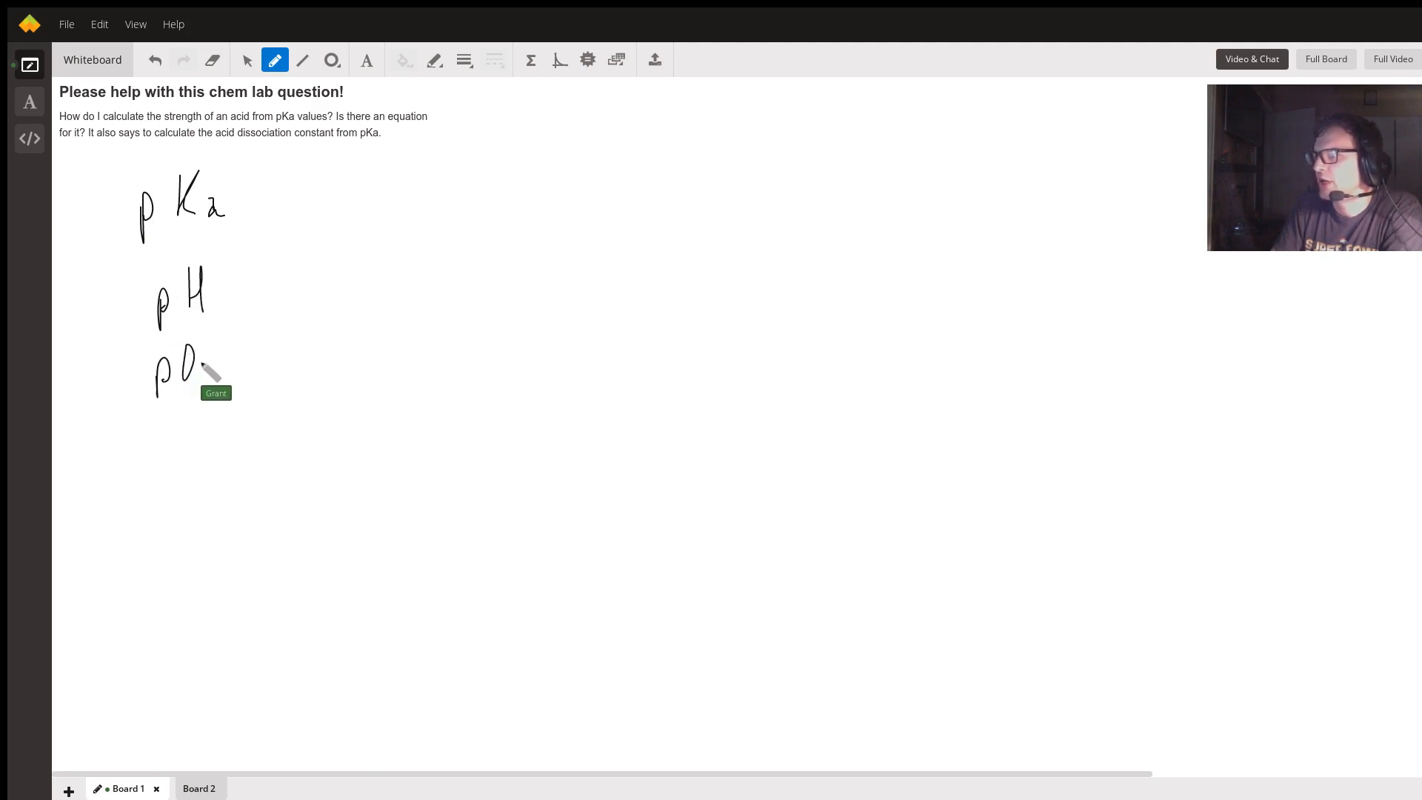
drag(205, 363, 218, 363)
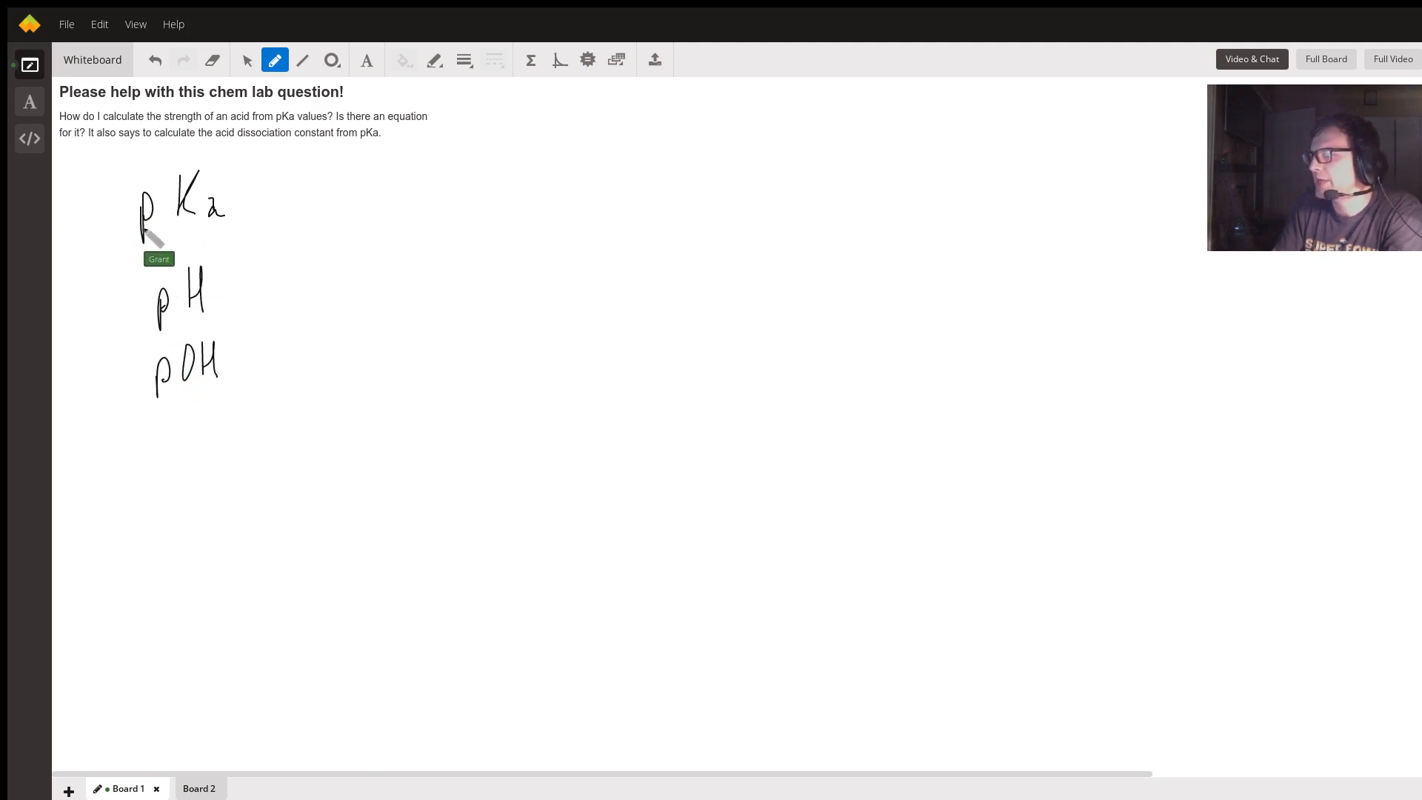
mouse_move(314, 228)
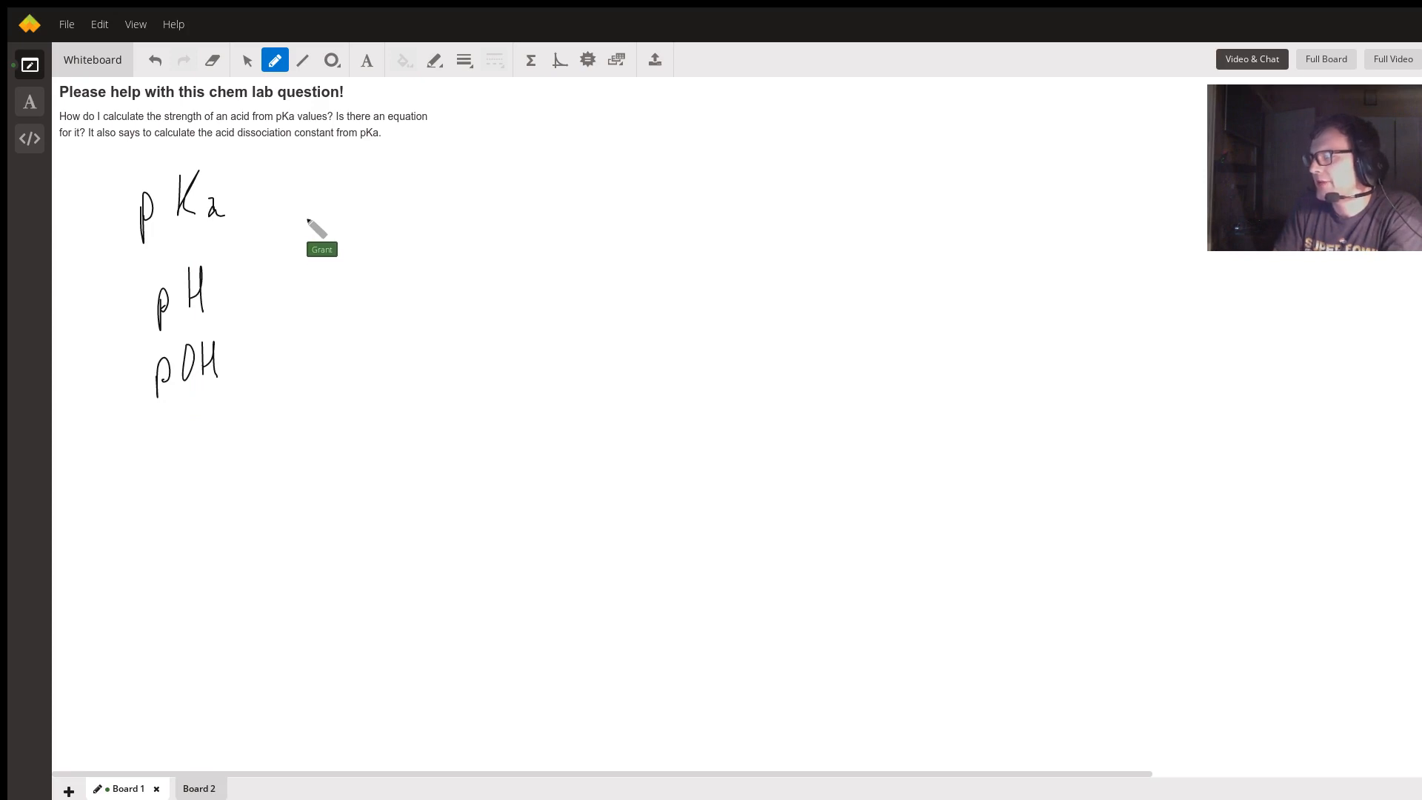
Write p = -log beside pKa and -log[H+] beside pH.
drag(308, 217, 371, 213)
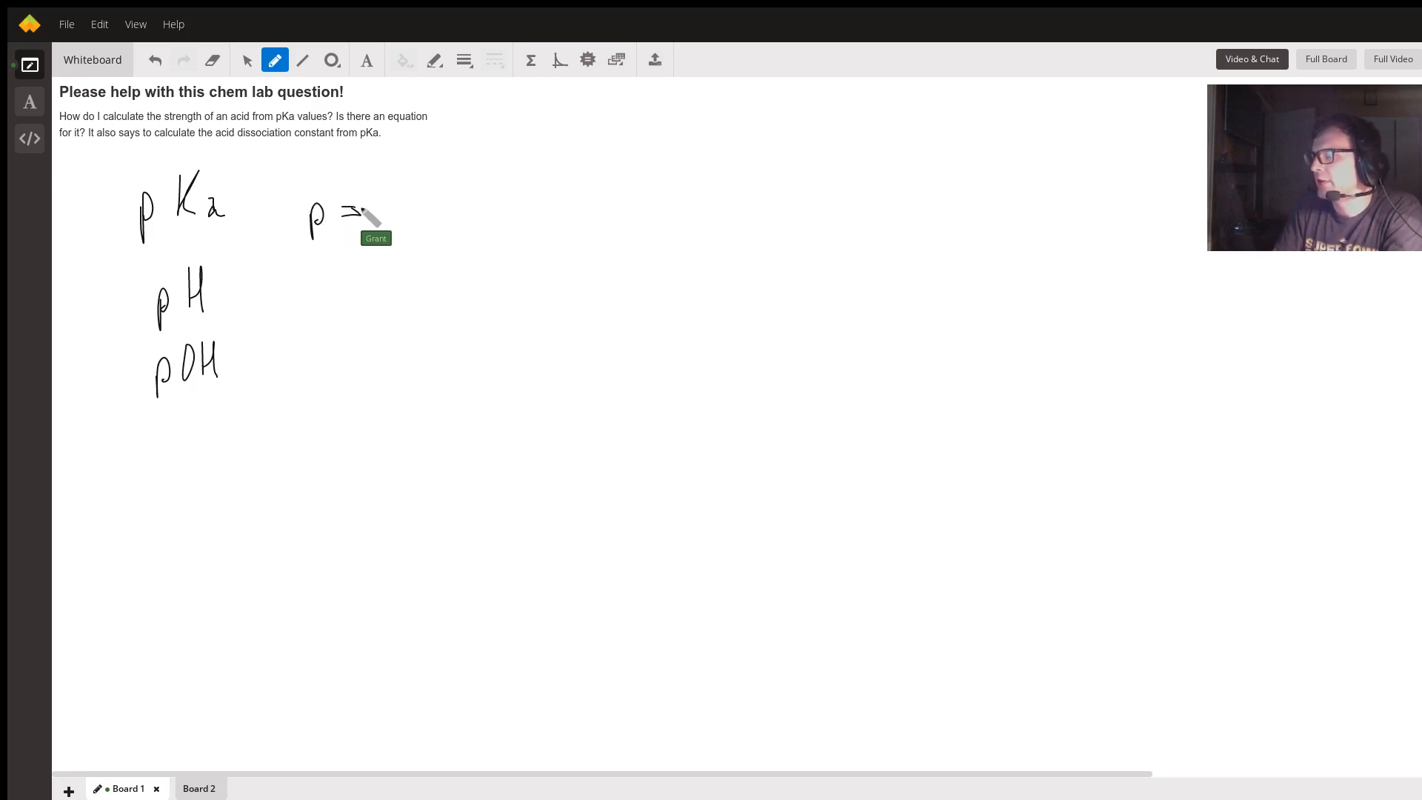
drag(350, 211, 390, 204)
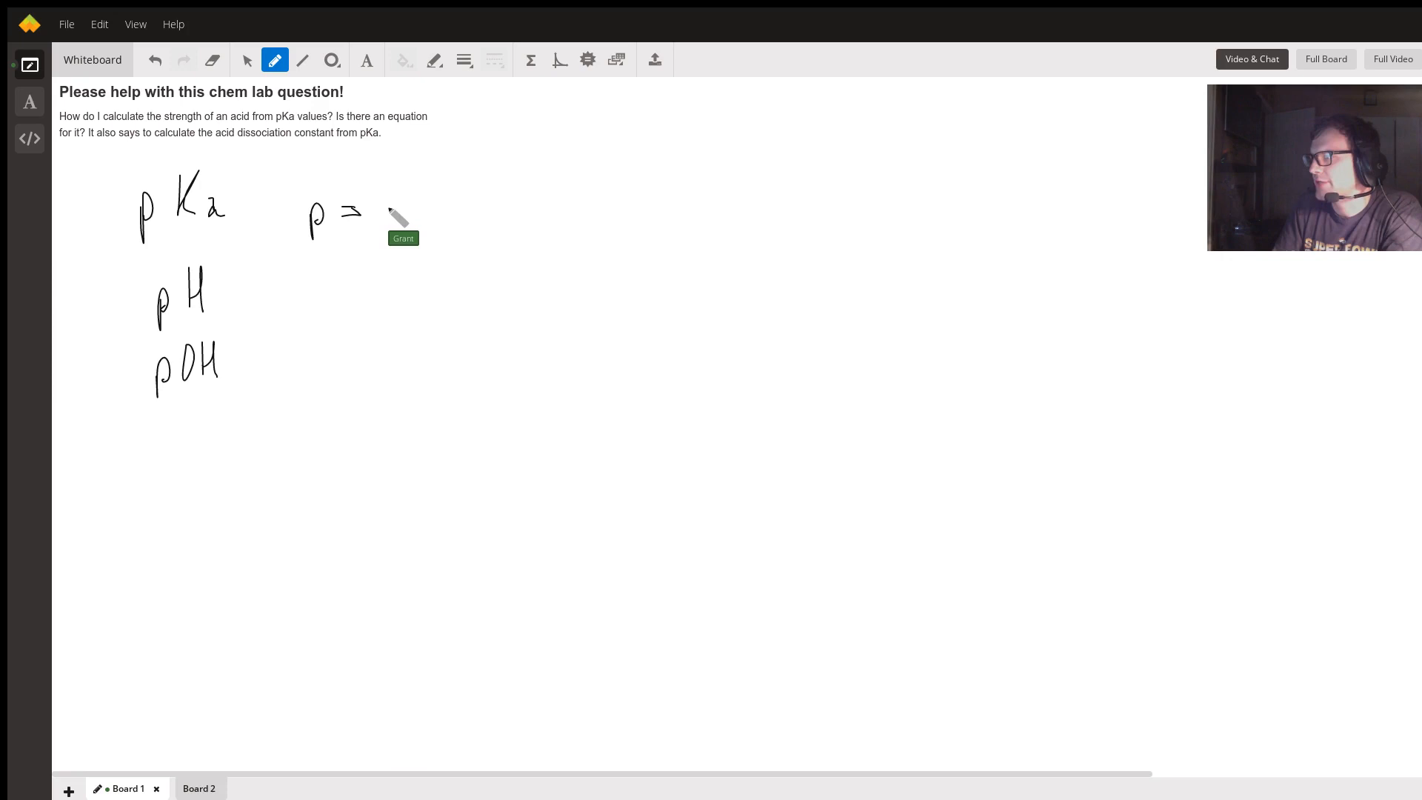
drag(376, 208, 462, 208)
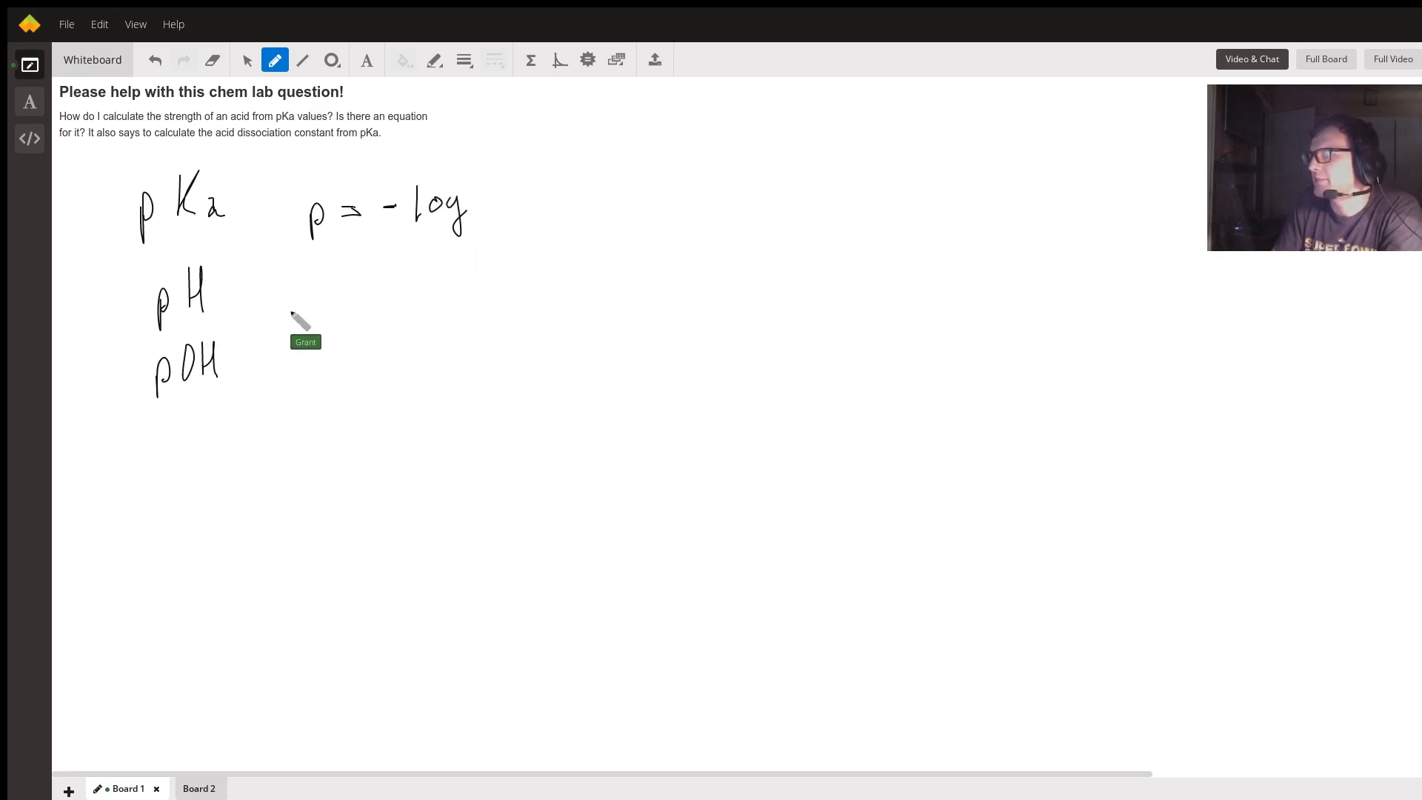
mouse_move(357, 314)
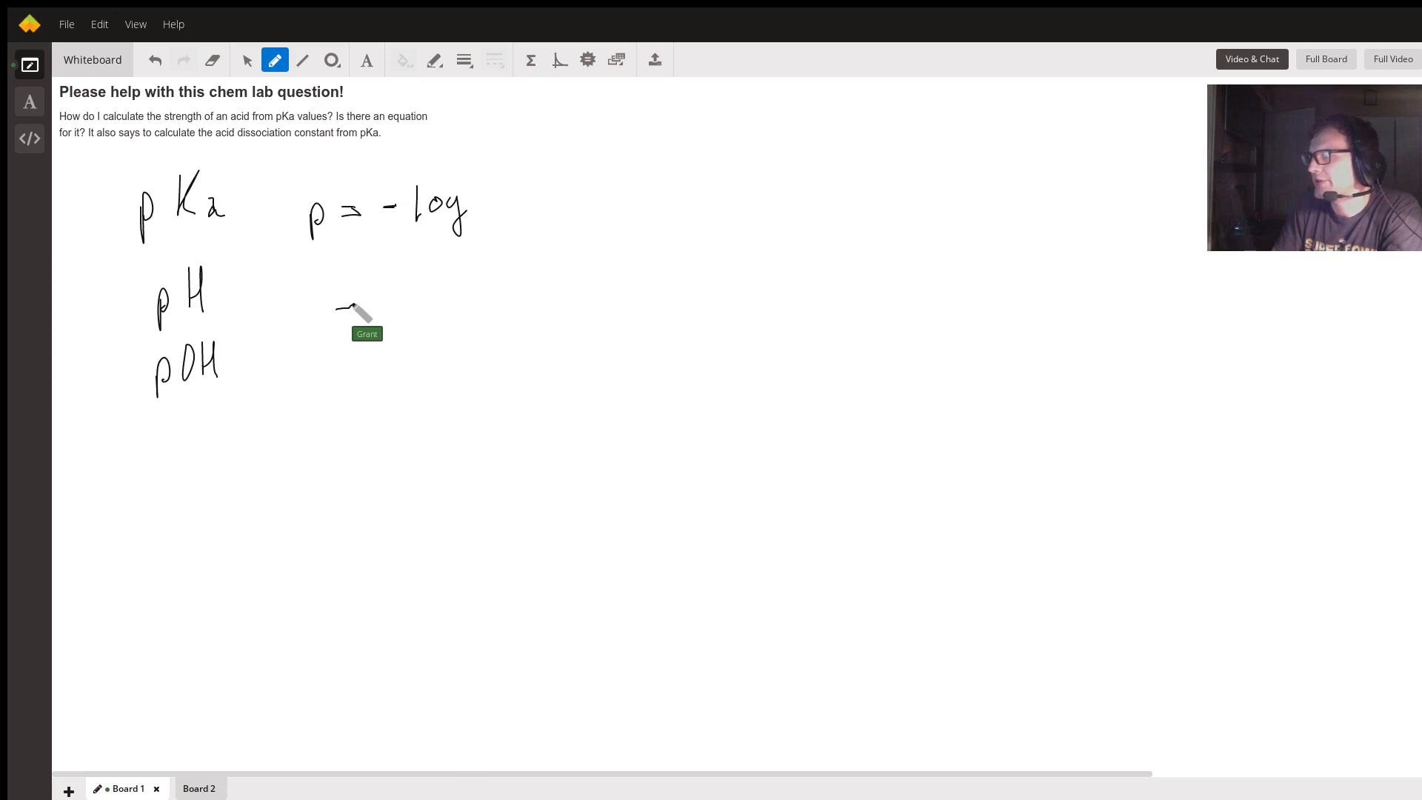
drag(340, 308, 413, 322)
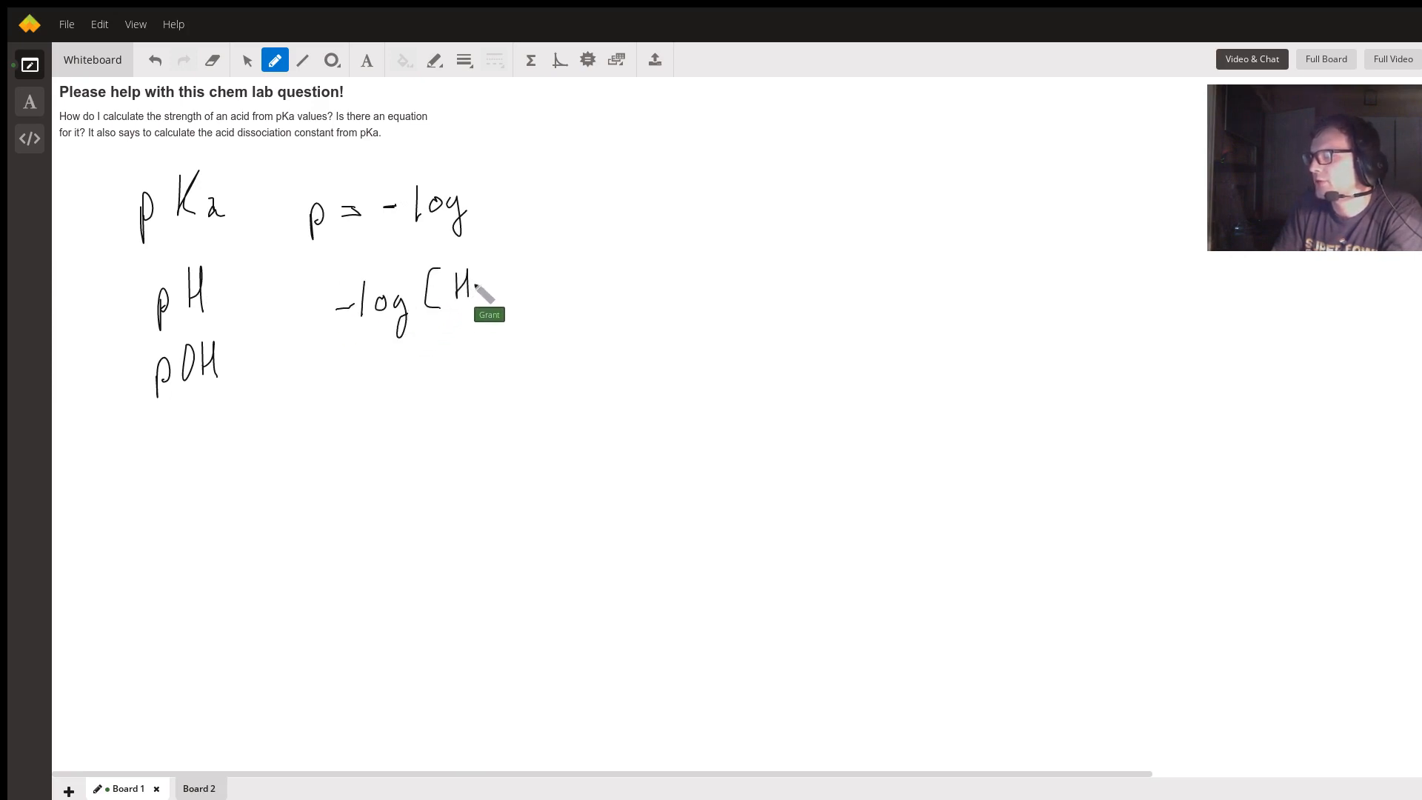
drag(471, 291, 494, 281)
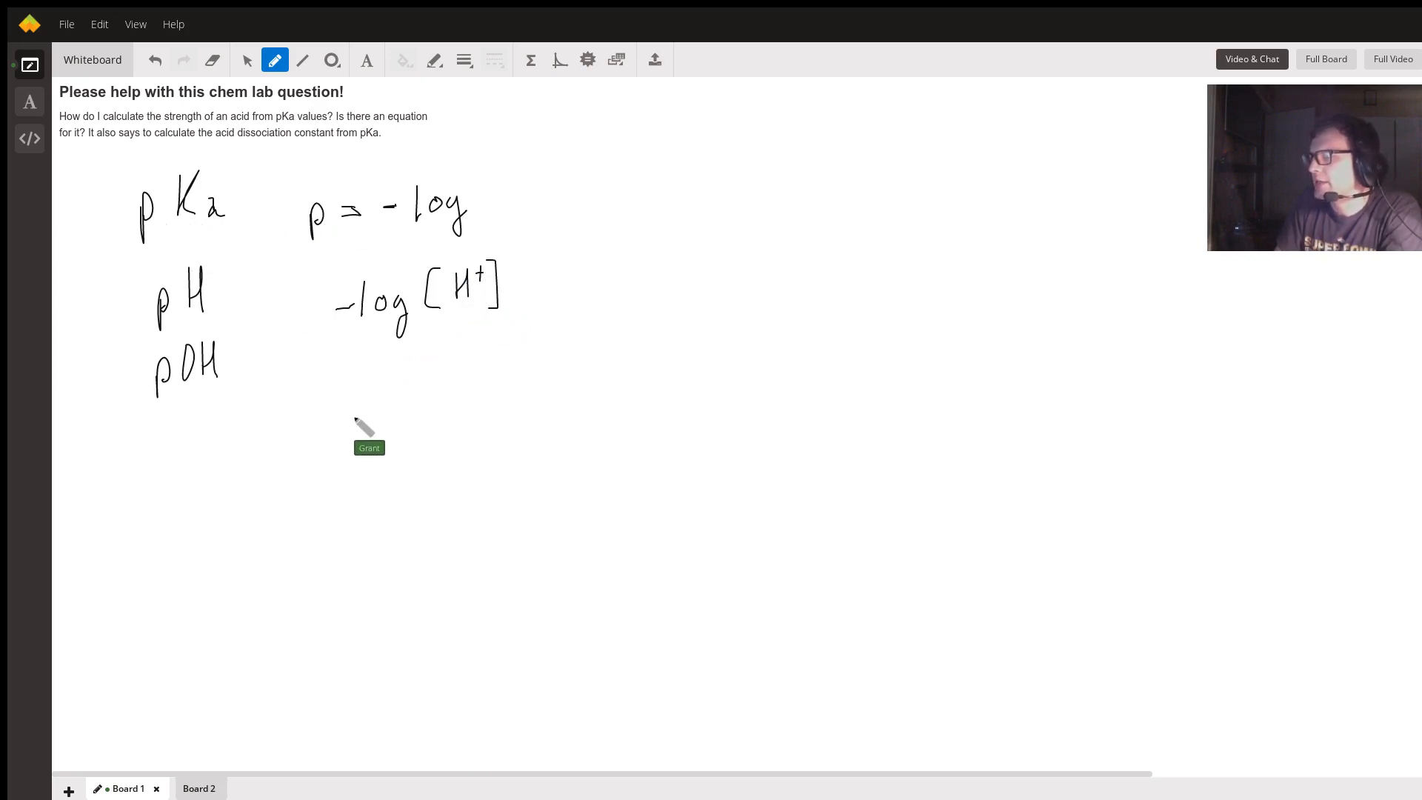
Write -log[Ka] below, adding then erasing an acid arrow under Ka.
drag(341, 414, 394, 418)
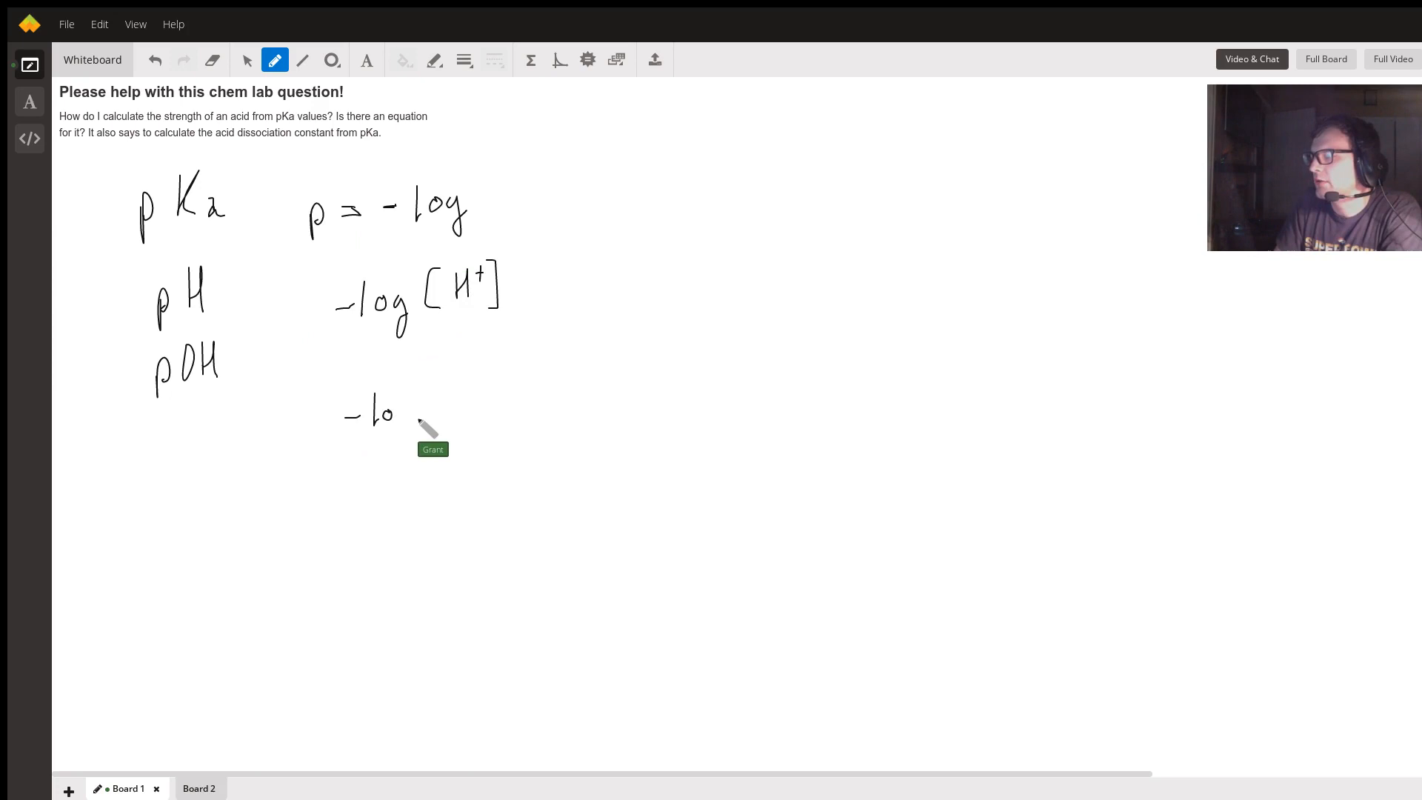
drag(380, 415, 453, 414)
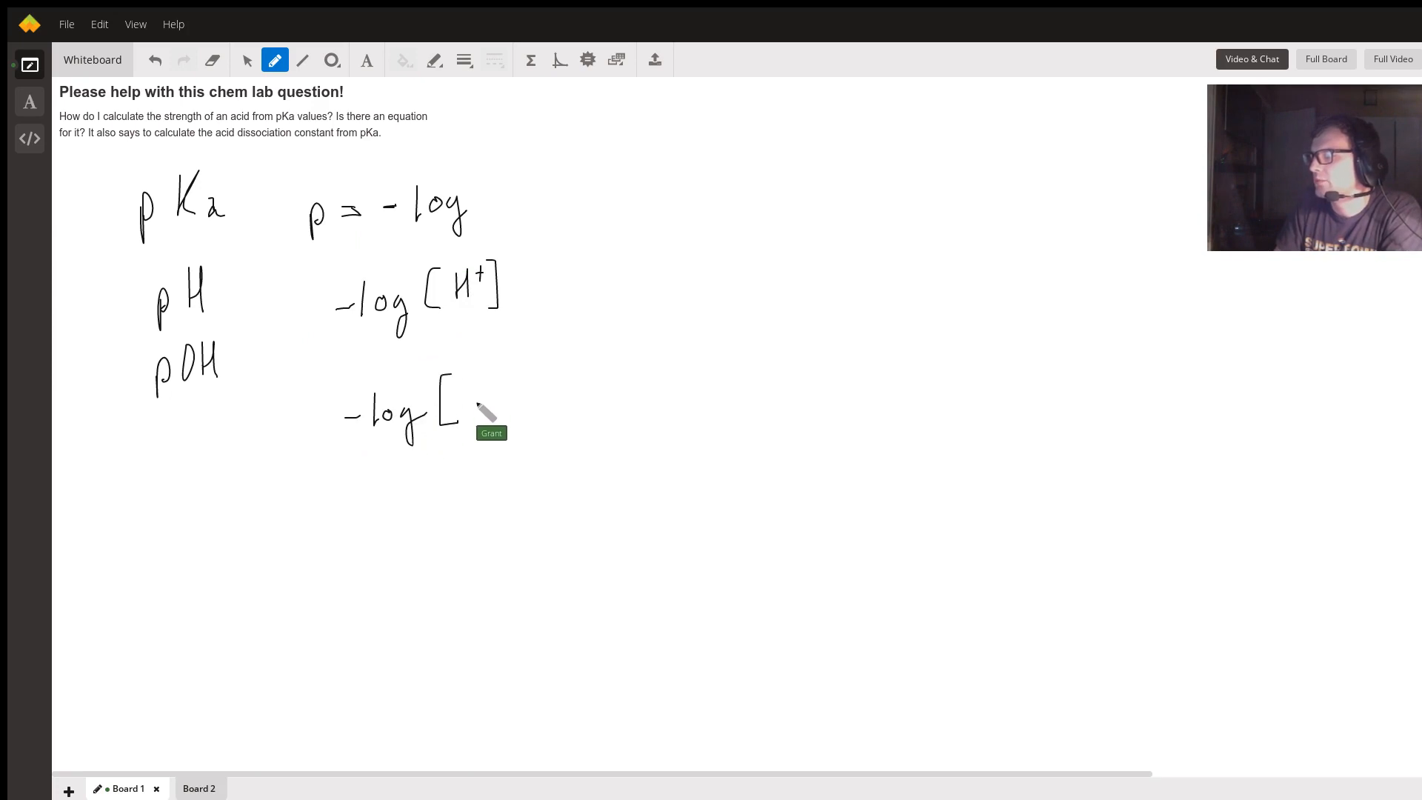
drag(466, 403, 517, 418)
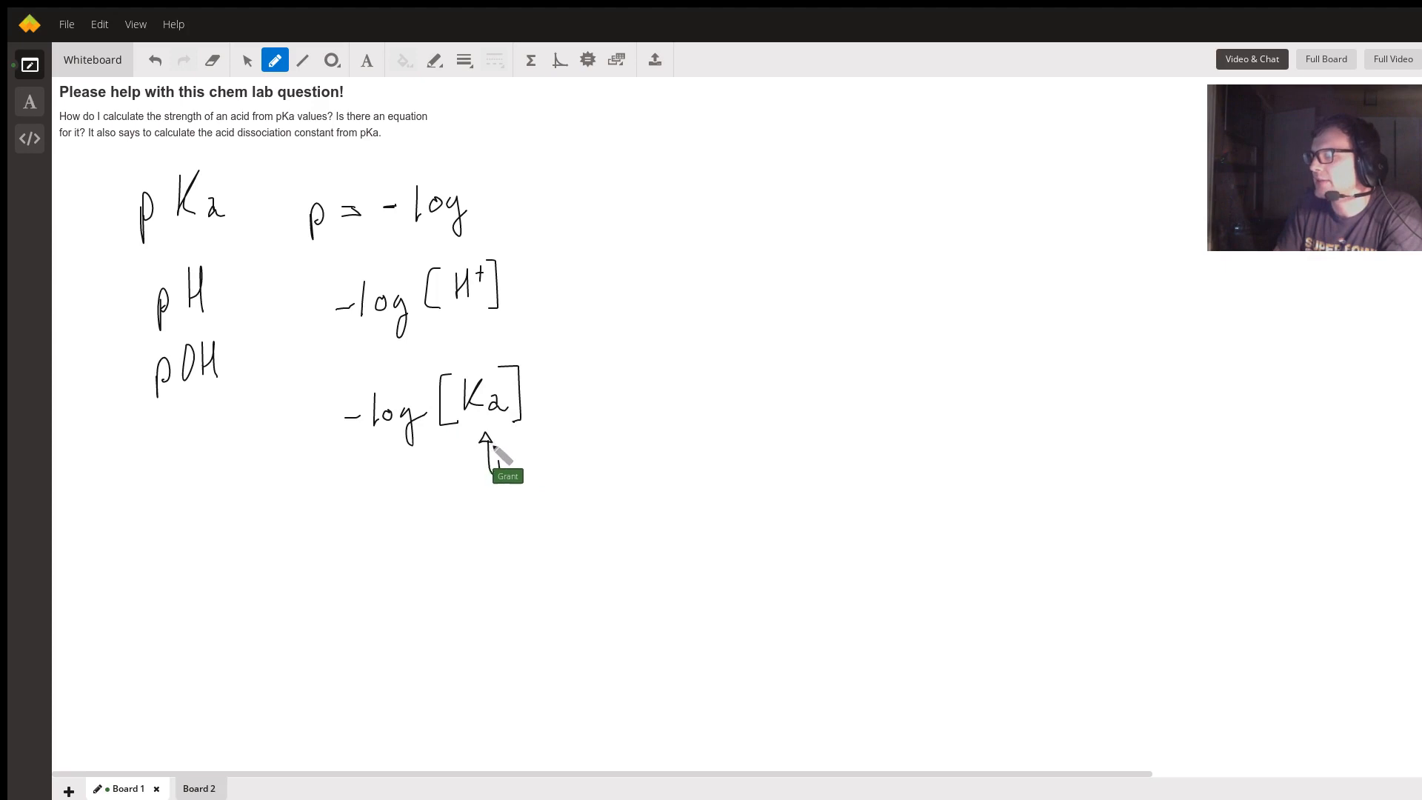
drag(508, 471, 552, 471)
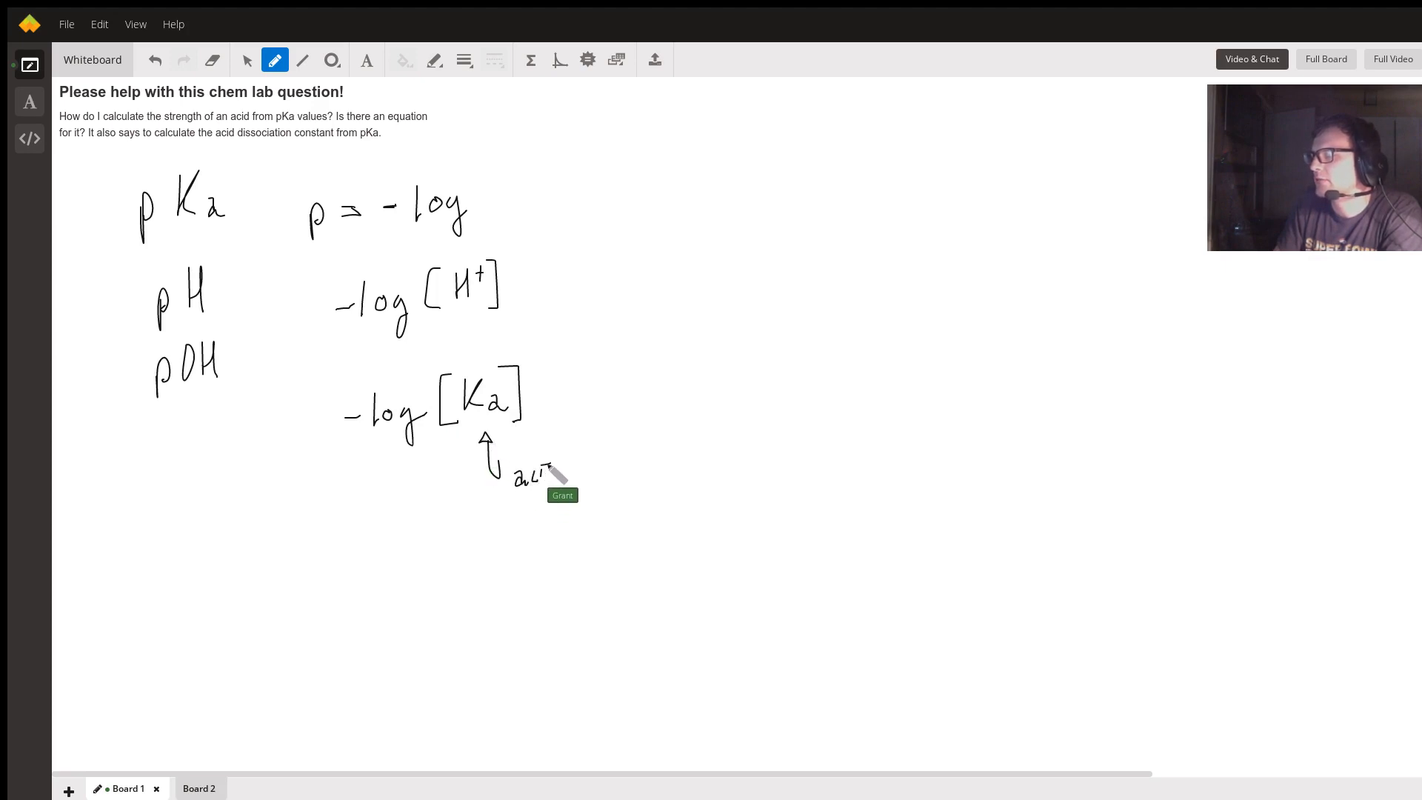
drag(543, 471, 616, 470)
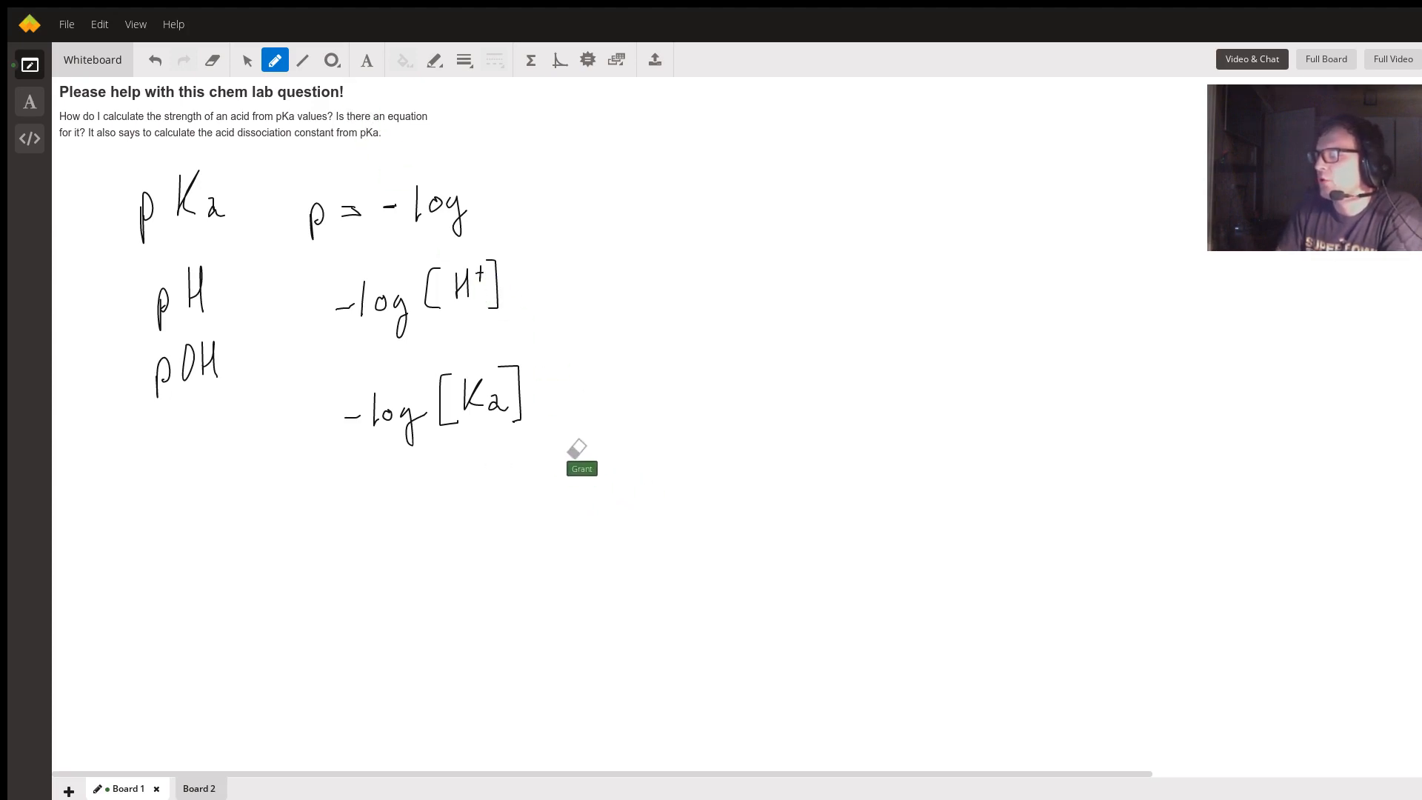
mouse_move(357, 539)
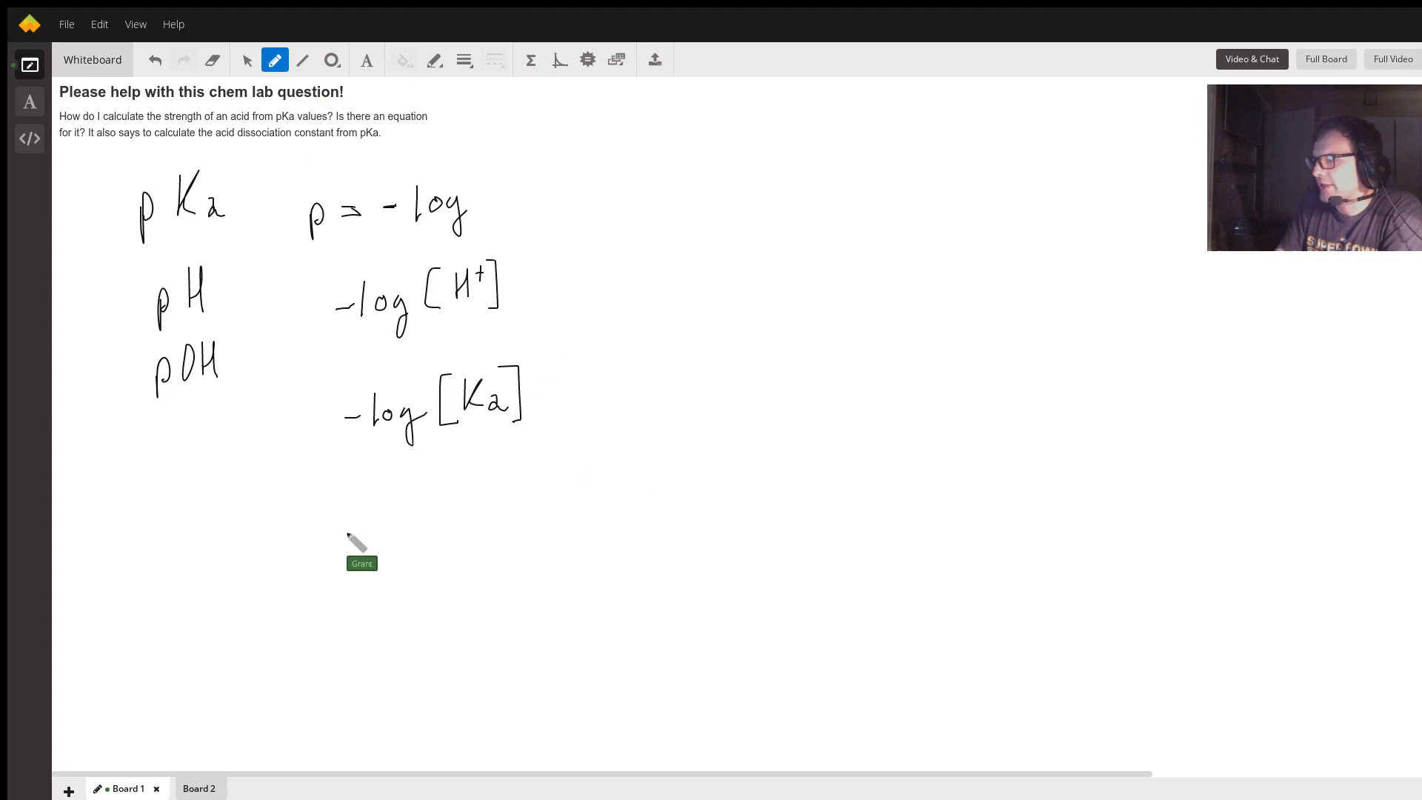
Write the example pKa = 10 with -log(10) = -1 lower on Board 1.
drag(326, 558, 350, 589)
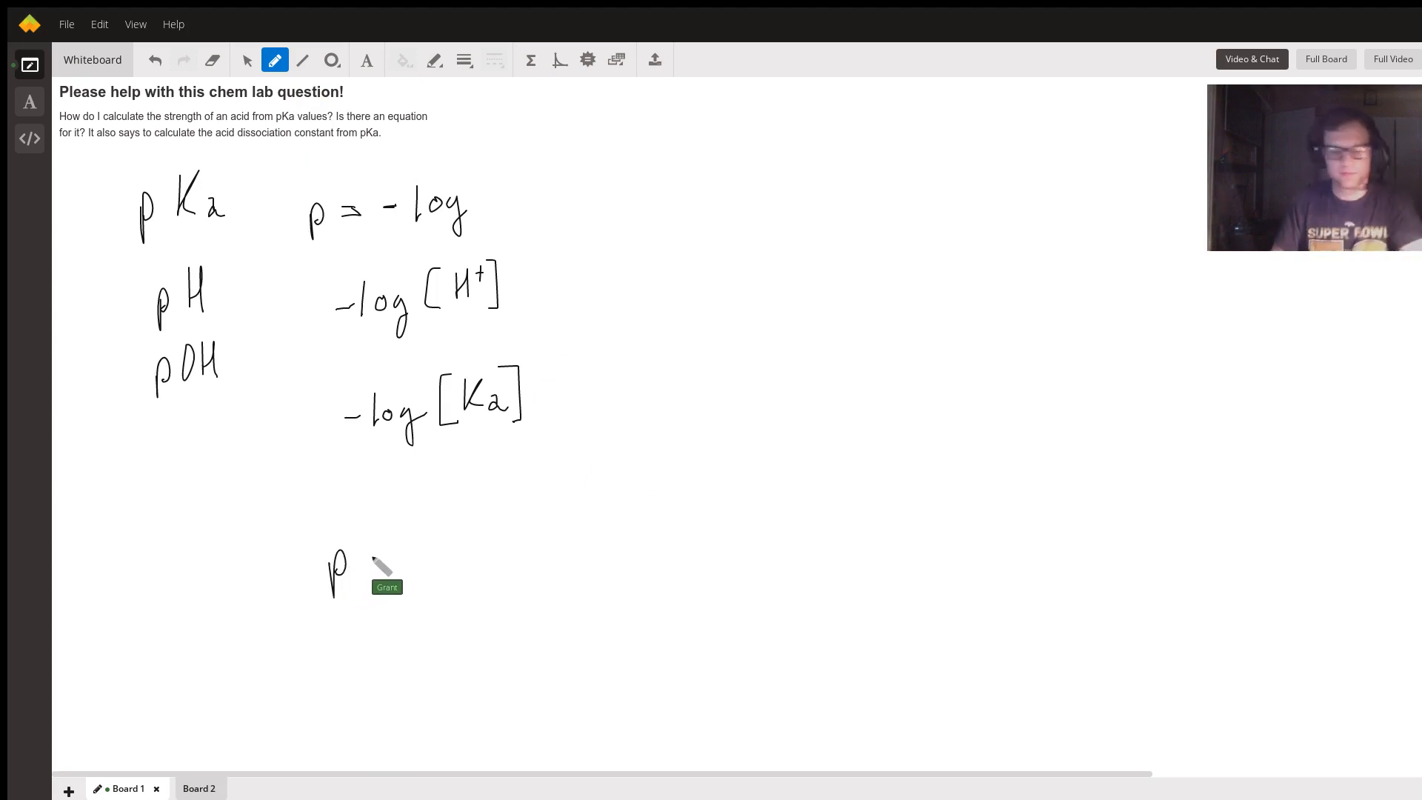
drag(363, 544, 389, 563)
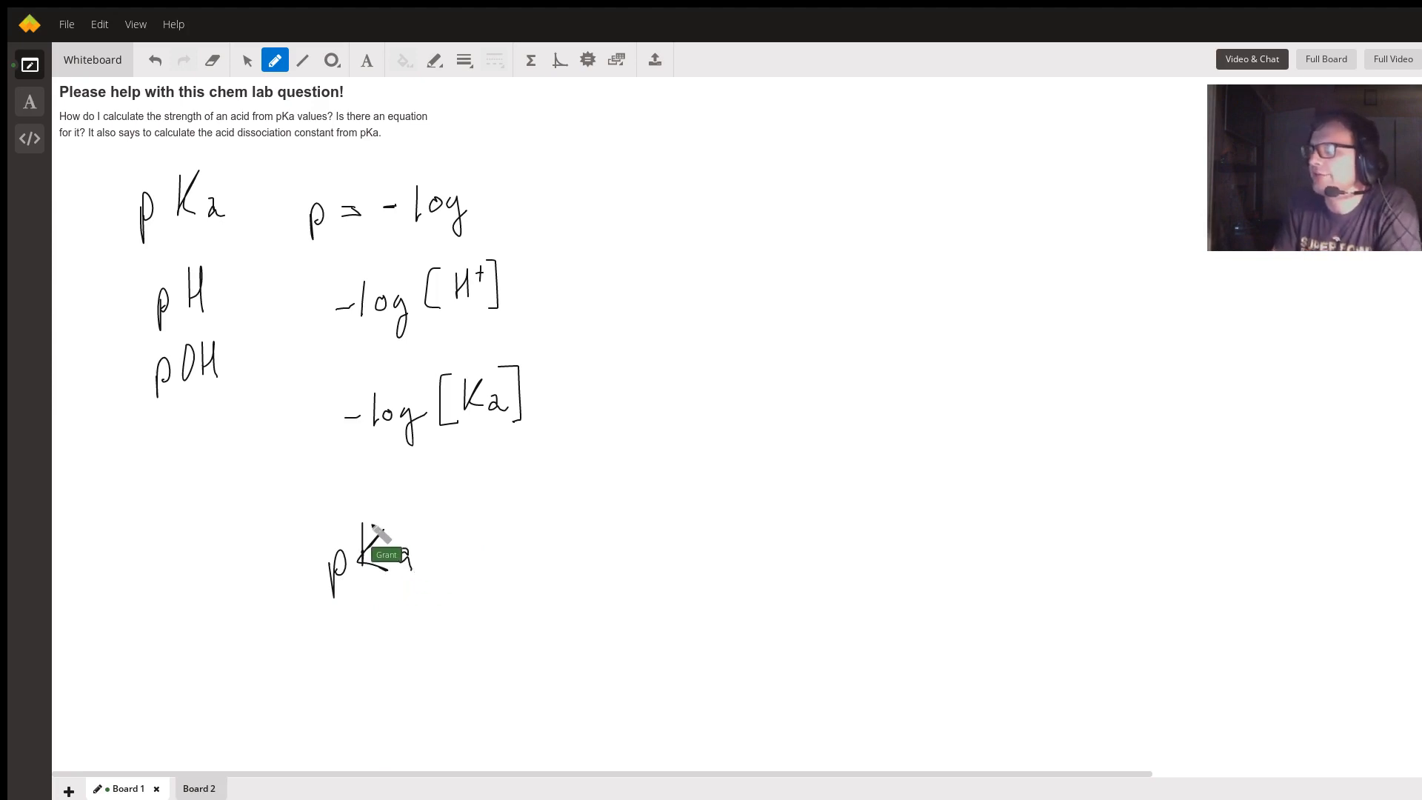
drag(430, 544, 471, 548)
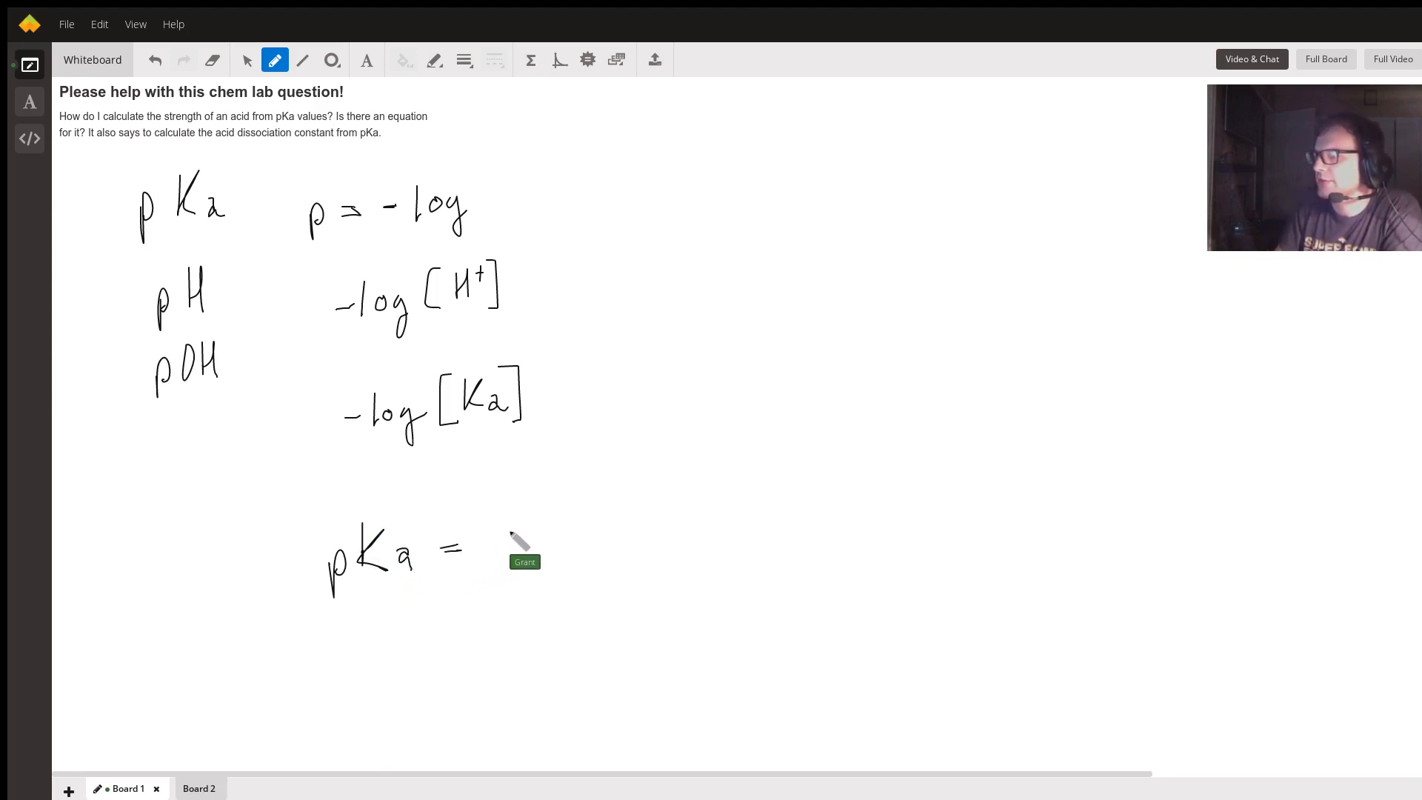
drag(490, 544, 525, 552)
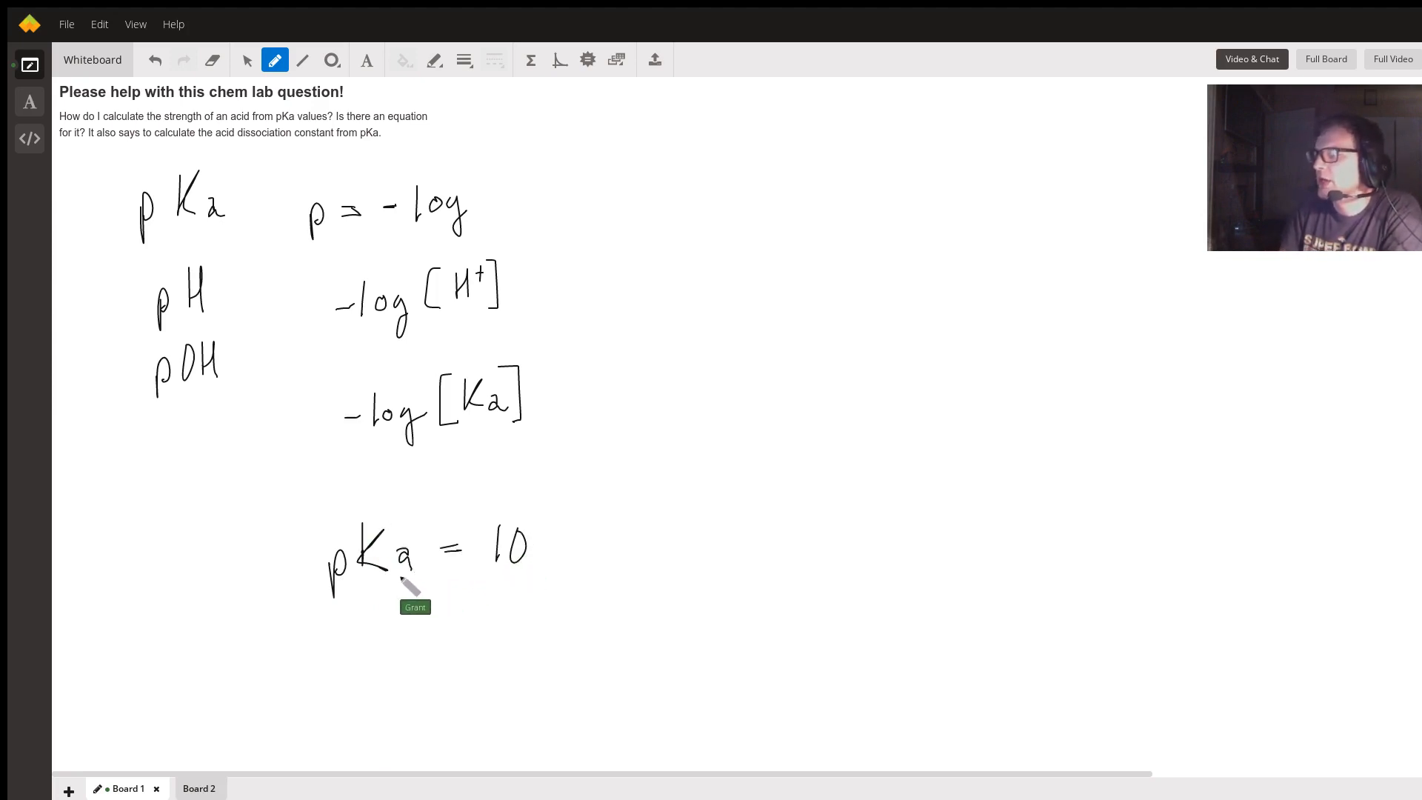
mouse_move(440, 622)
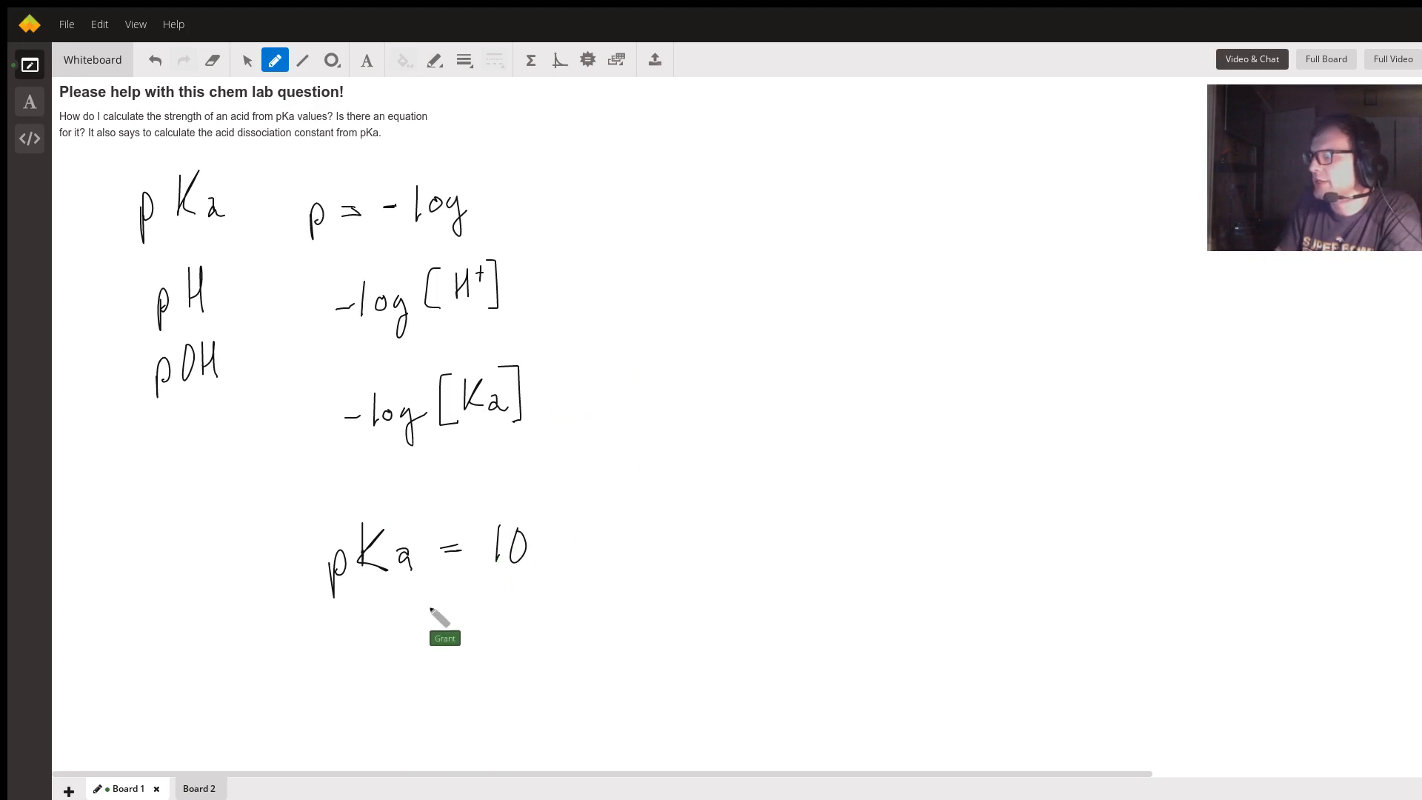
drag(390, 635, 466, 631)
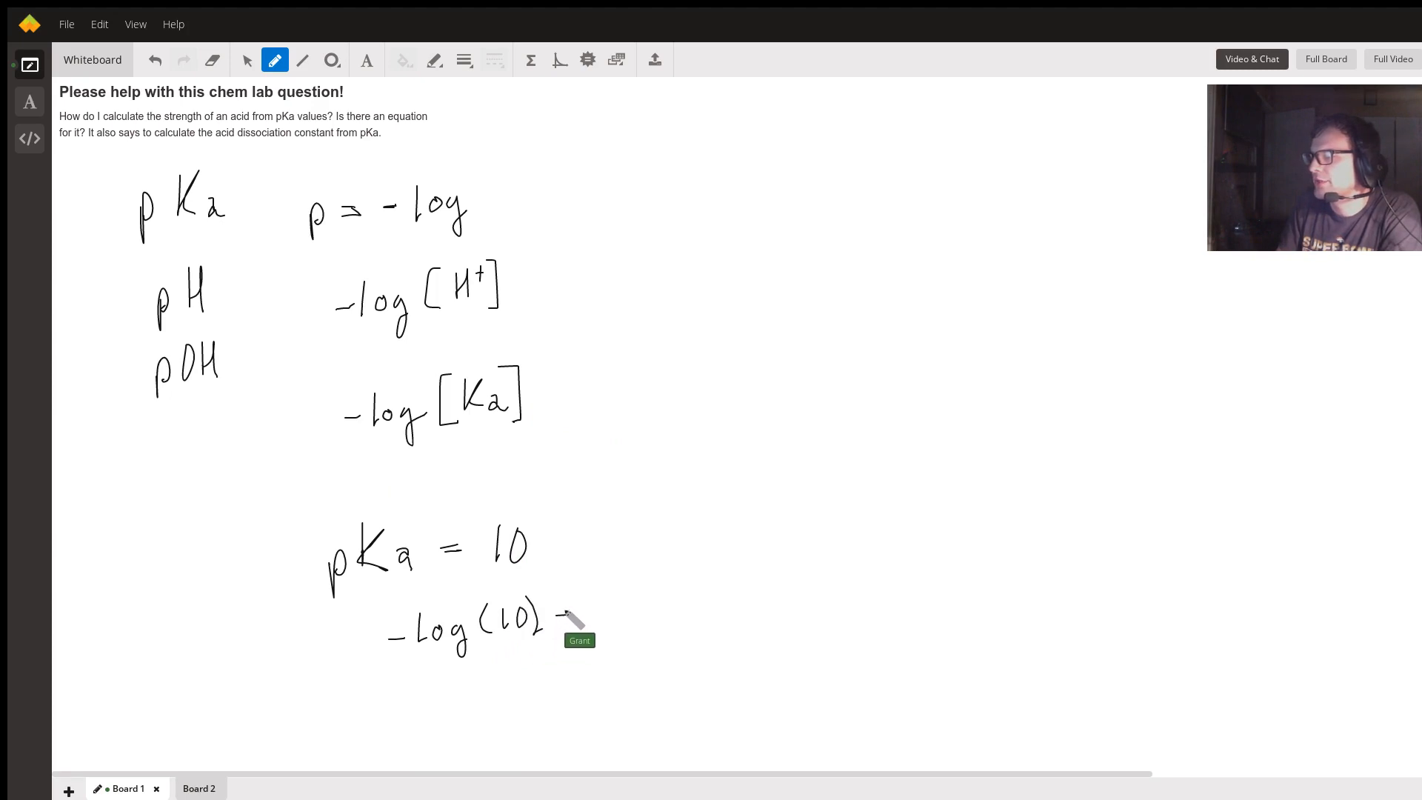
drag(563, 607, 589, 616)
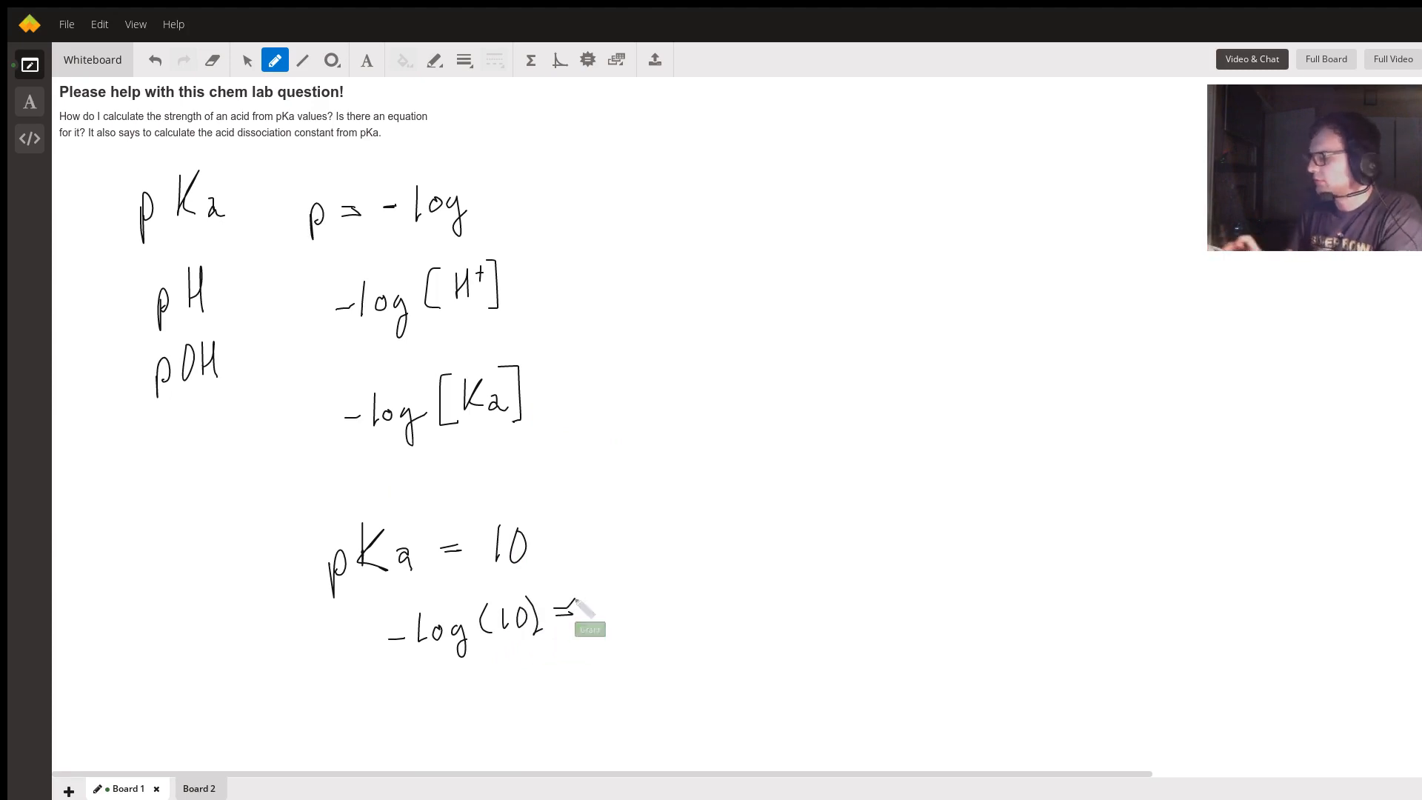
mouse_move(660, 476)
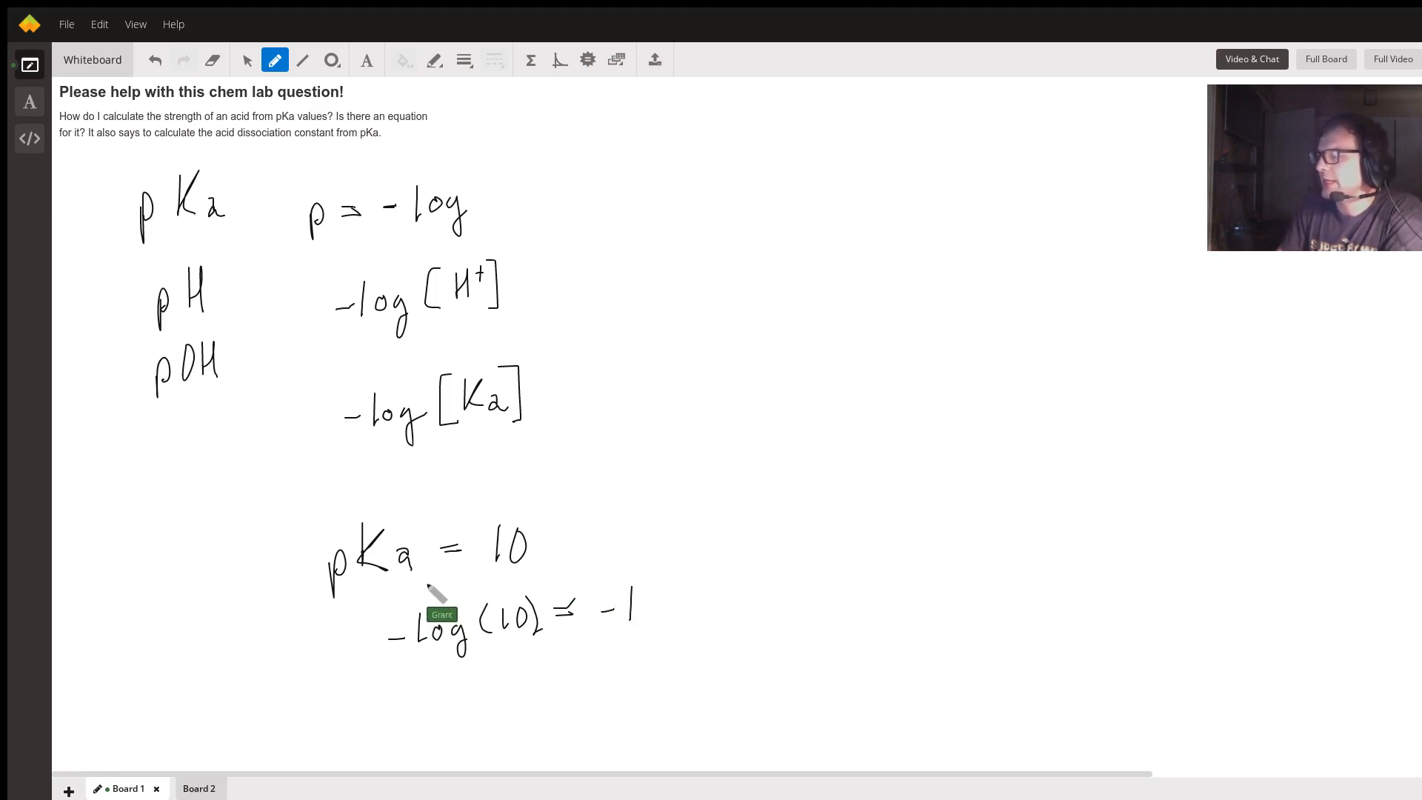
Add a down arrow with Ka = -1 above the result, then move to Board 2.
drag(625, 535, 648, 572)
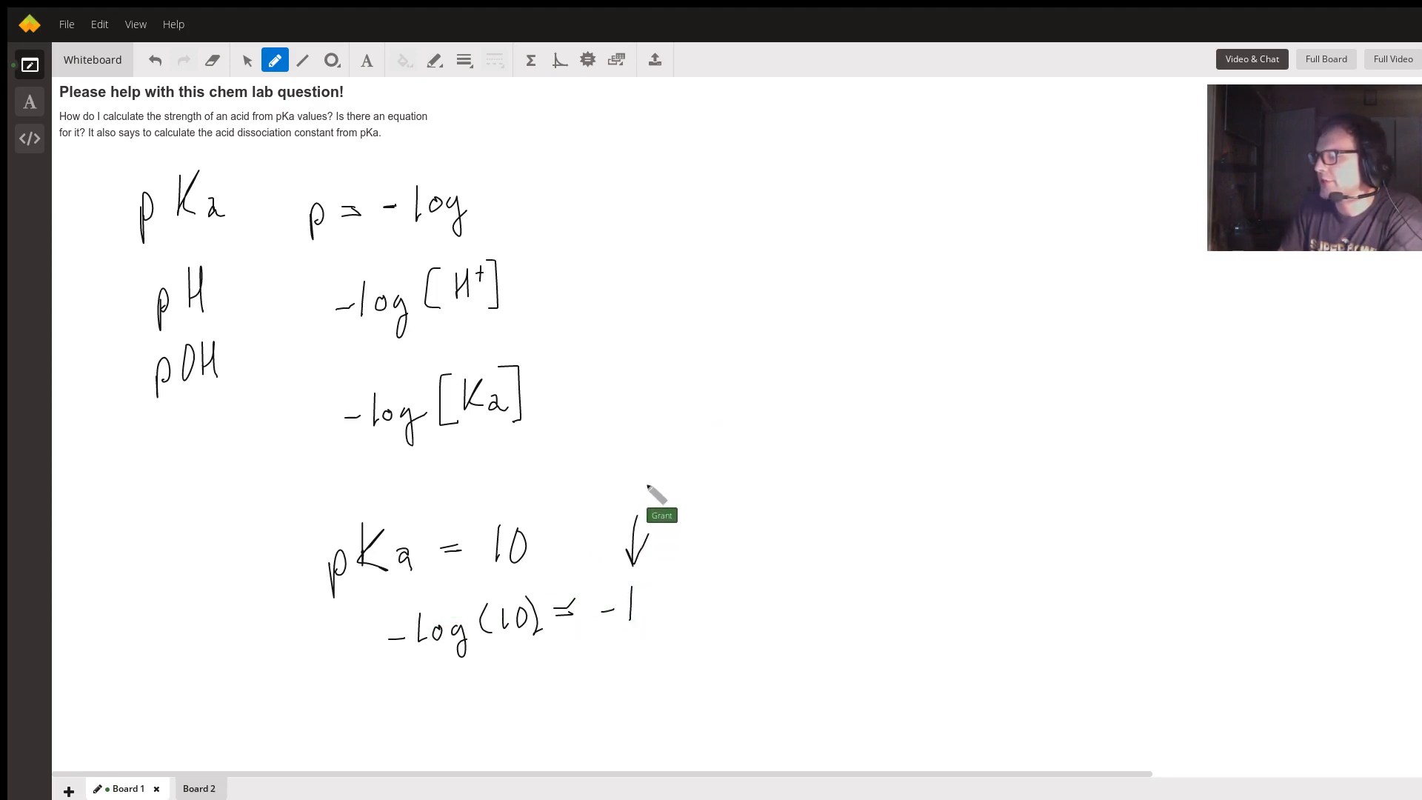
drag(644, 475, 676, 498)
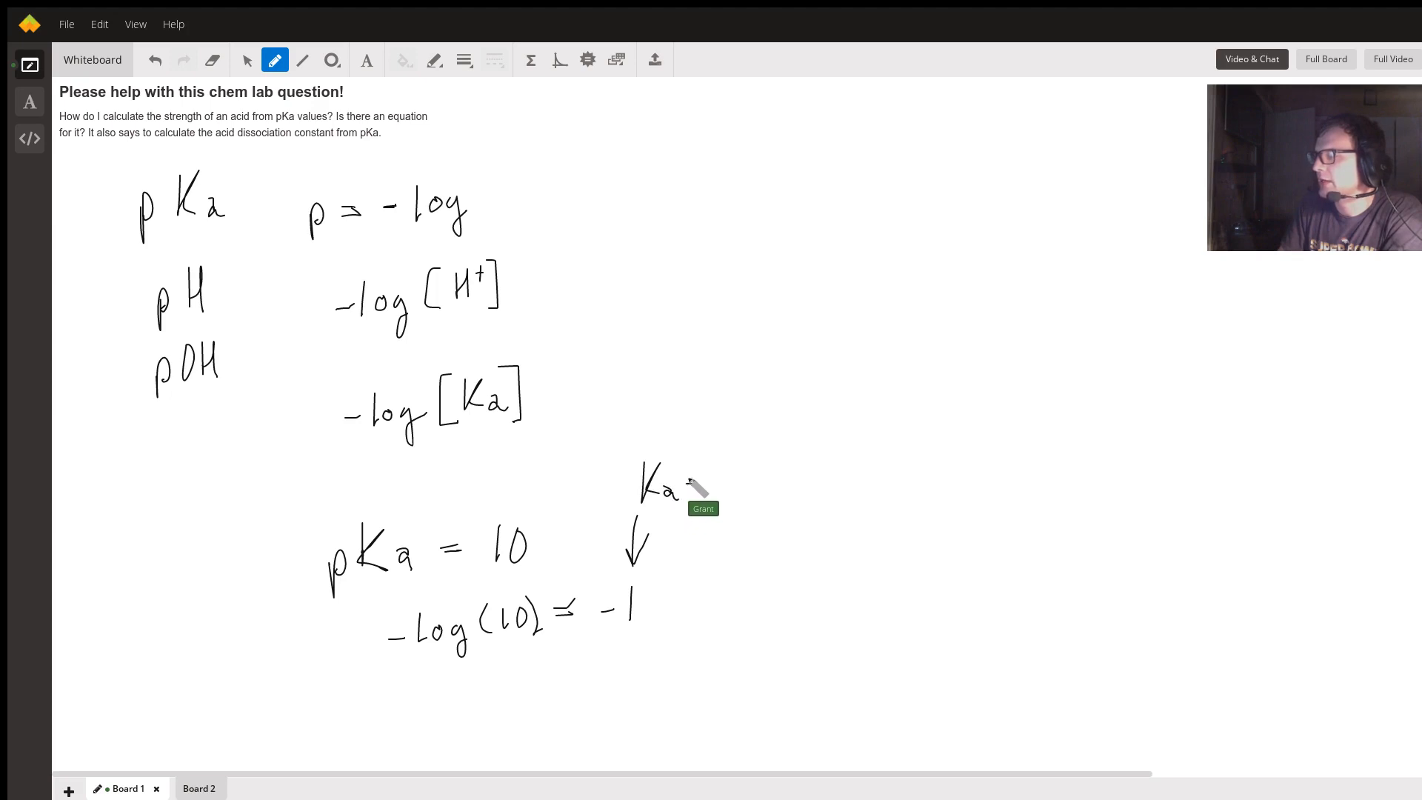
drag(693, 480, 743, 480)
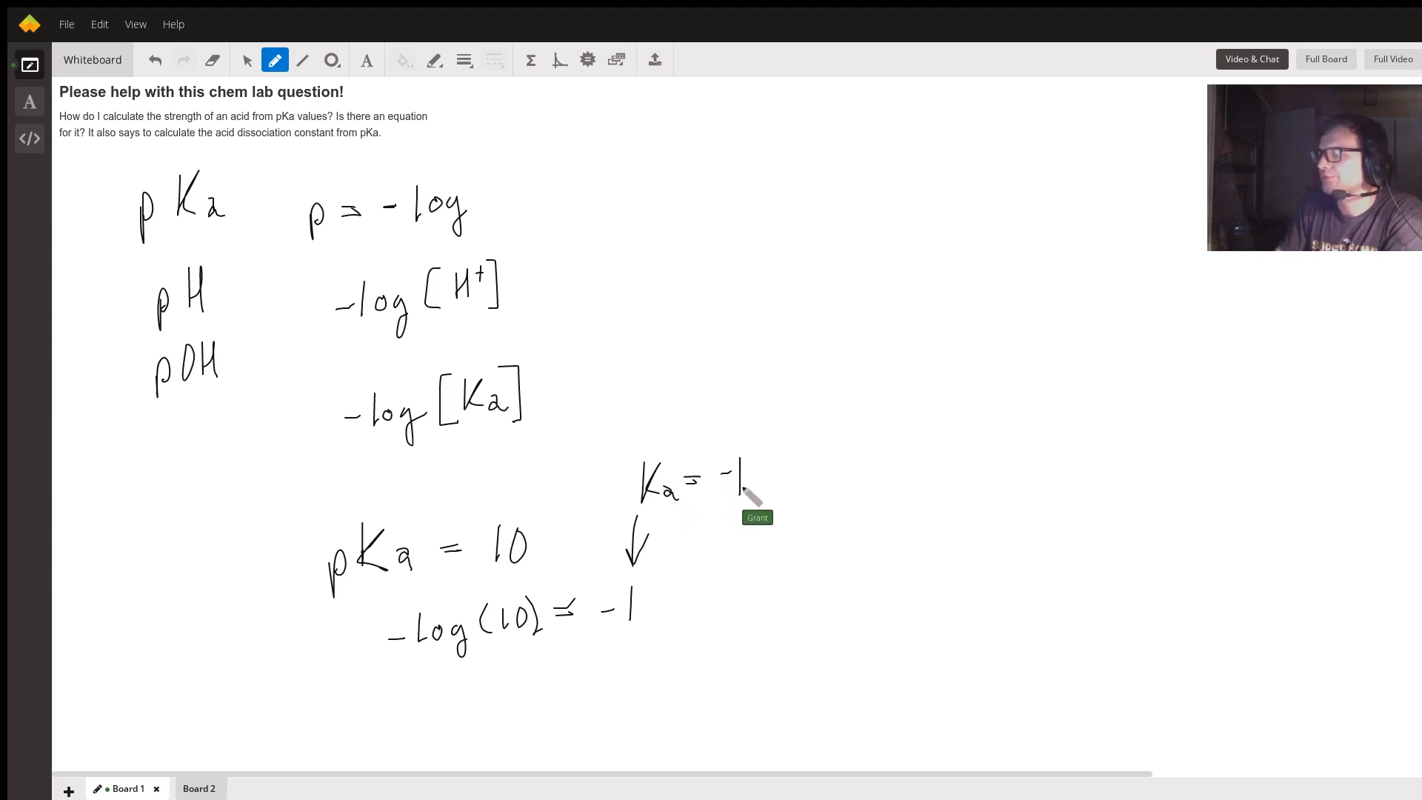
mouse_move(245, 639)
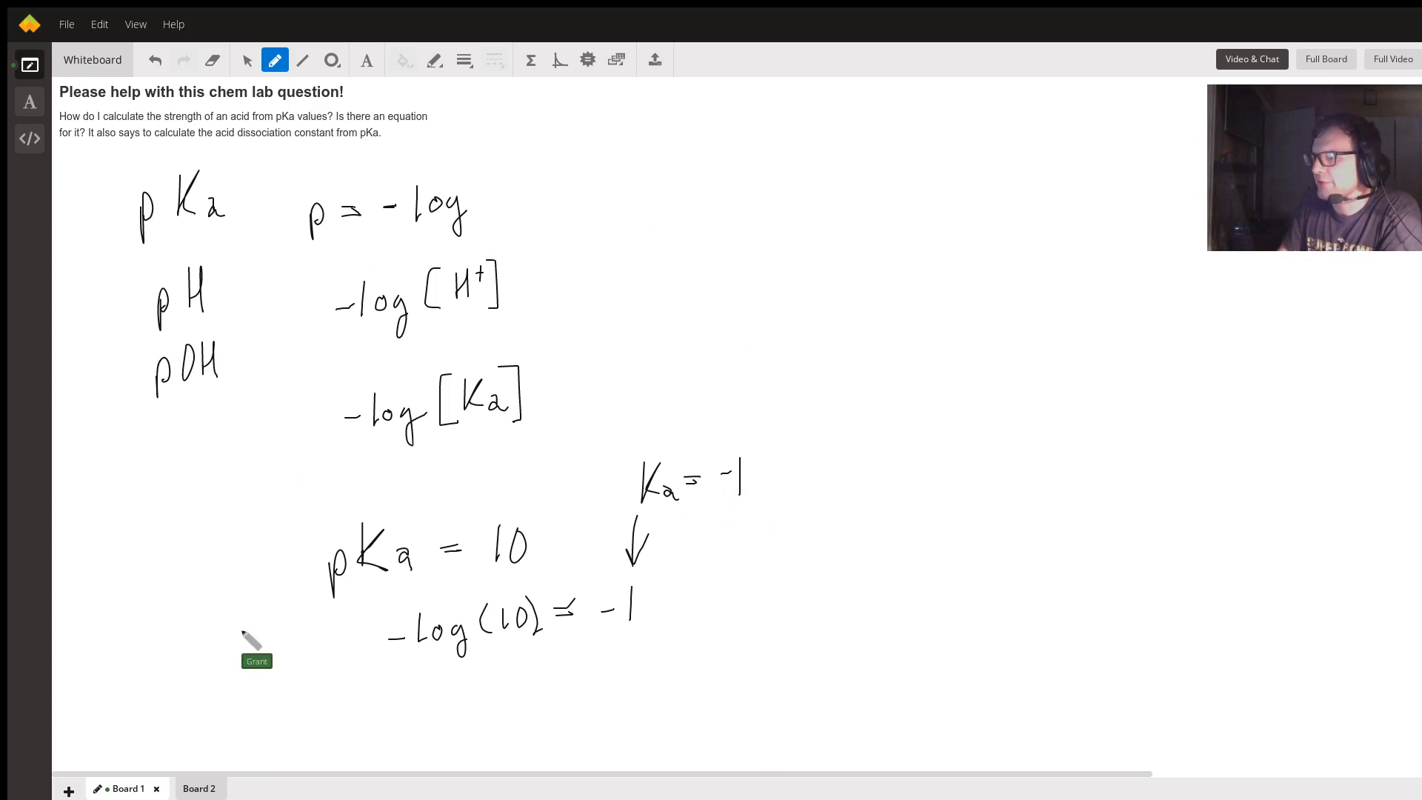
click(199, 788)
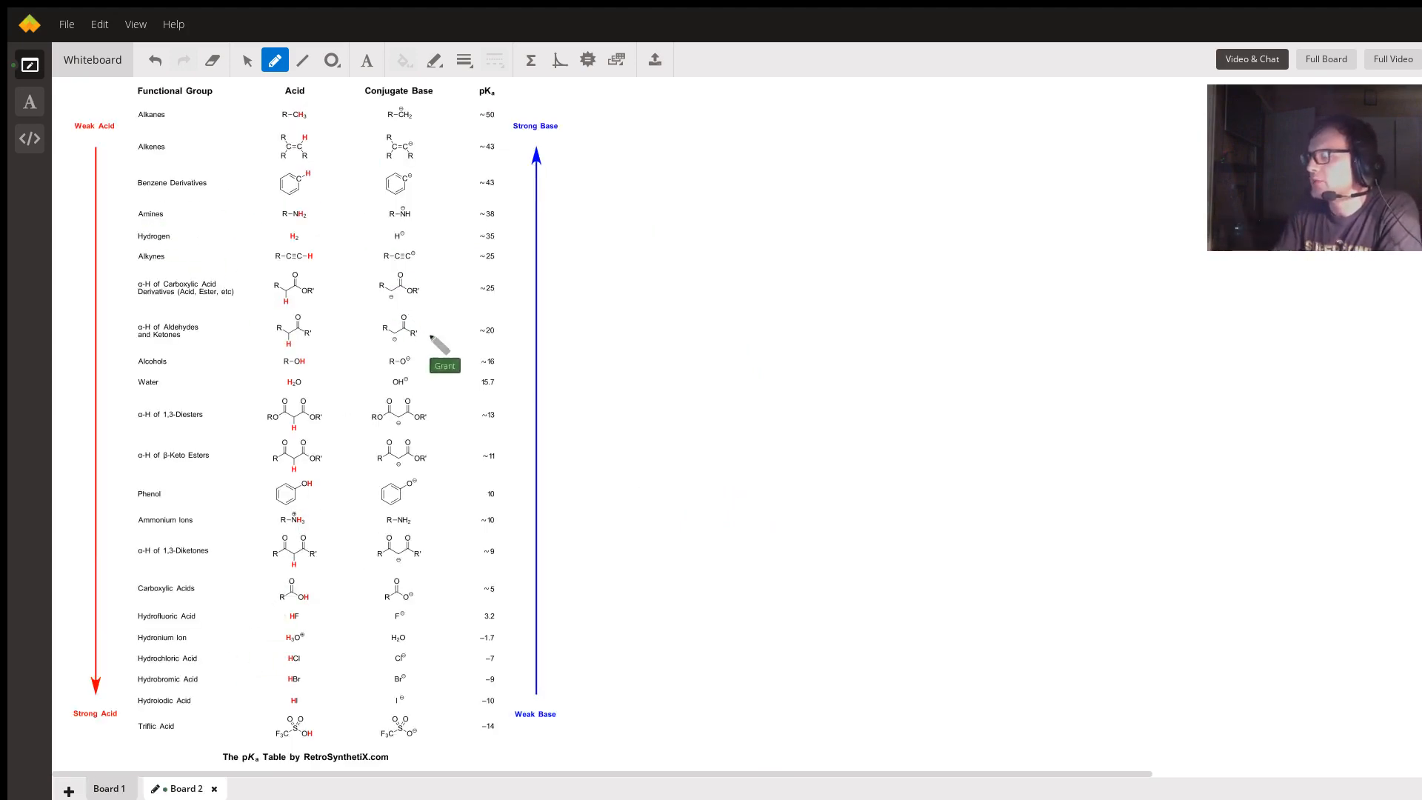
mouse_move(456, 131)
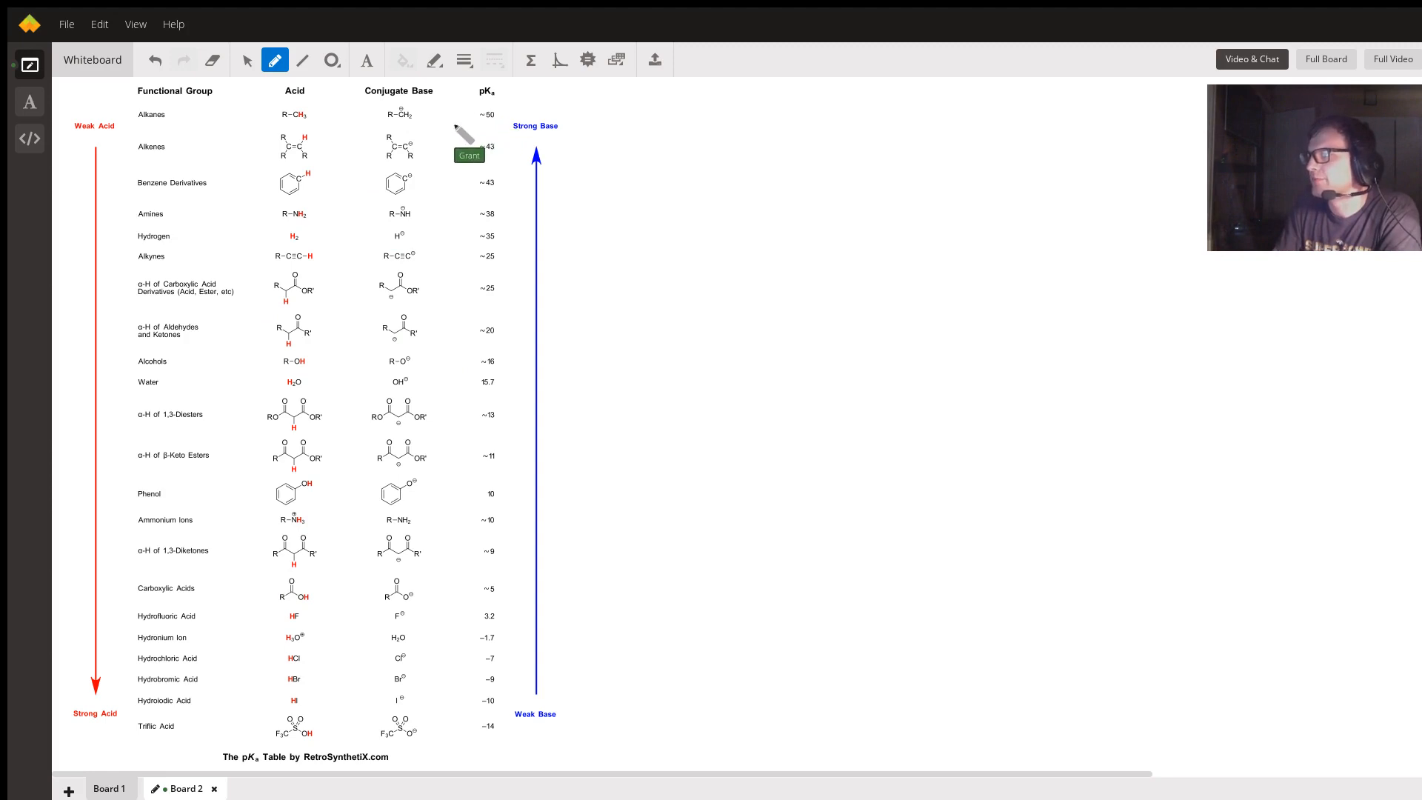
Circle the ~50 alkane and hydrochloric acid pKa values in the table.
drag(476, 118, 503, 119)
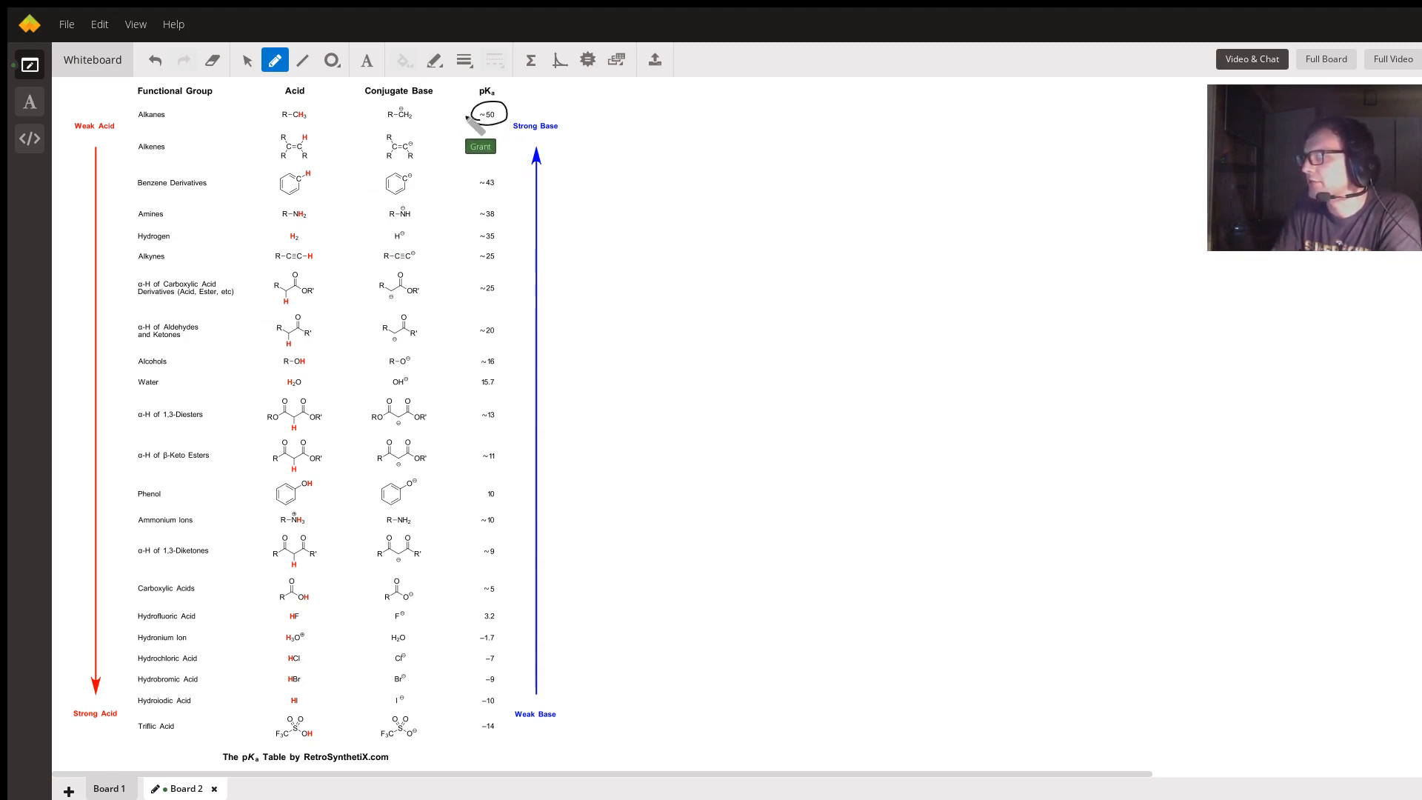
mouse_move(293, 444)
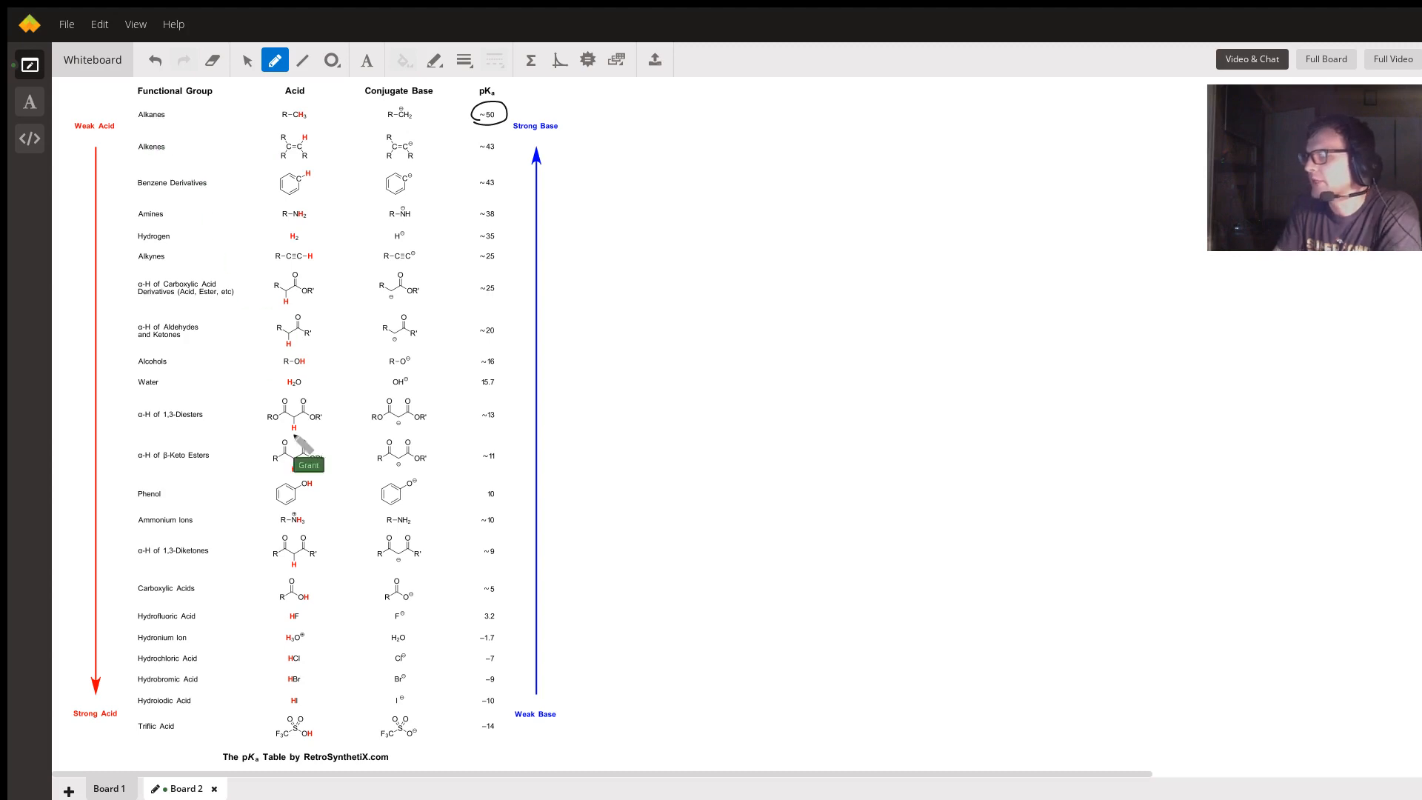
mouse_move(477, 684)
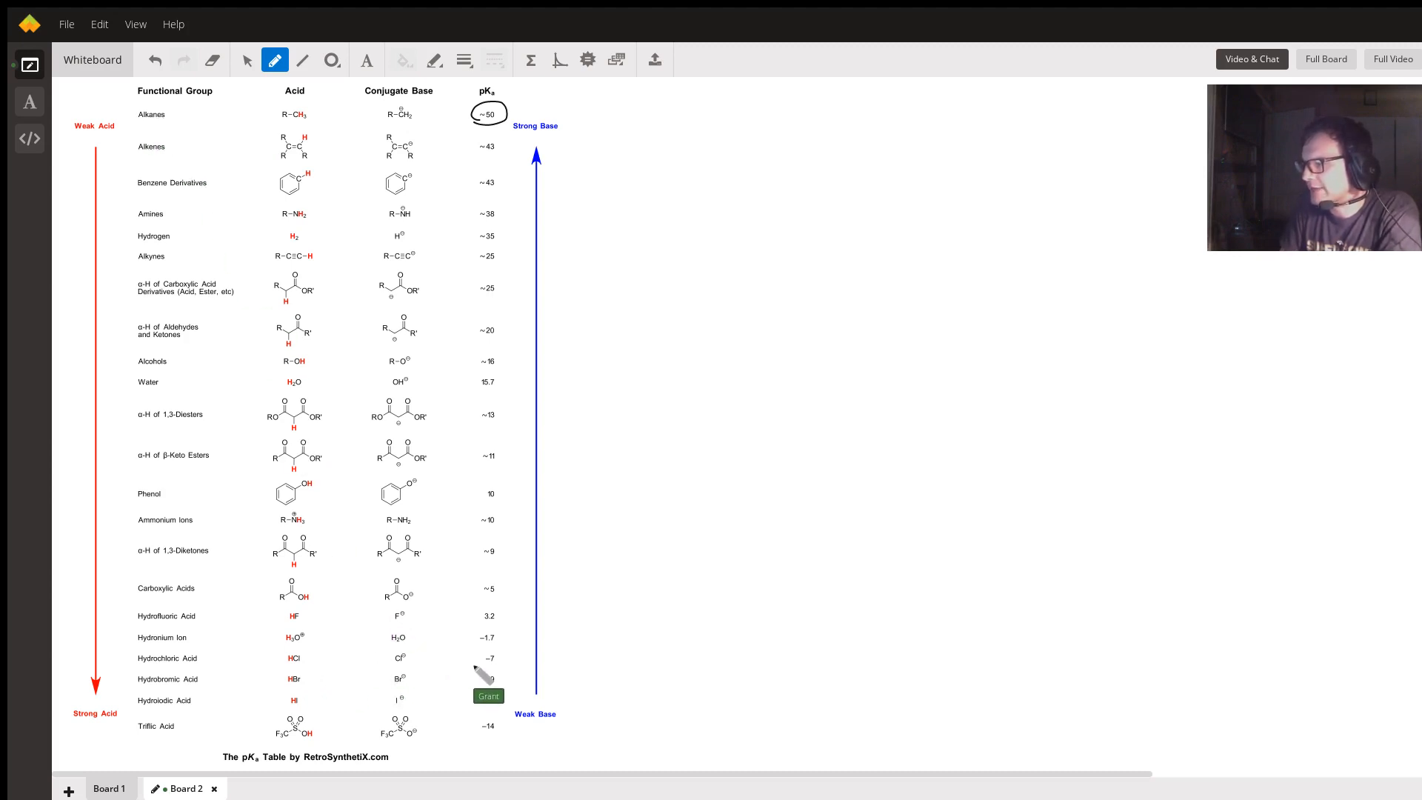
drag(495, 653, 495, 662)
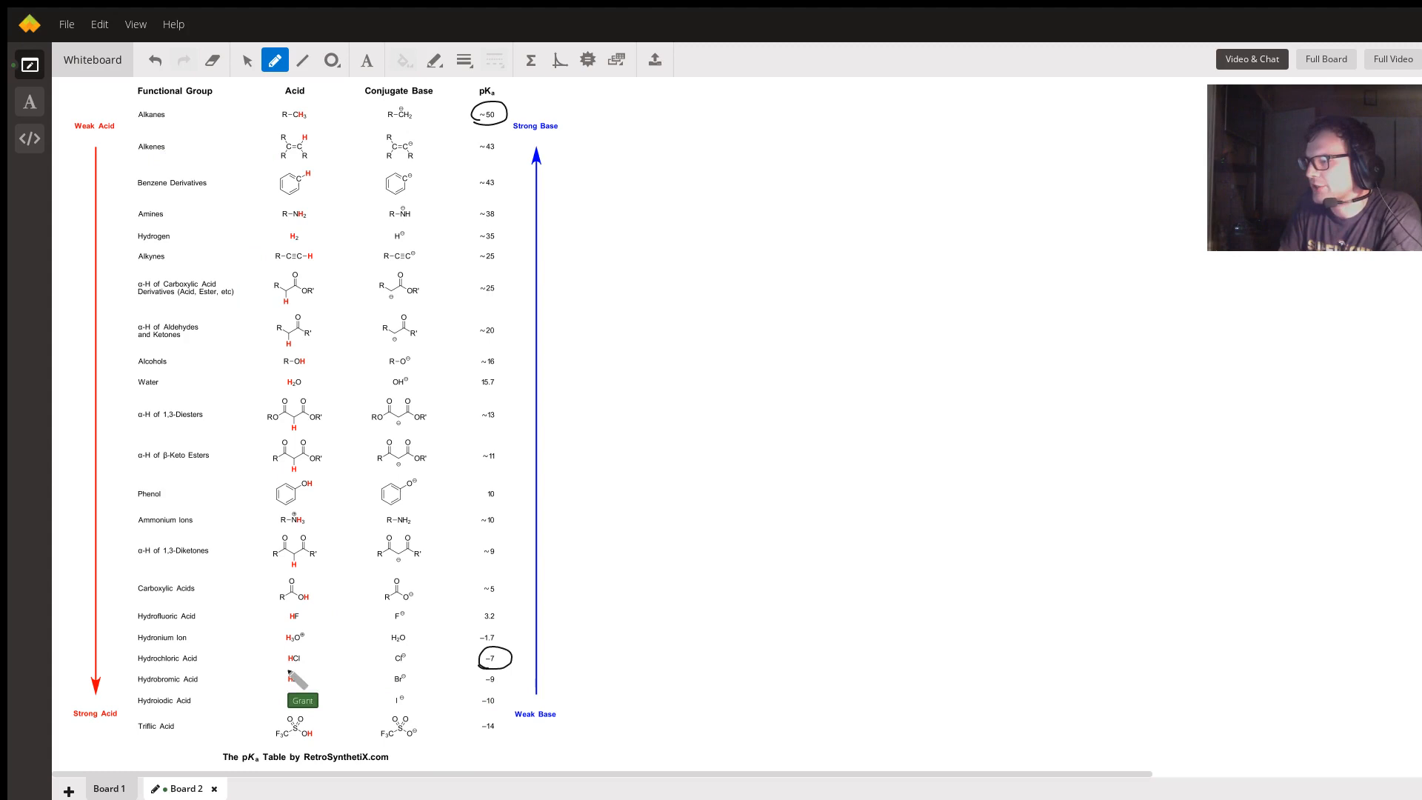
mouse_move(531, 589)
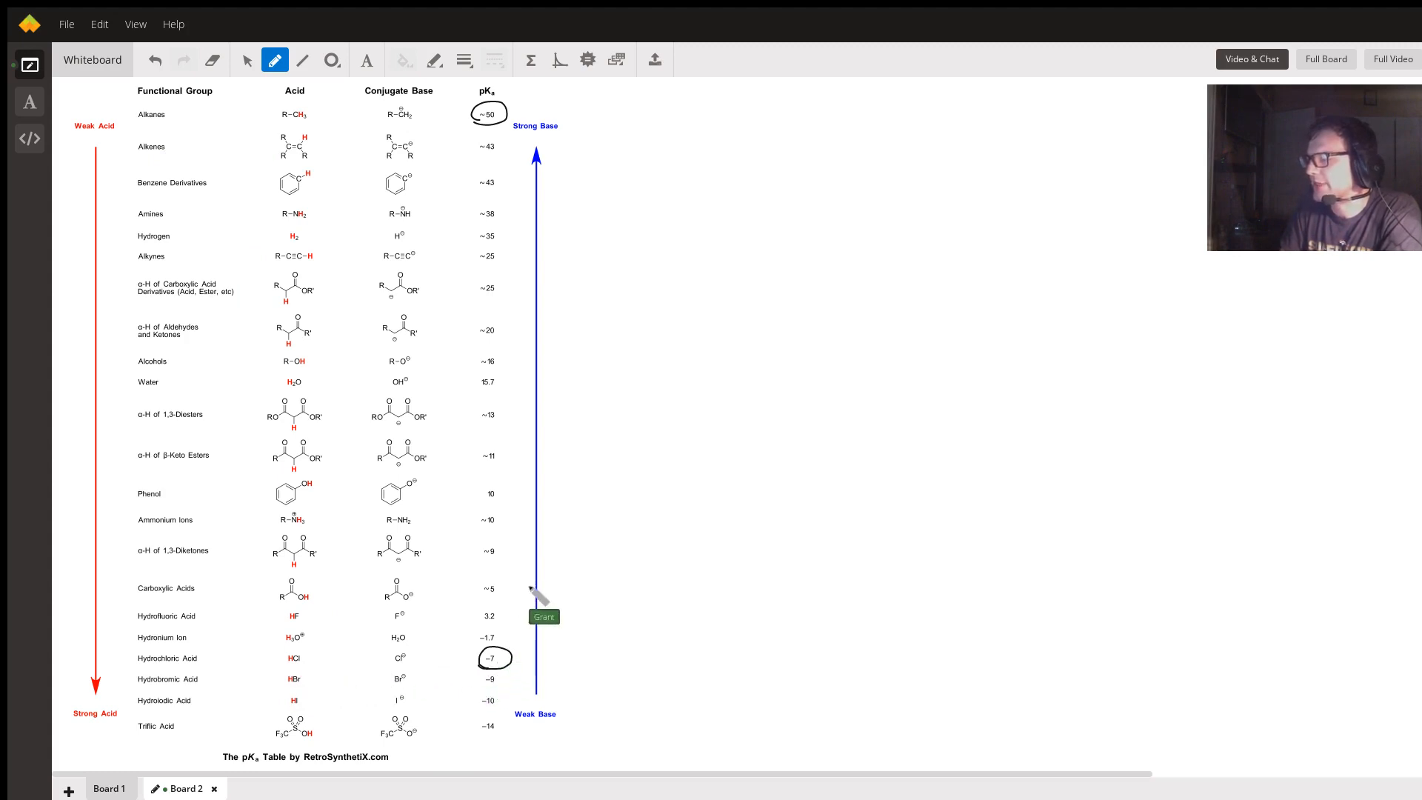
mouse_move(184, 678)
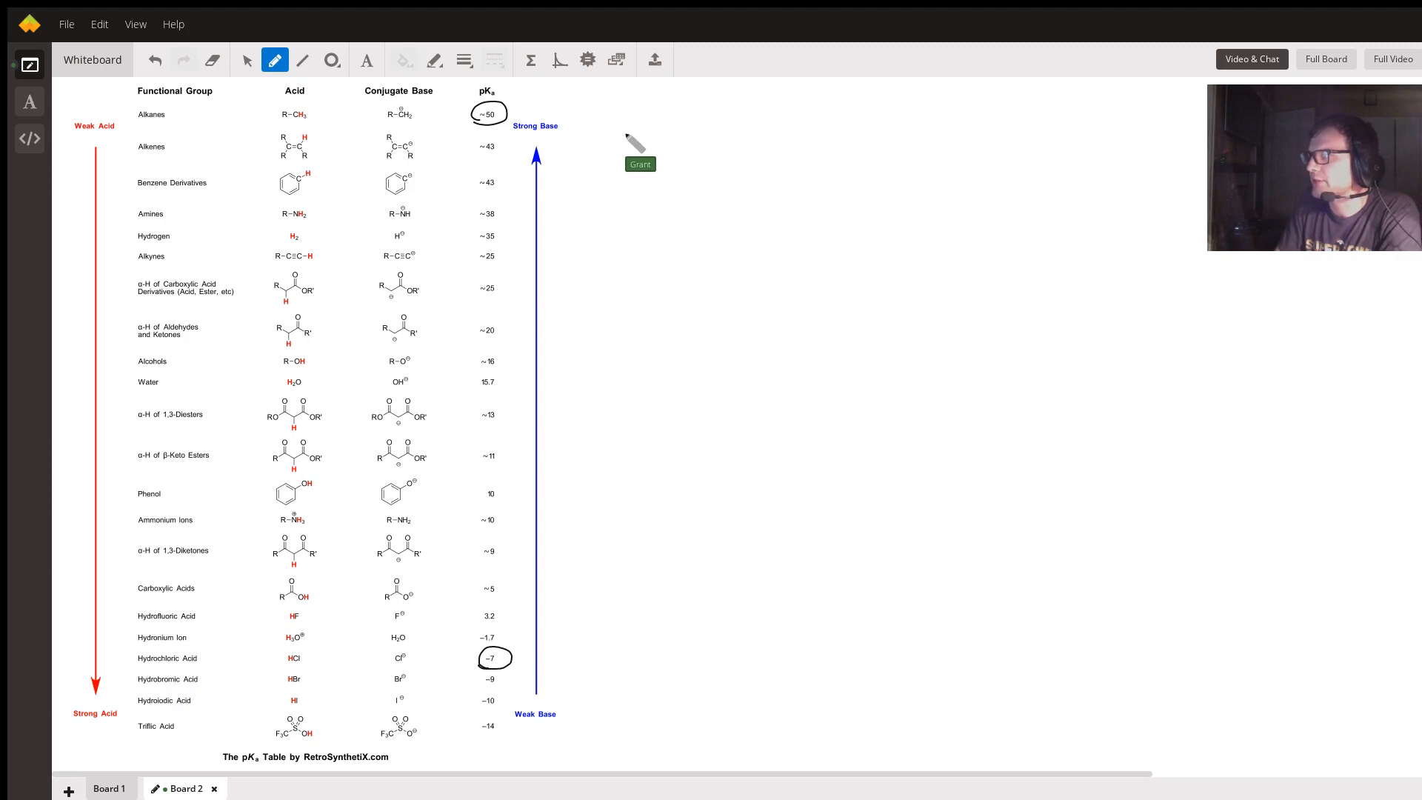
Write the rules ↓pKa Strong Acid and ↑pKa Weak Acid beside the table.
drag(624, 108, 625, 159)
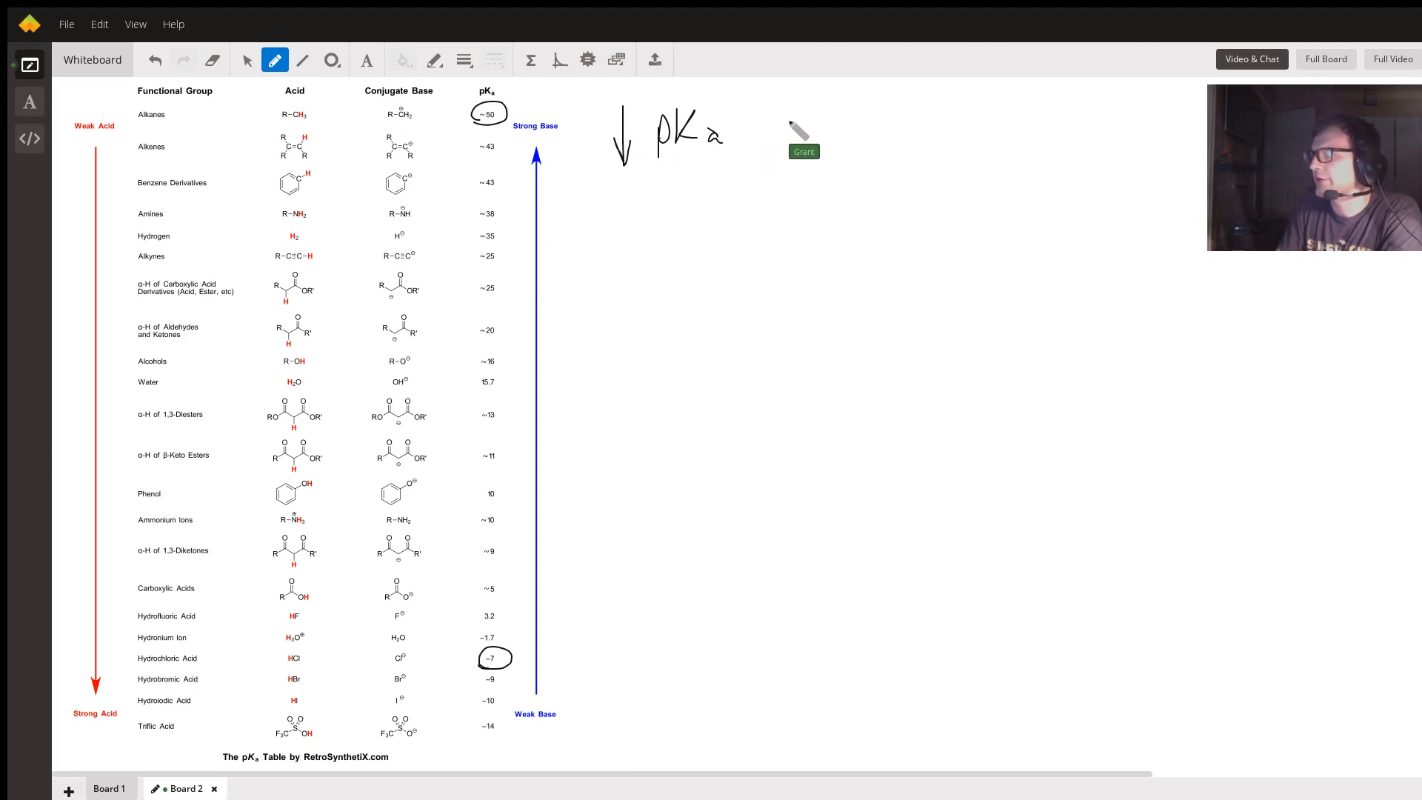
drag(784, 127, 847, 136)
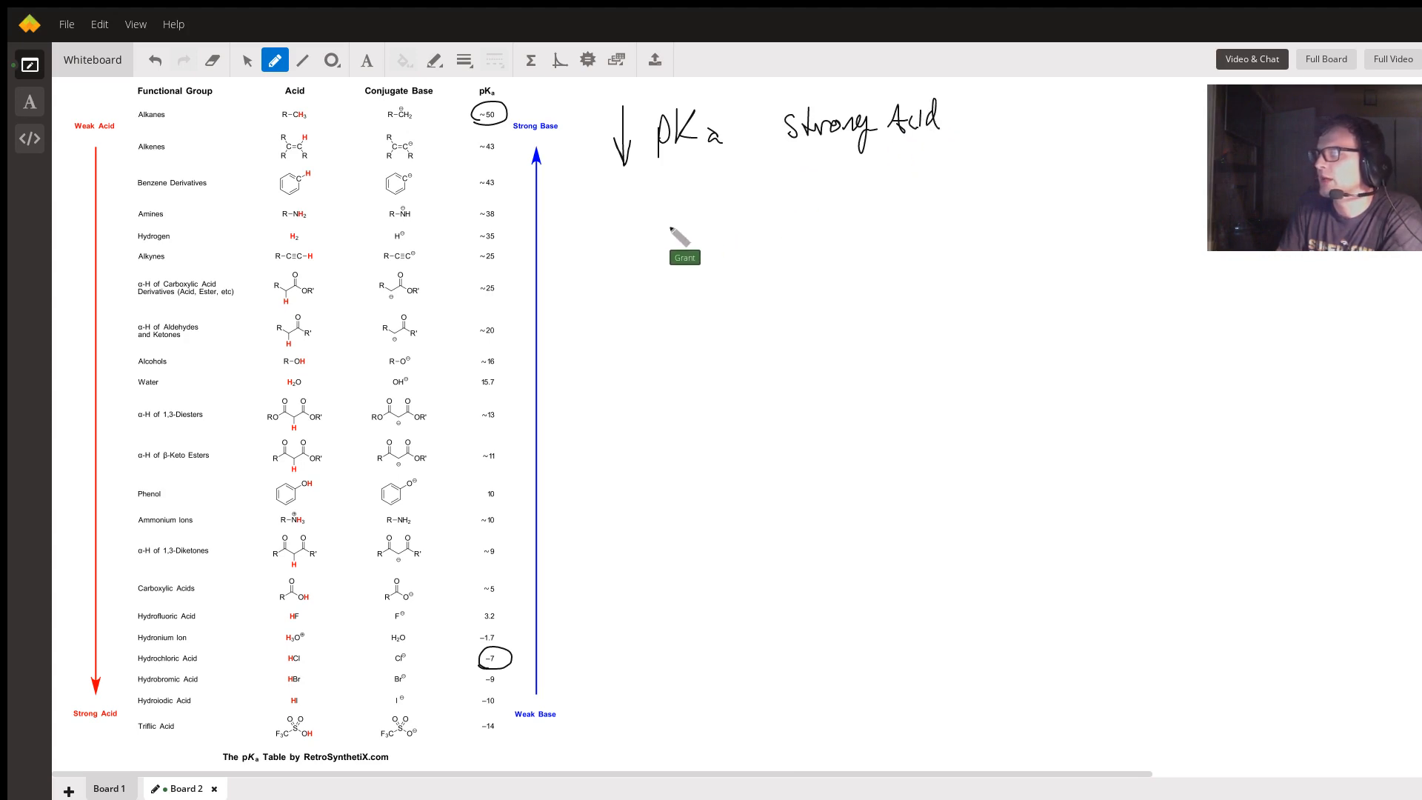
drag(616, 226, 658, 244)
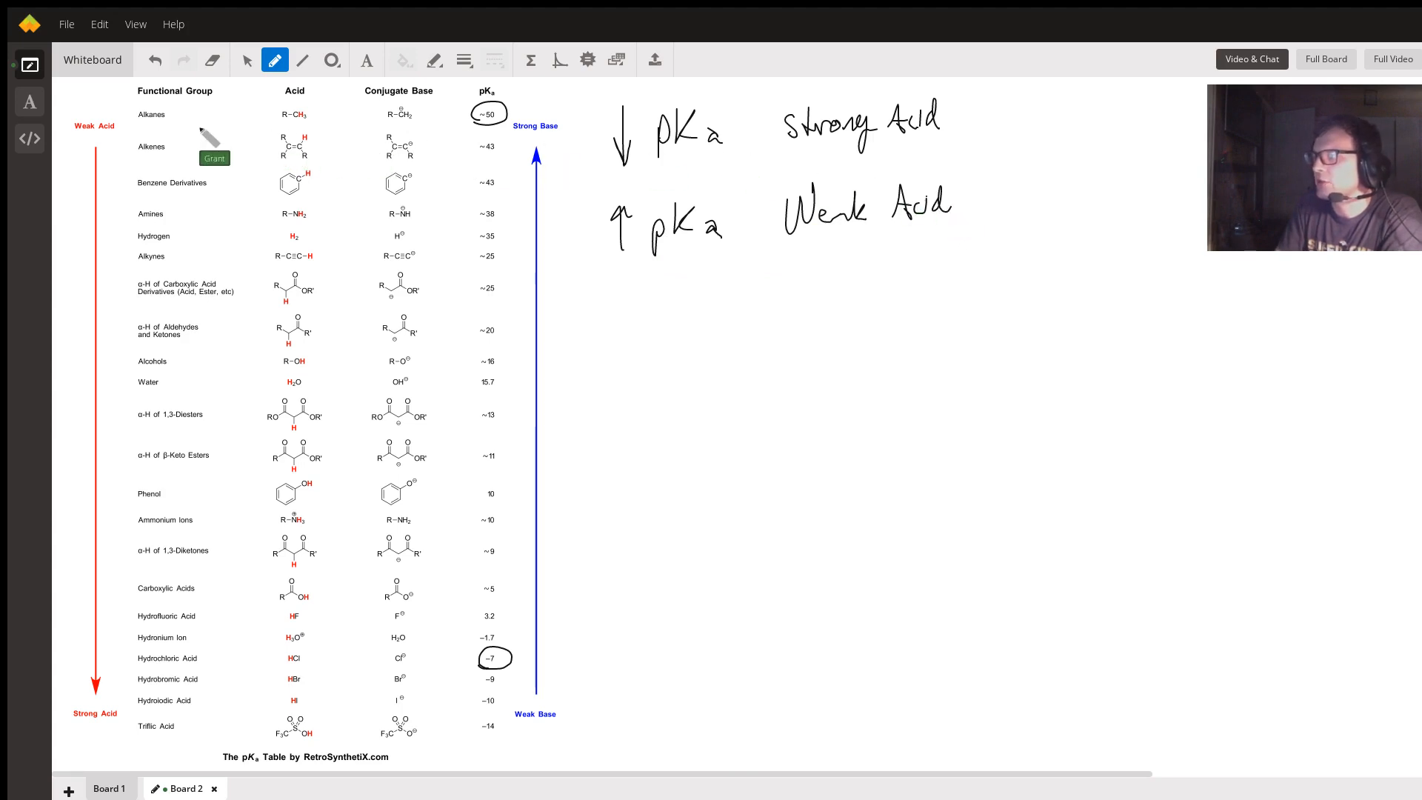
mouse_move(585, 166)
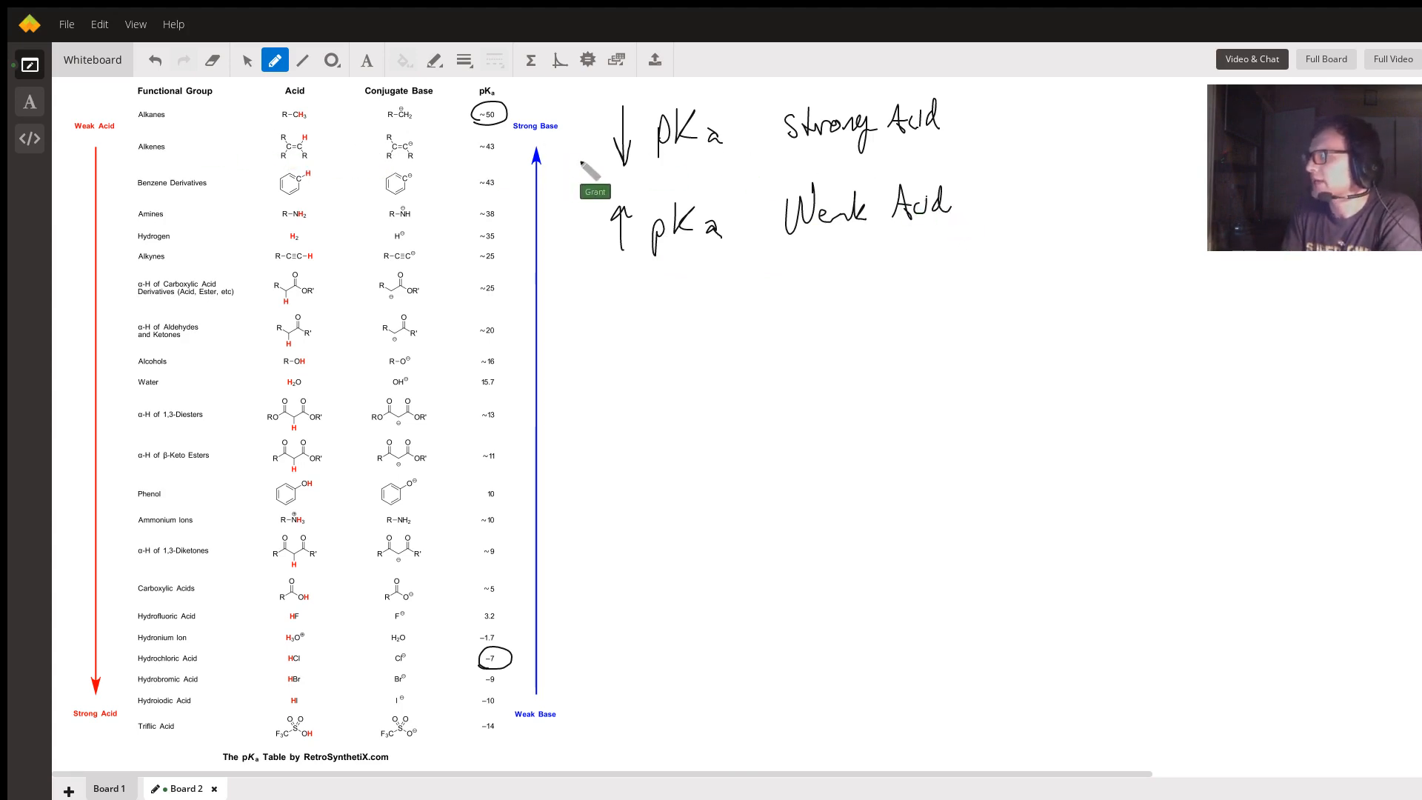
mouse_move(516, 166)
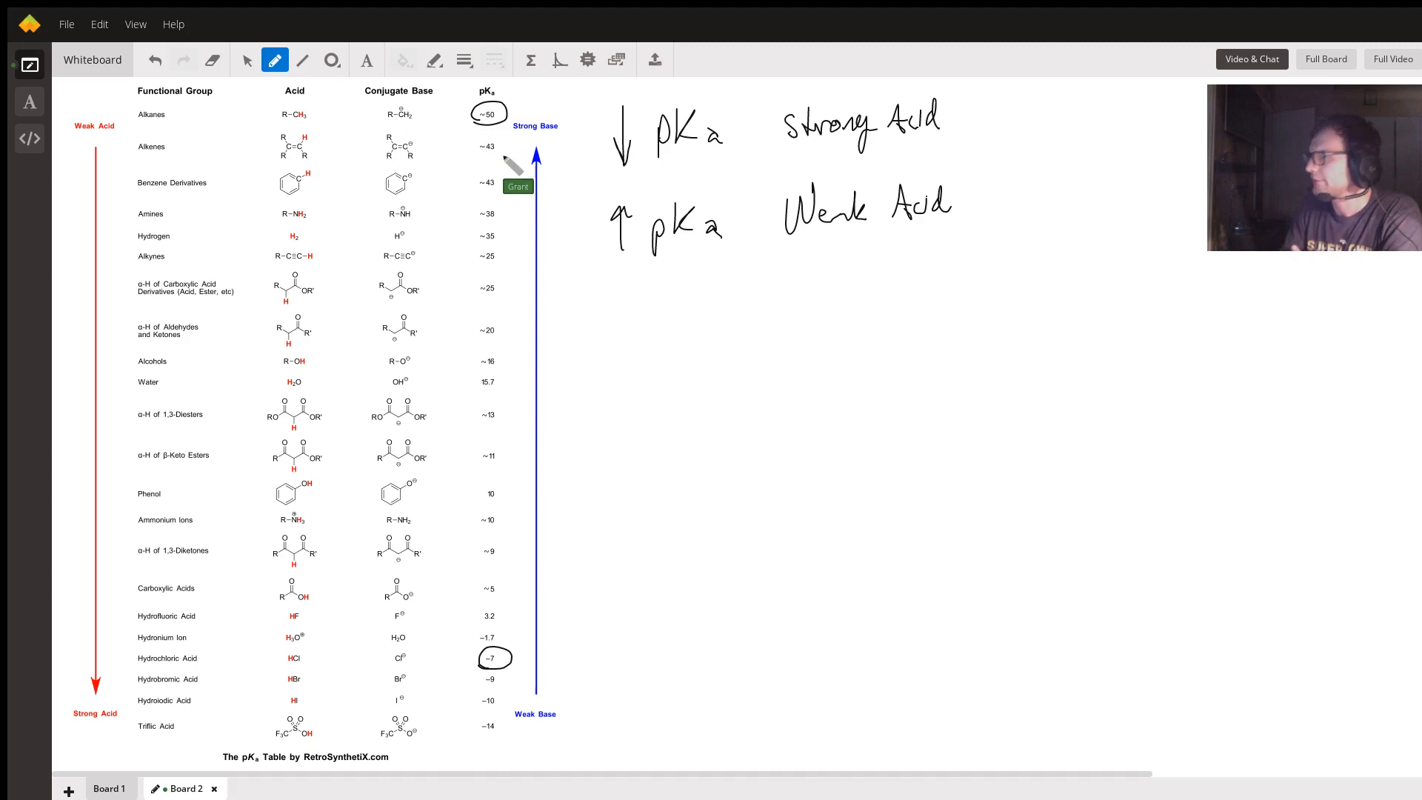
mouse_move(532, 435)
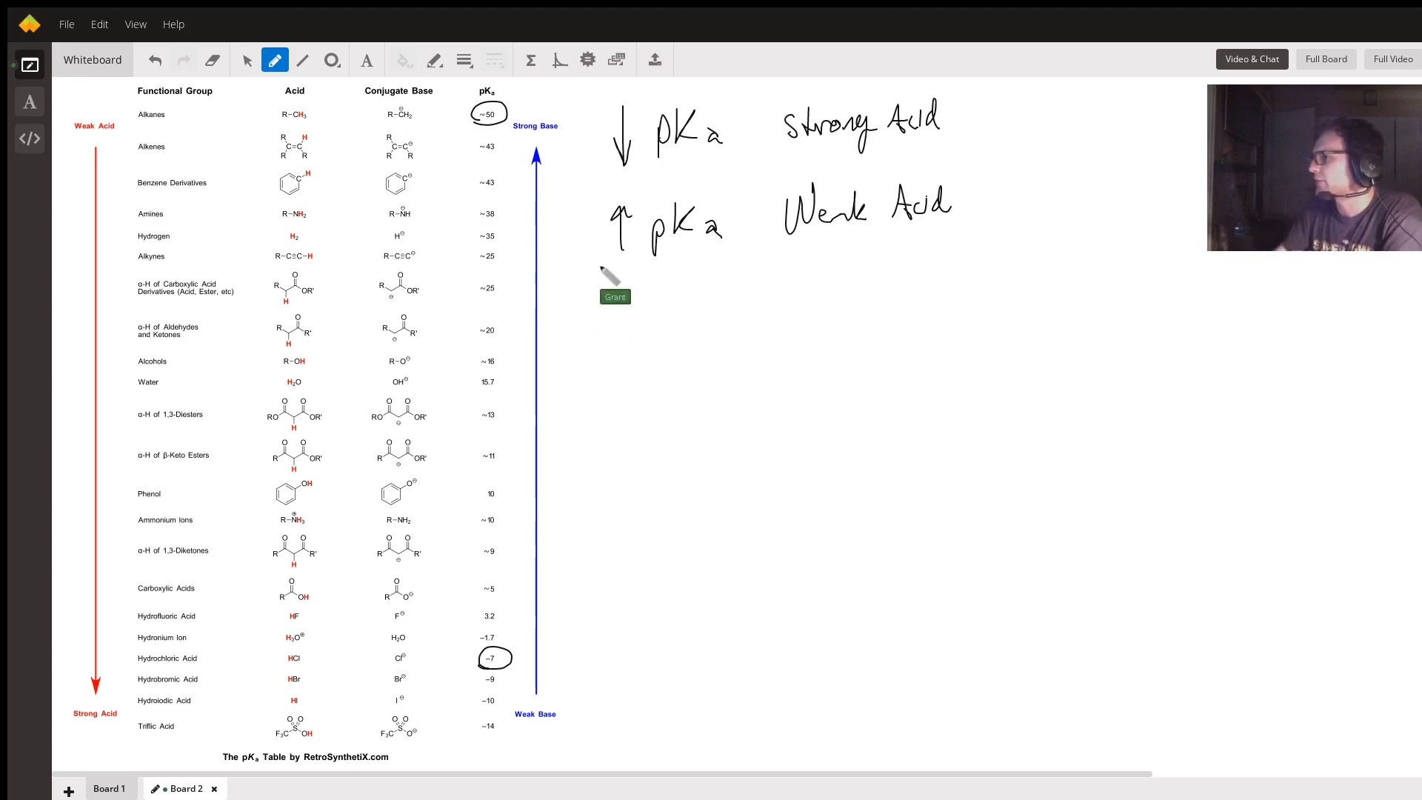
mouse_move(599, 363)
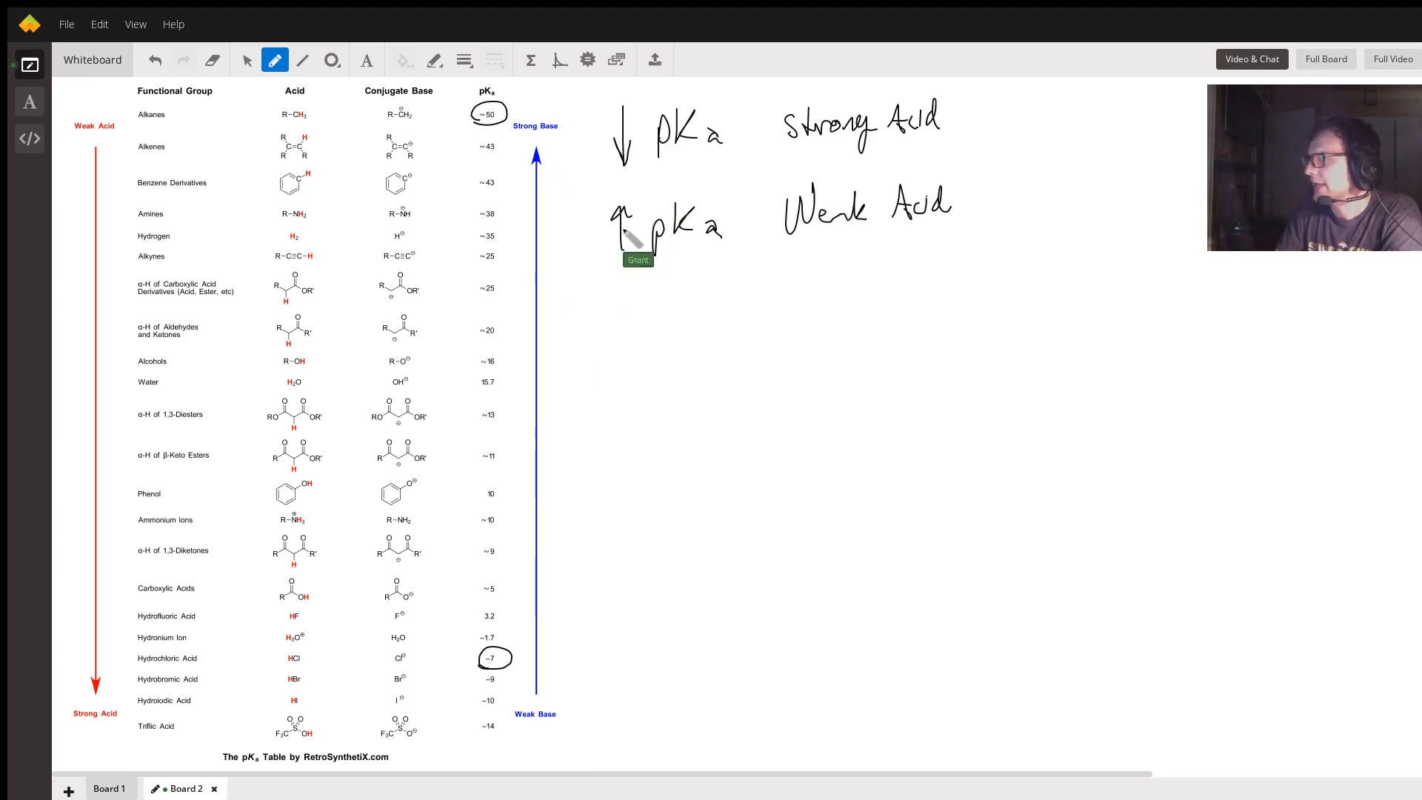
Write ↓pKa ↑Ka Strong and ↑pKa ↓Ka Weak below the earlier rules.
drag(580, 321, 581, 381)
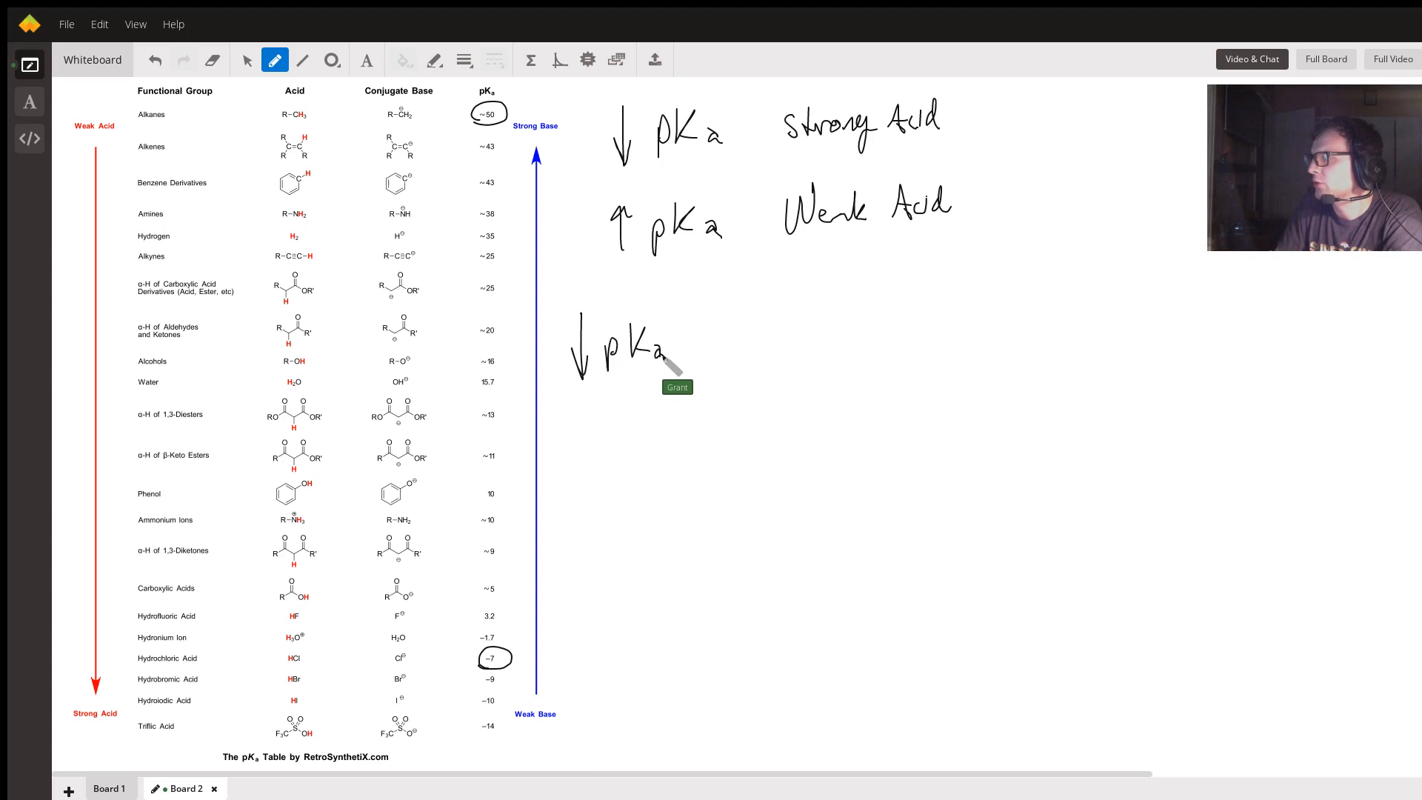
drag(721, 372, 726, 330)
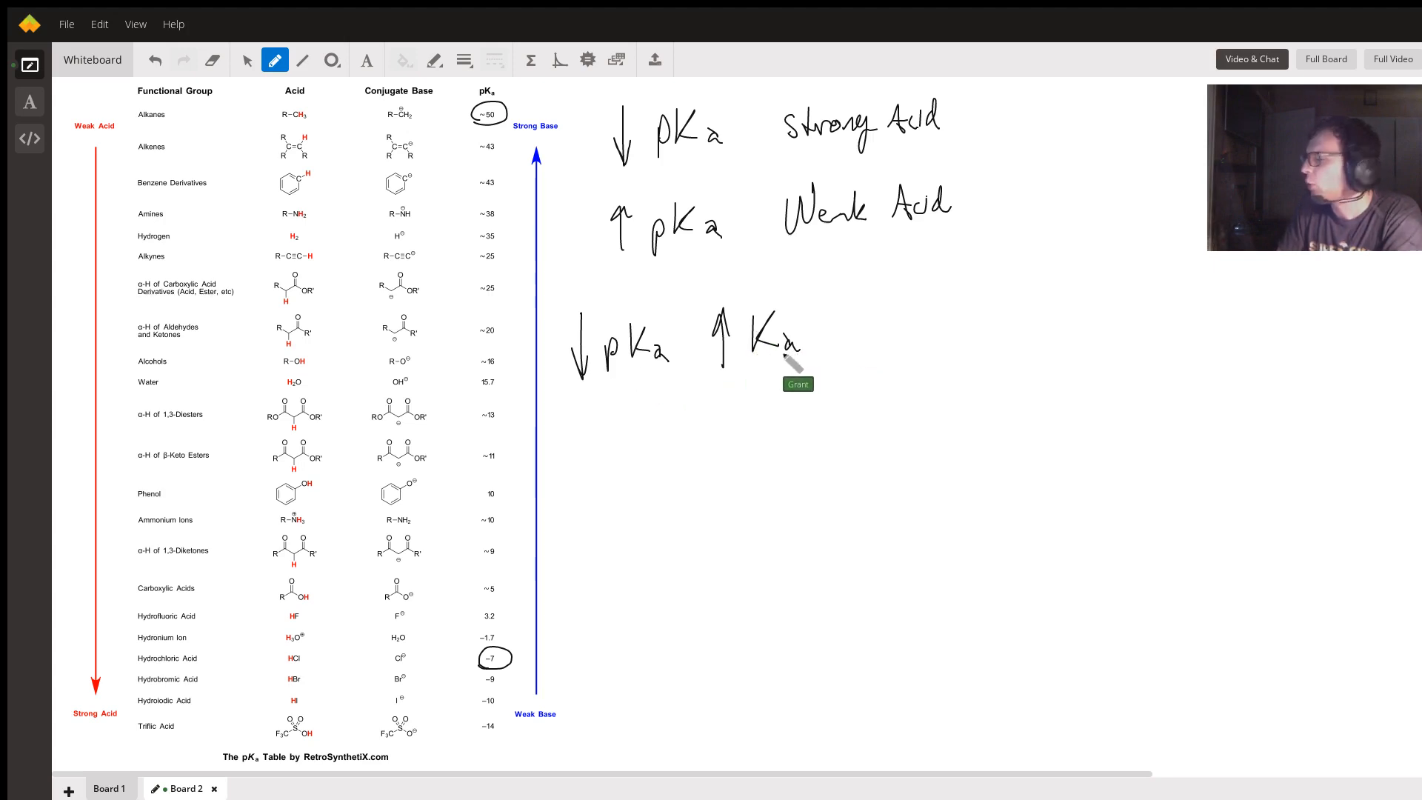
drag(847, 325, 875, 350)
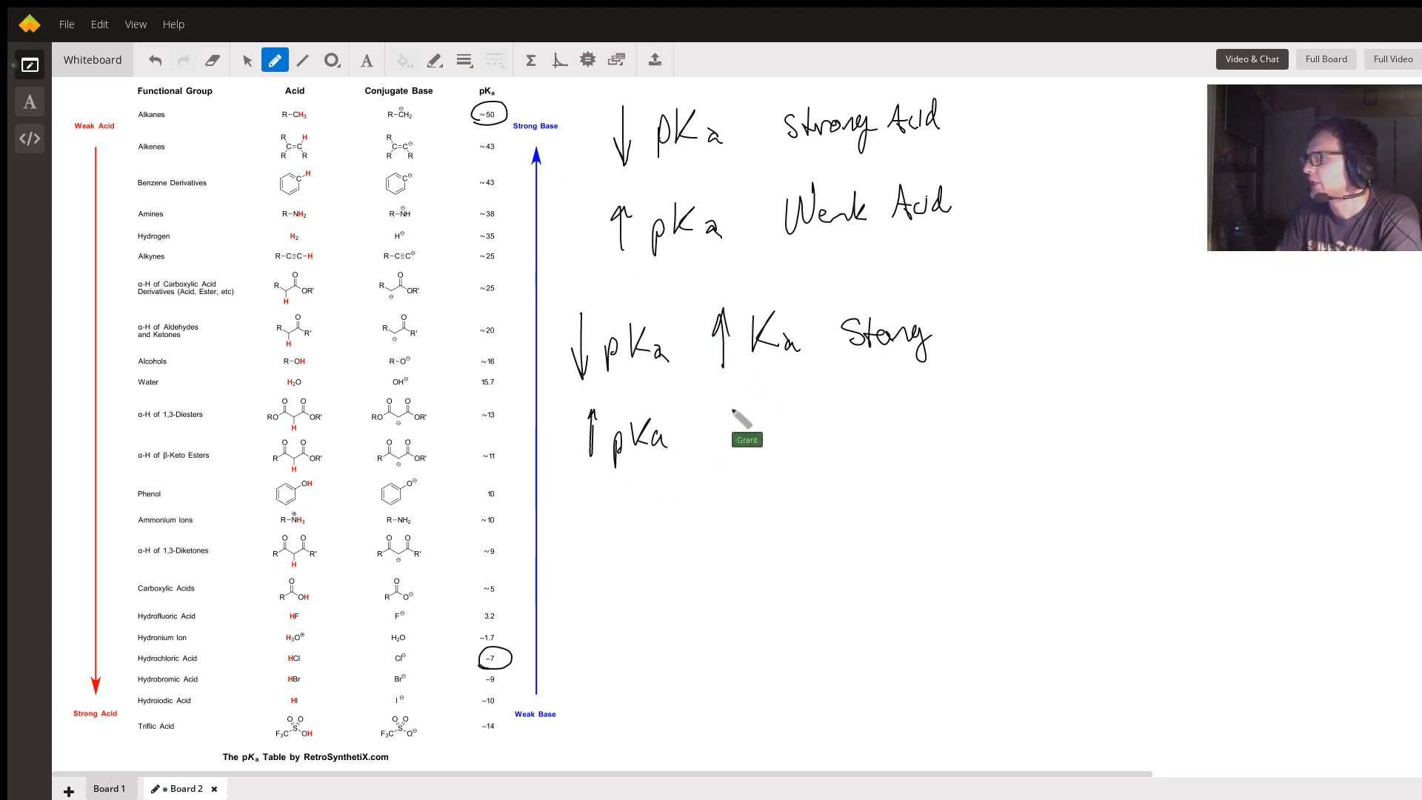
drag(734, 414, 734, 435)
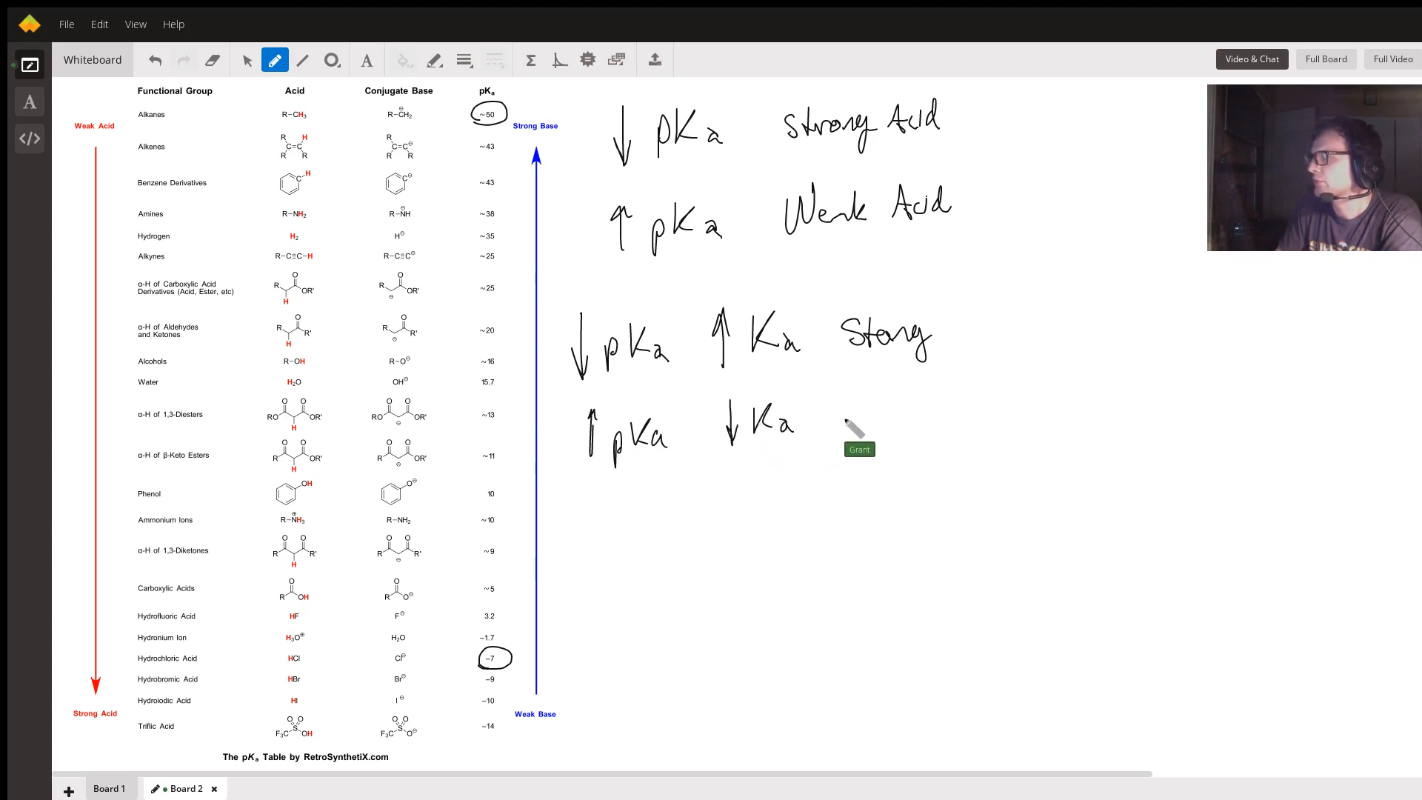
drag(862, 413, 915, 422)
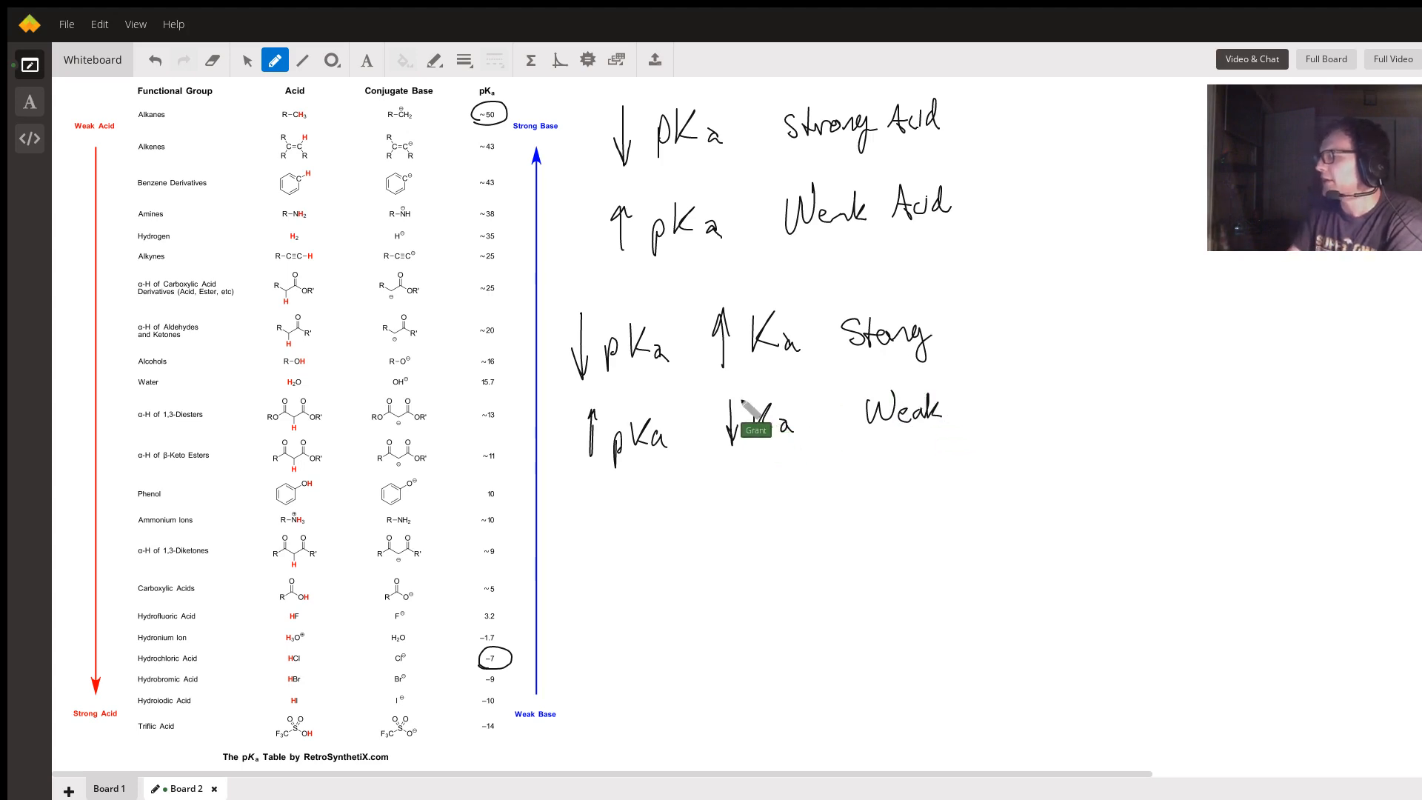
mouse_move(669, 282)
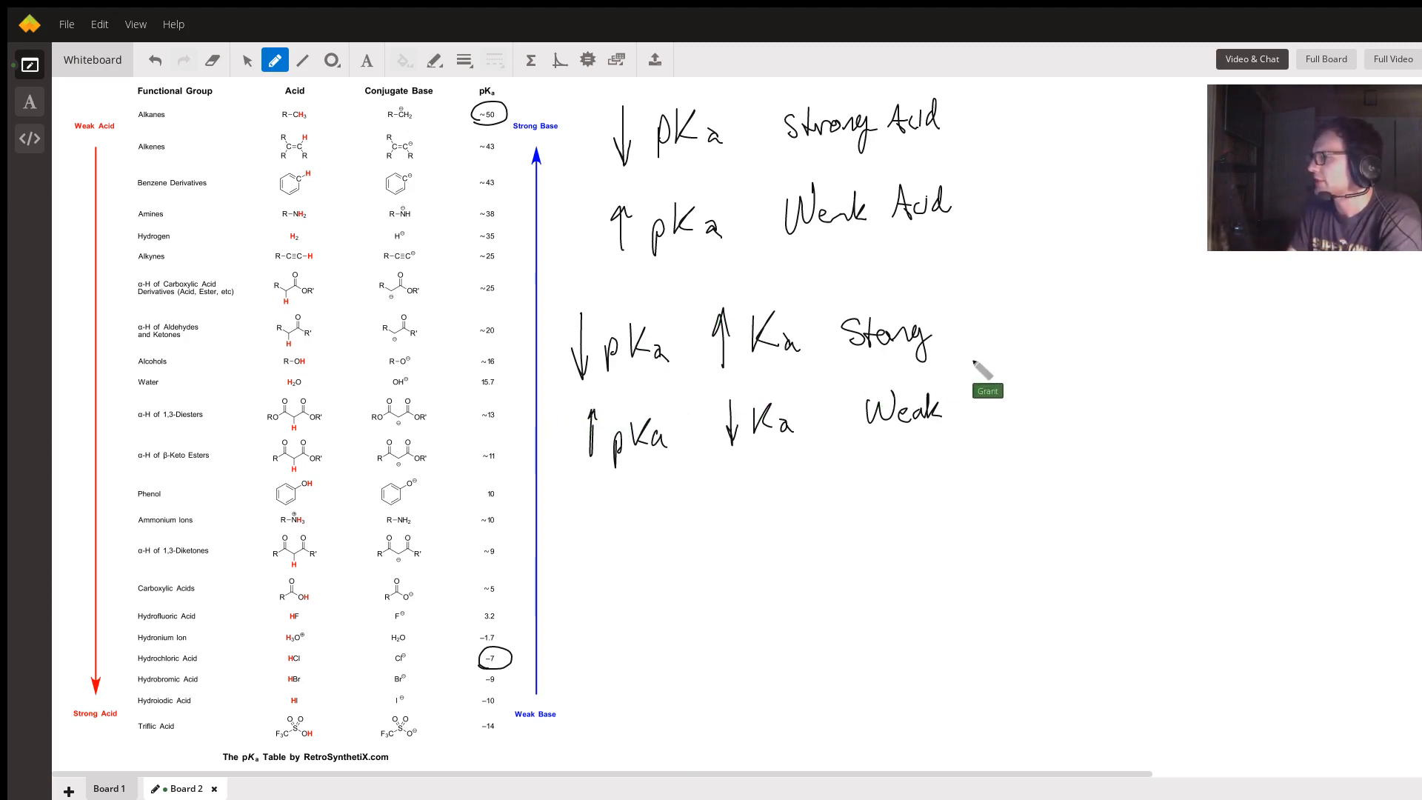
Box the strong-acid and weak-acid rule rows.
drag(552, 295, 987, 380)
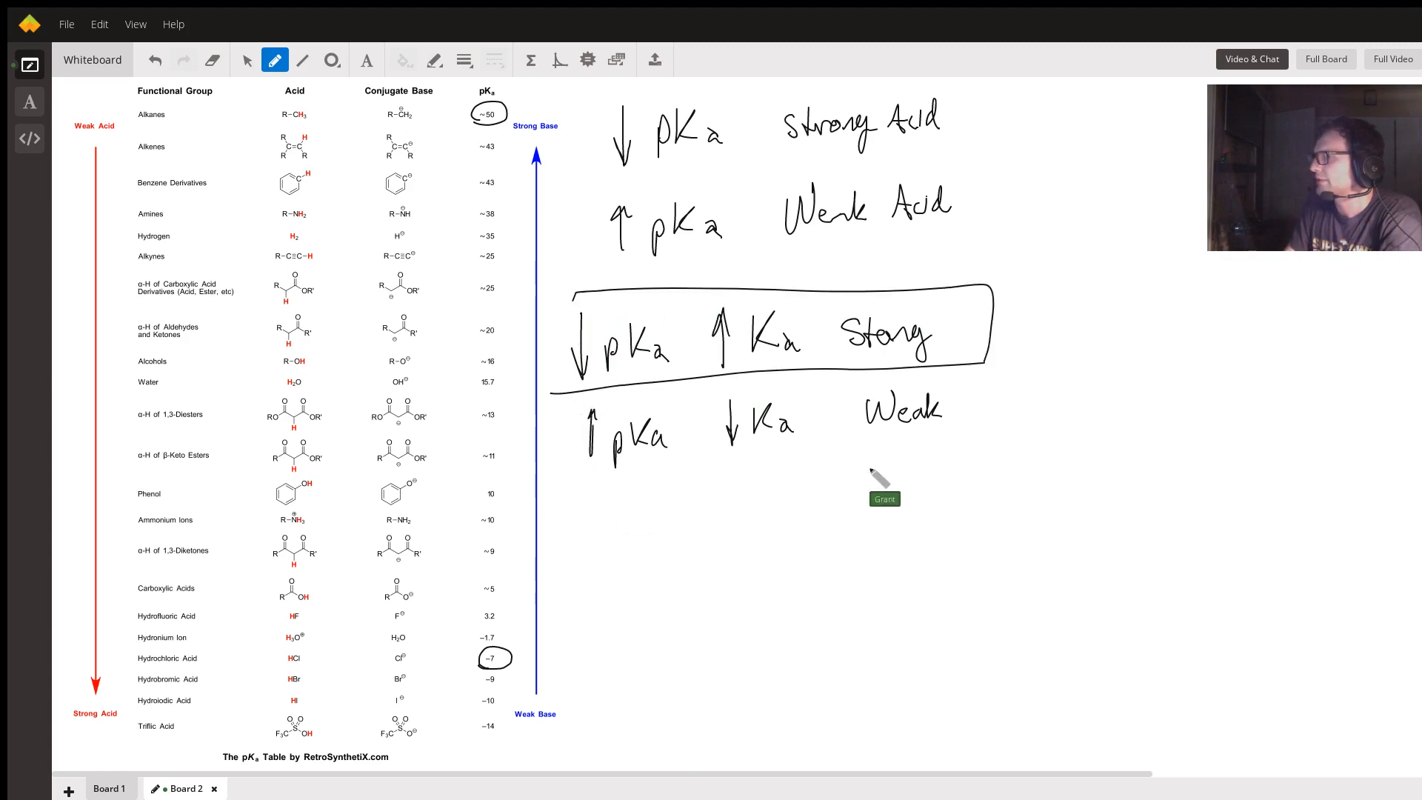
drag(563, 372, 979, 517)
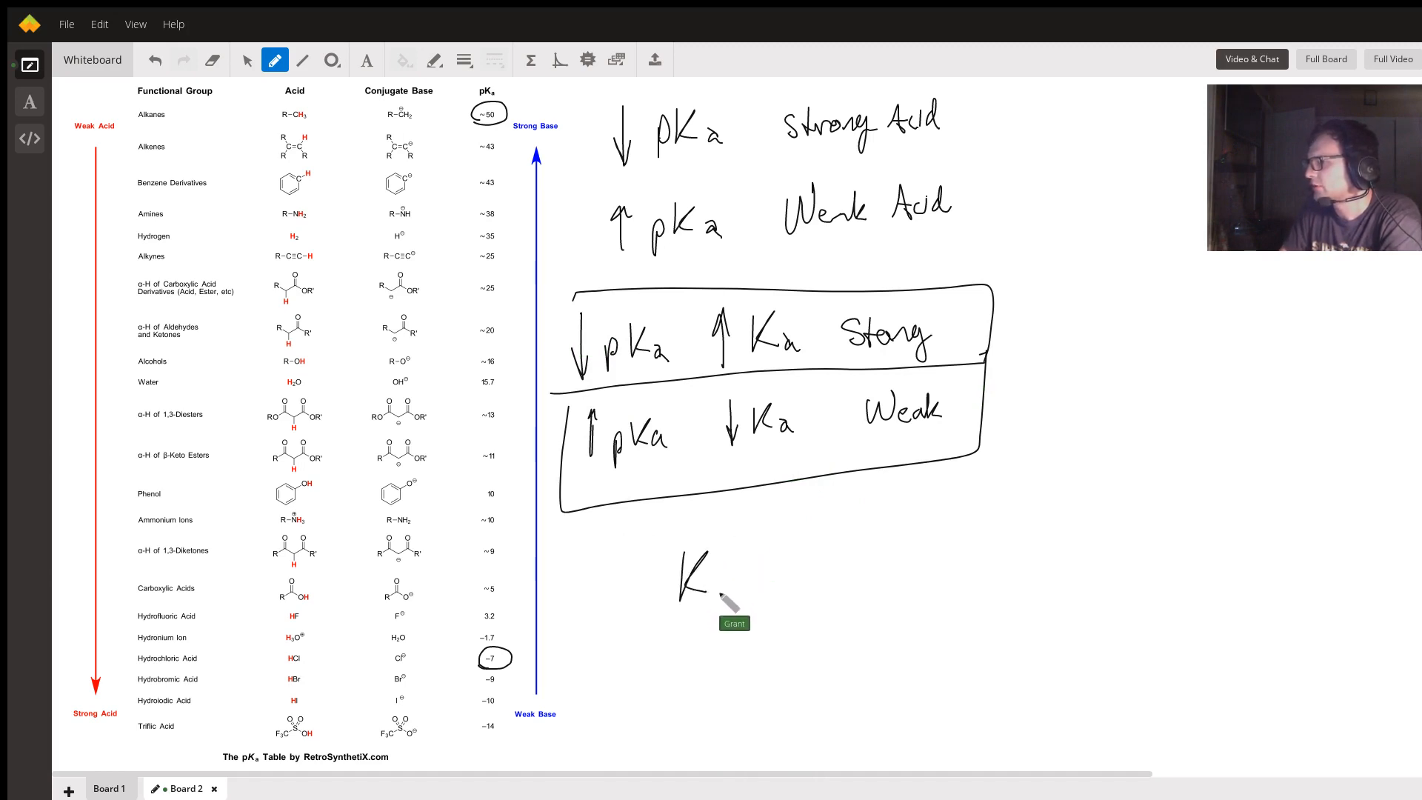
Write Ka = [products]^x / [reactants]^y beneath the boxes.
drag(689, 581, 781, 567)
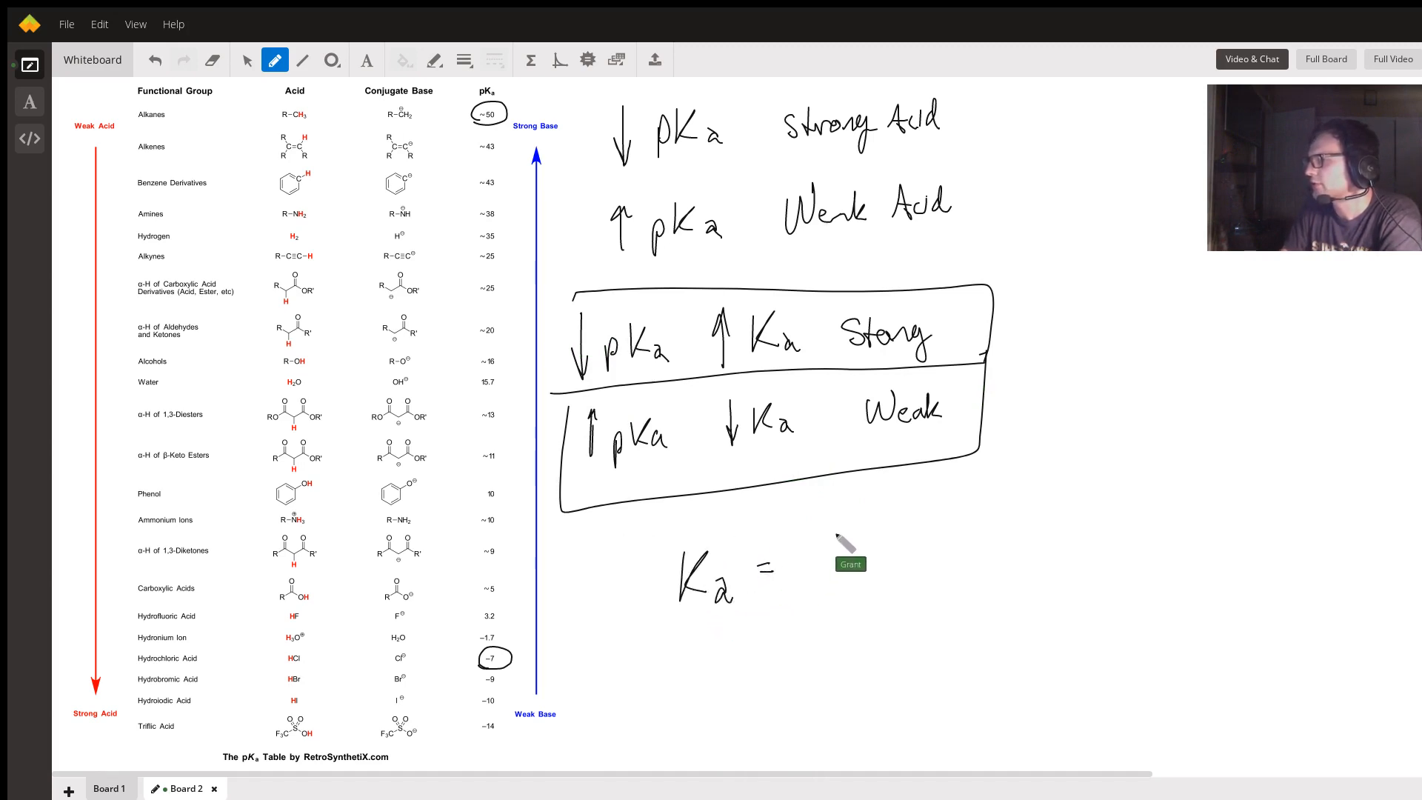
drag(803, 535, 880, 553)
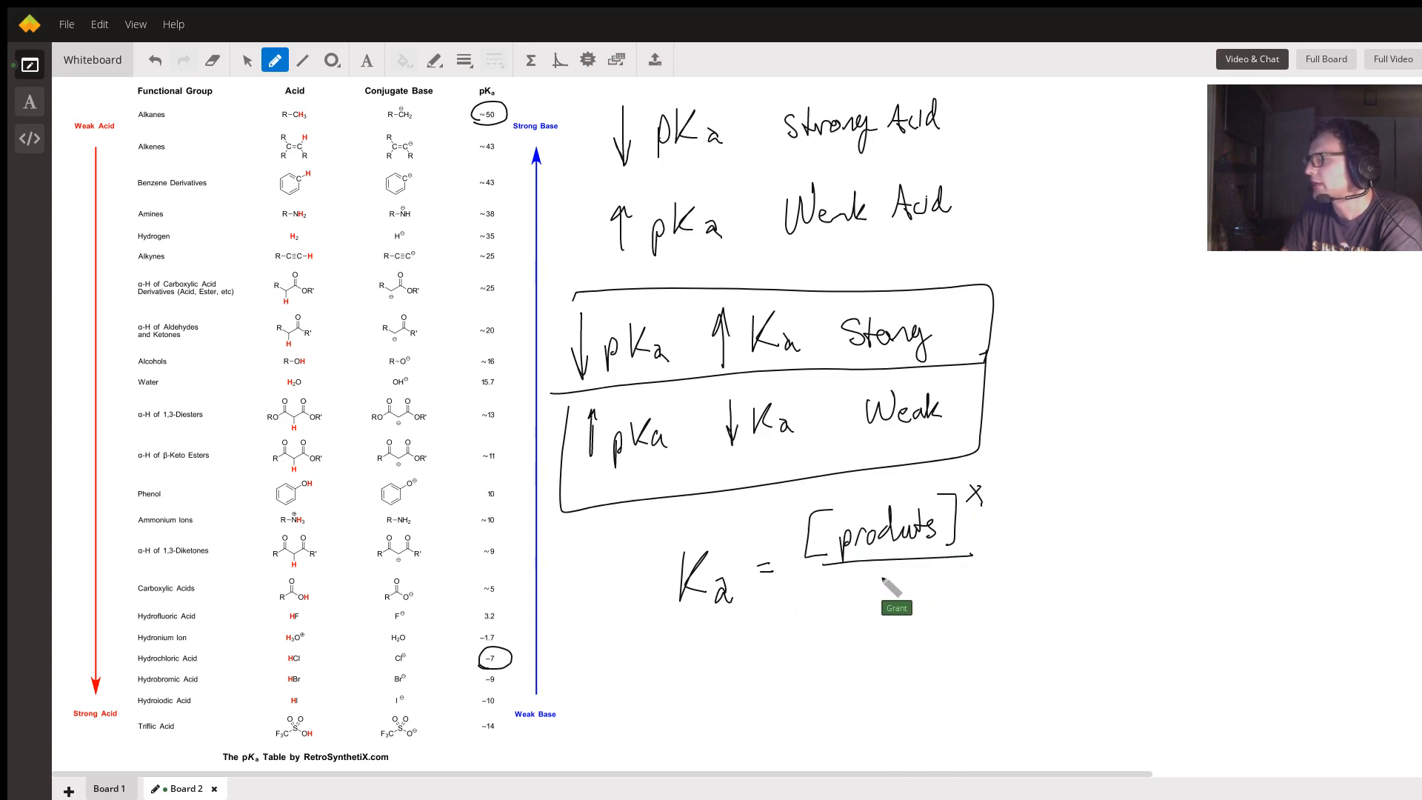
drag(843, 580, 825, 616)
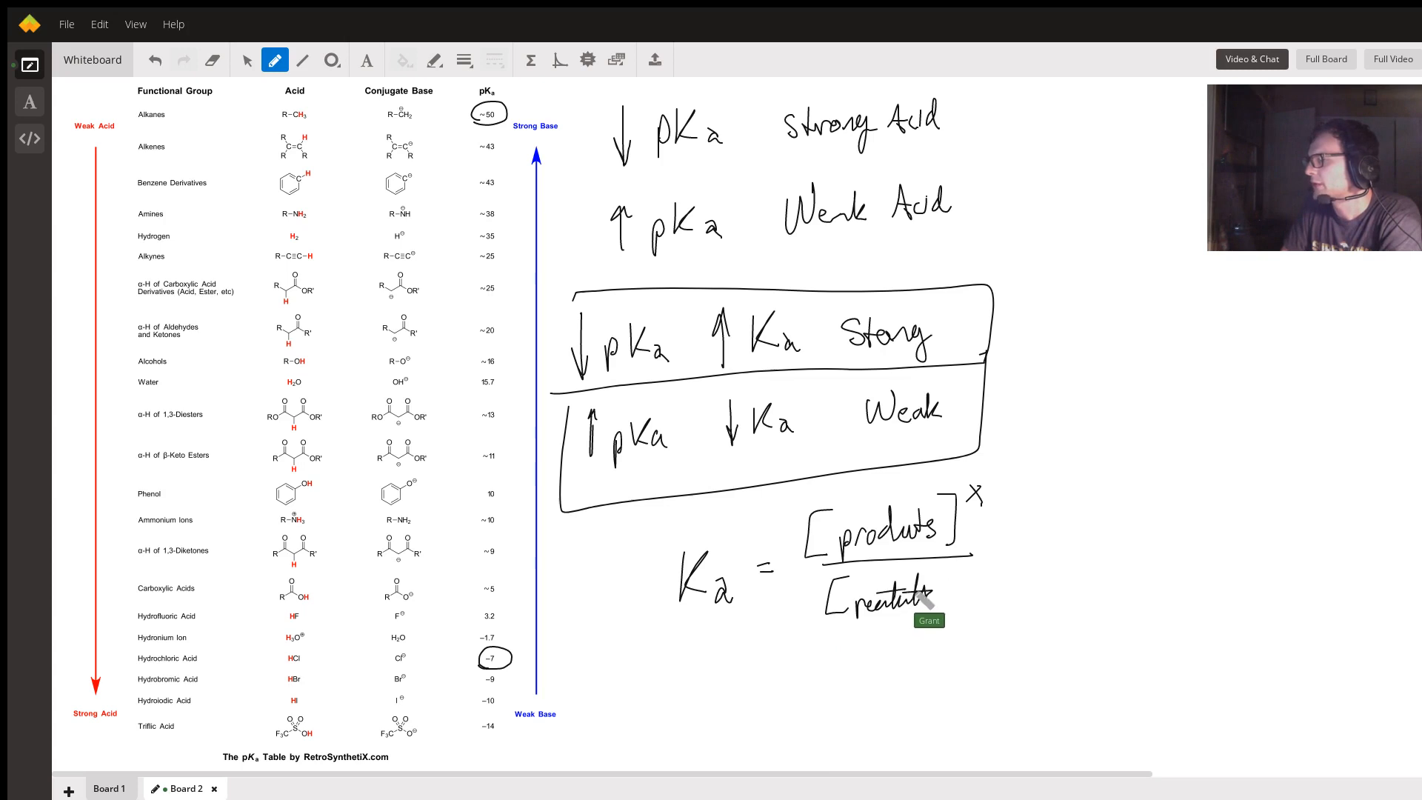
drag(925, 598, 974, 589)
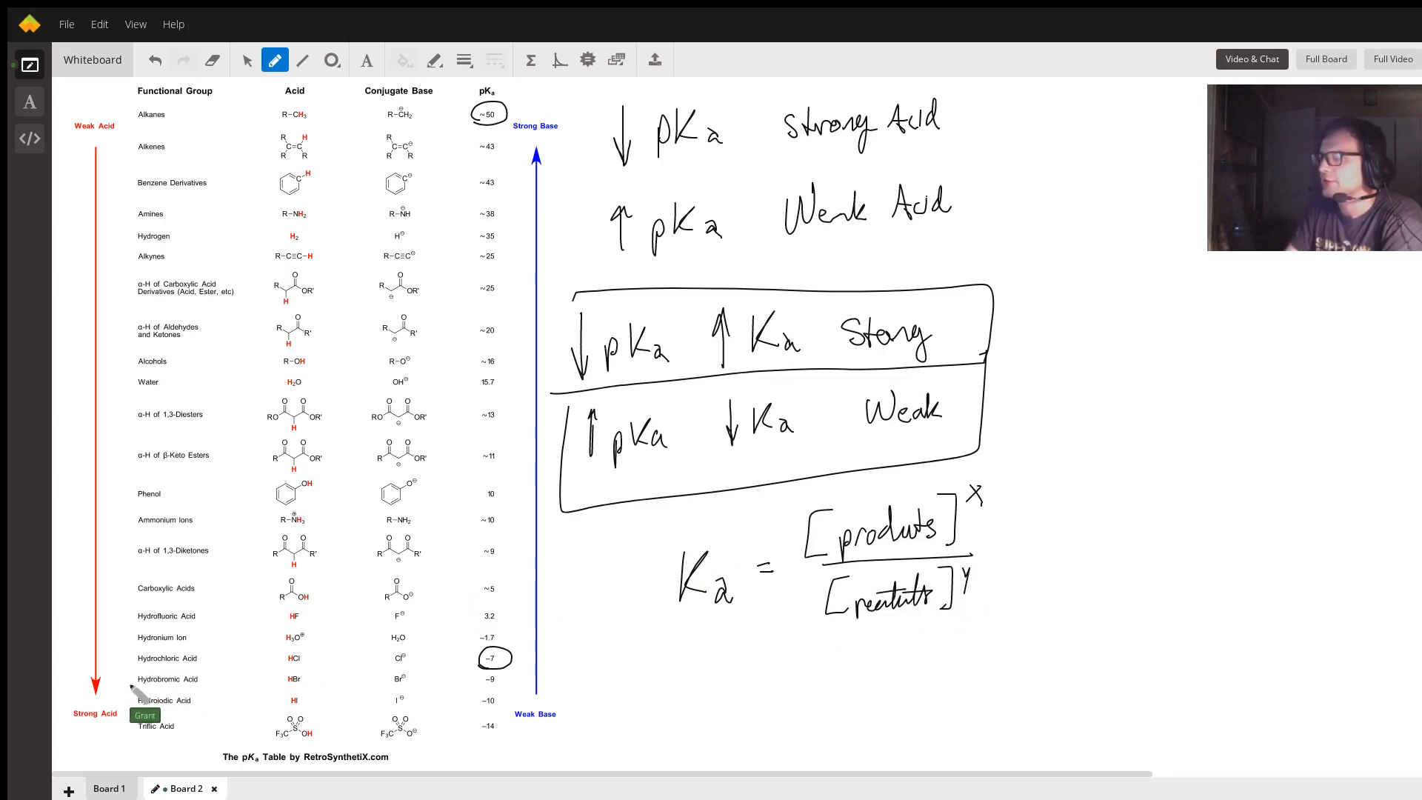
Add Board 3 and draw pH-vs-t axes with an arrow at the curve's midpoint.
click(68, 789)
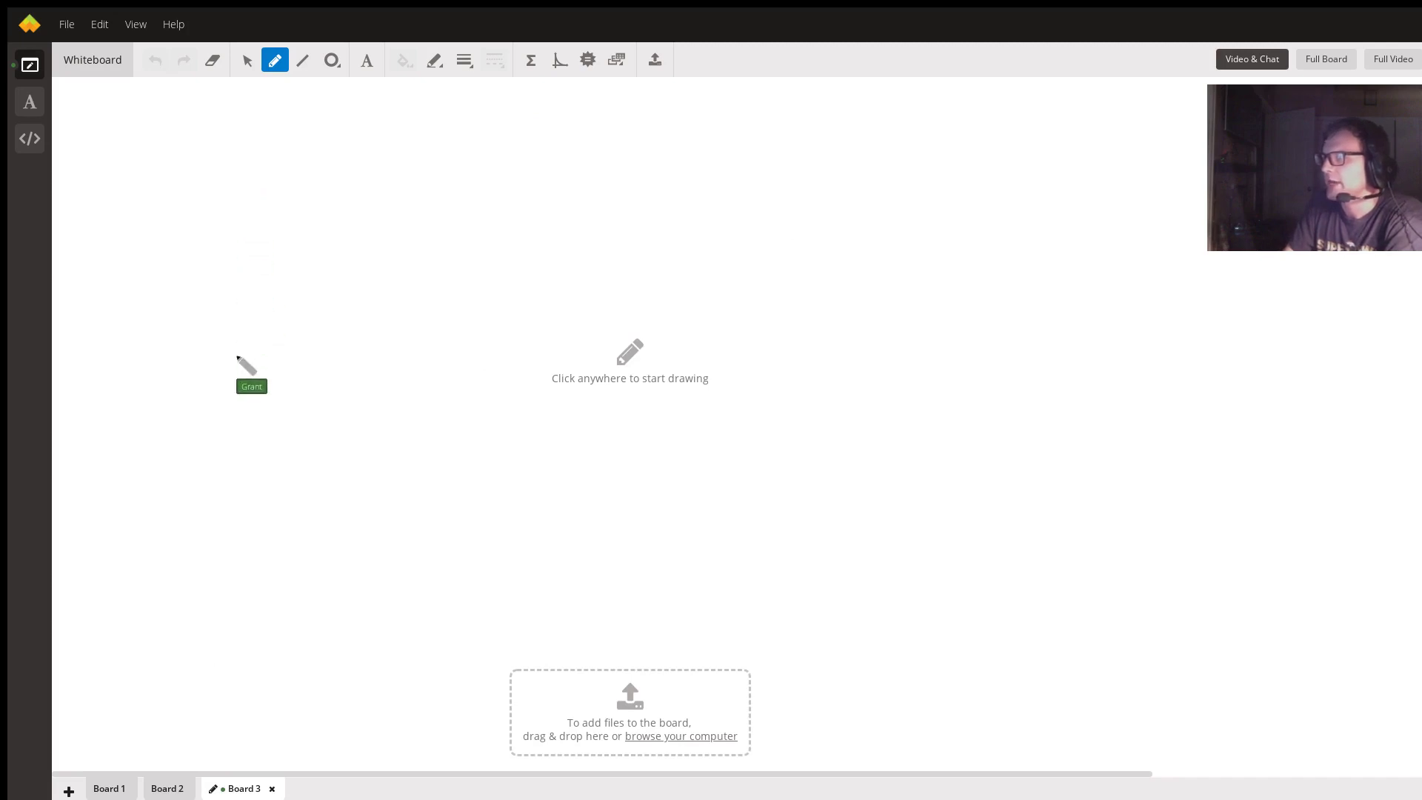
drag(238, 145, 688, 390)
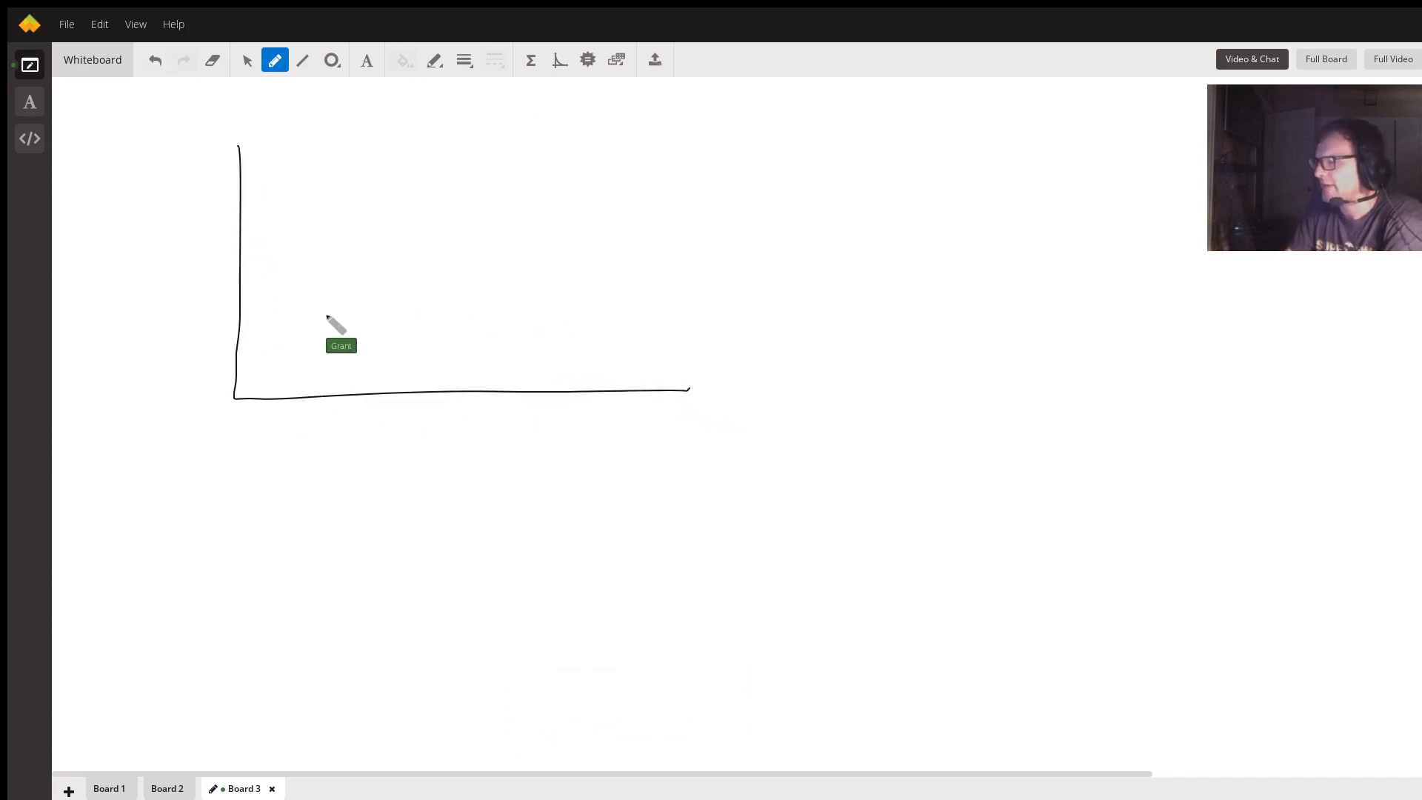
mouse_move(151, 282)
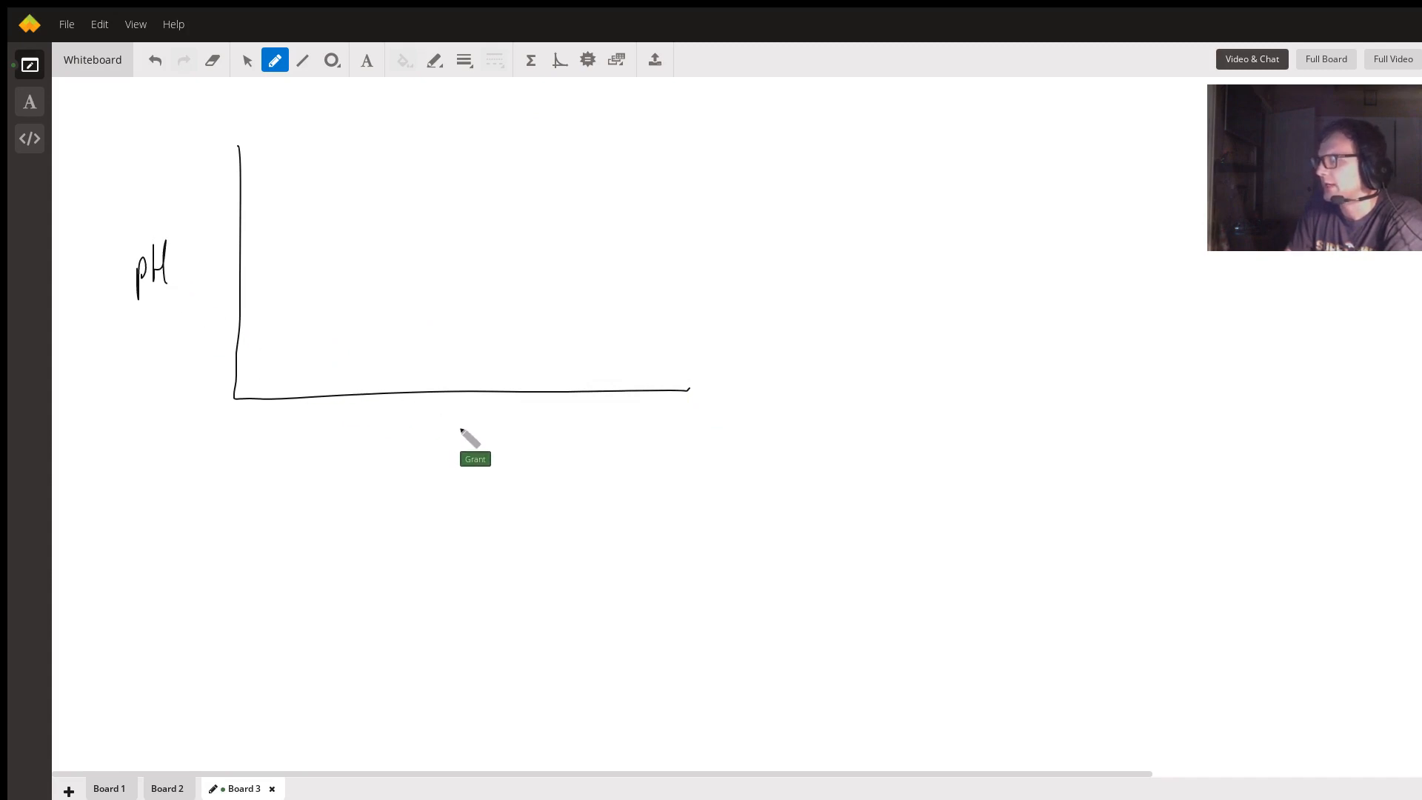
drag(458, 427, 469, 445)
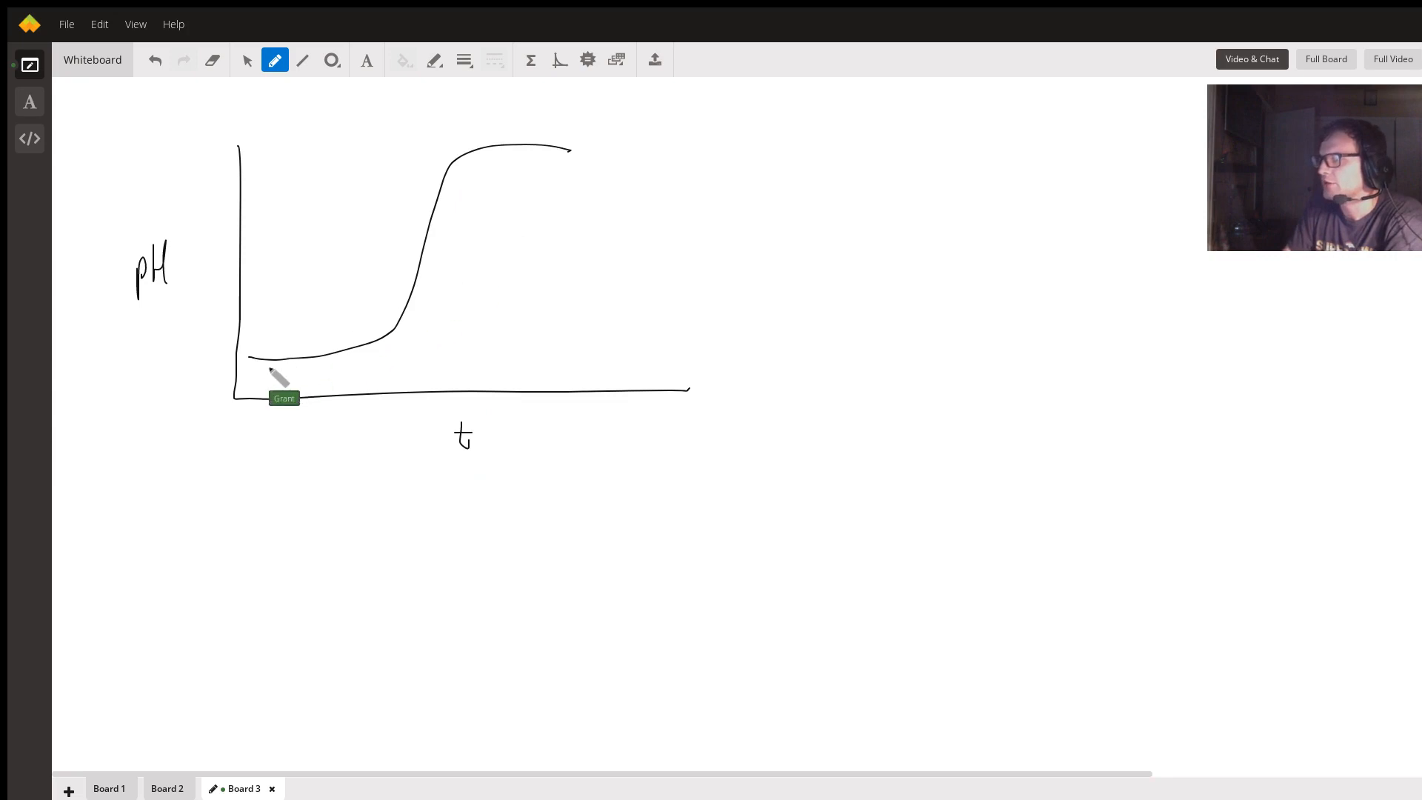
mouse_move(432, 280)
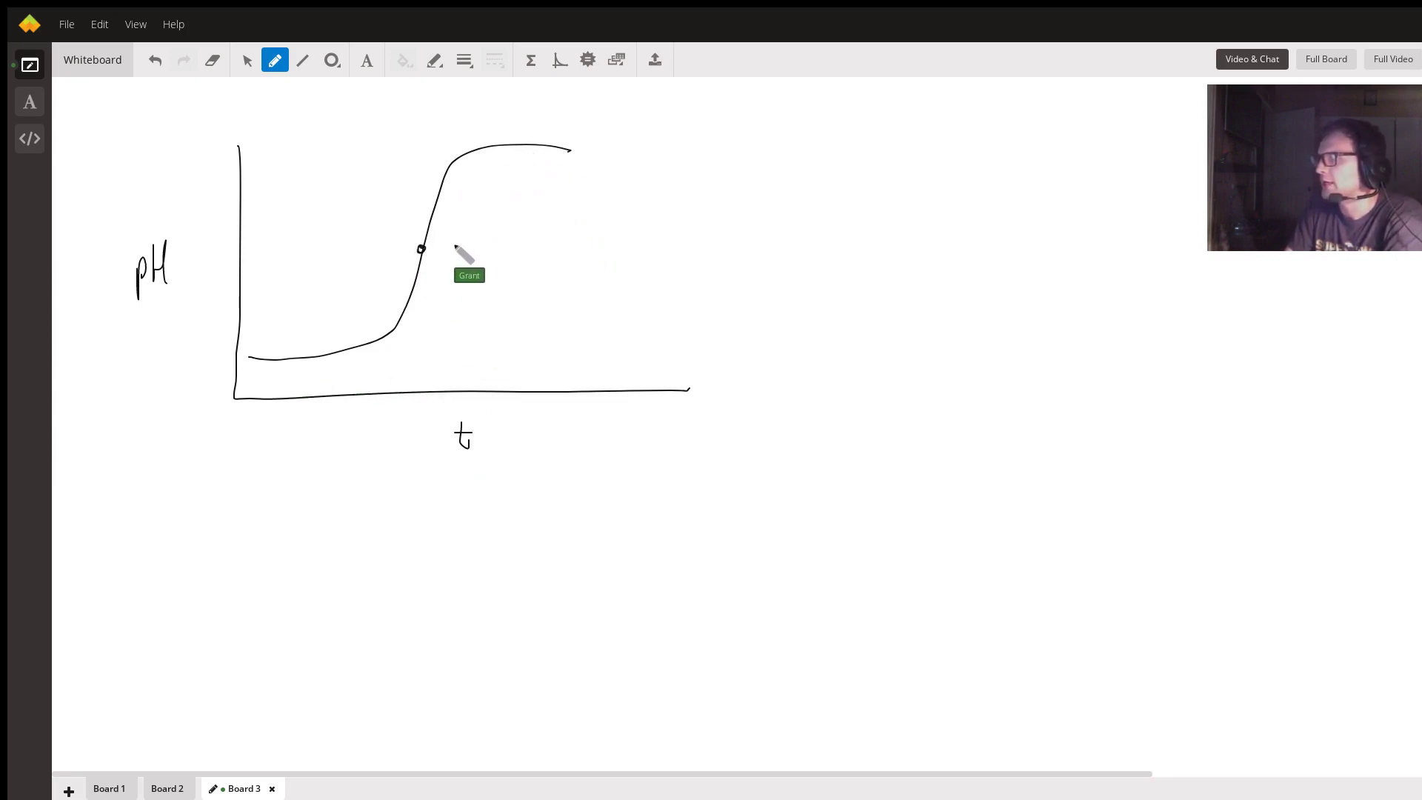
drag(480, 240, 449, 244)
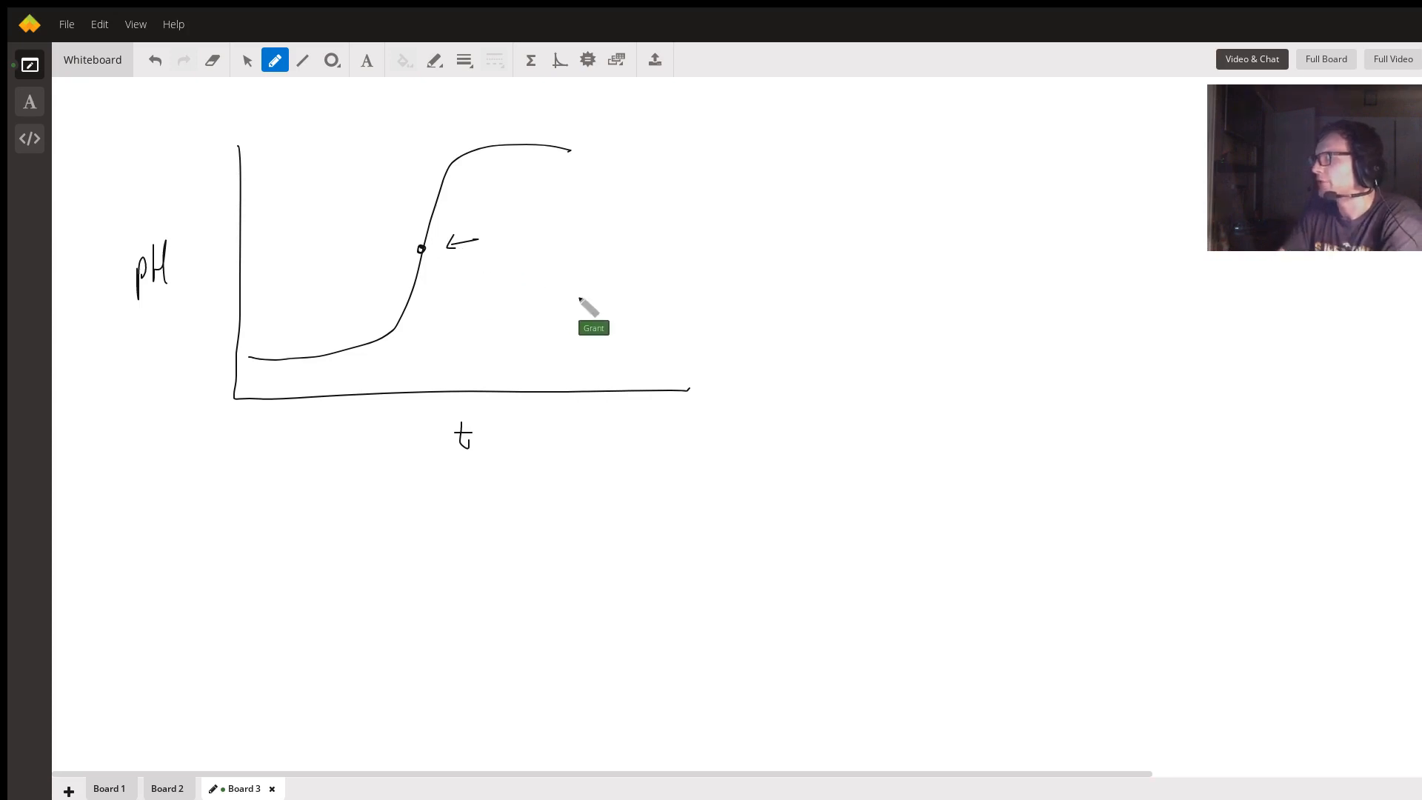
mouse_move(510, 249)
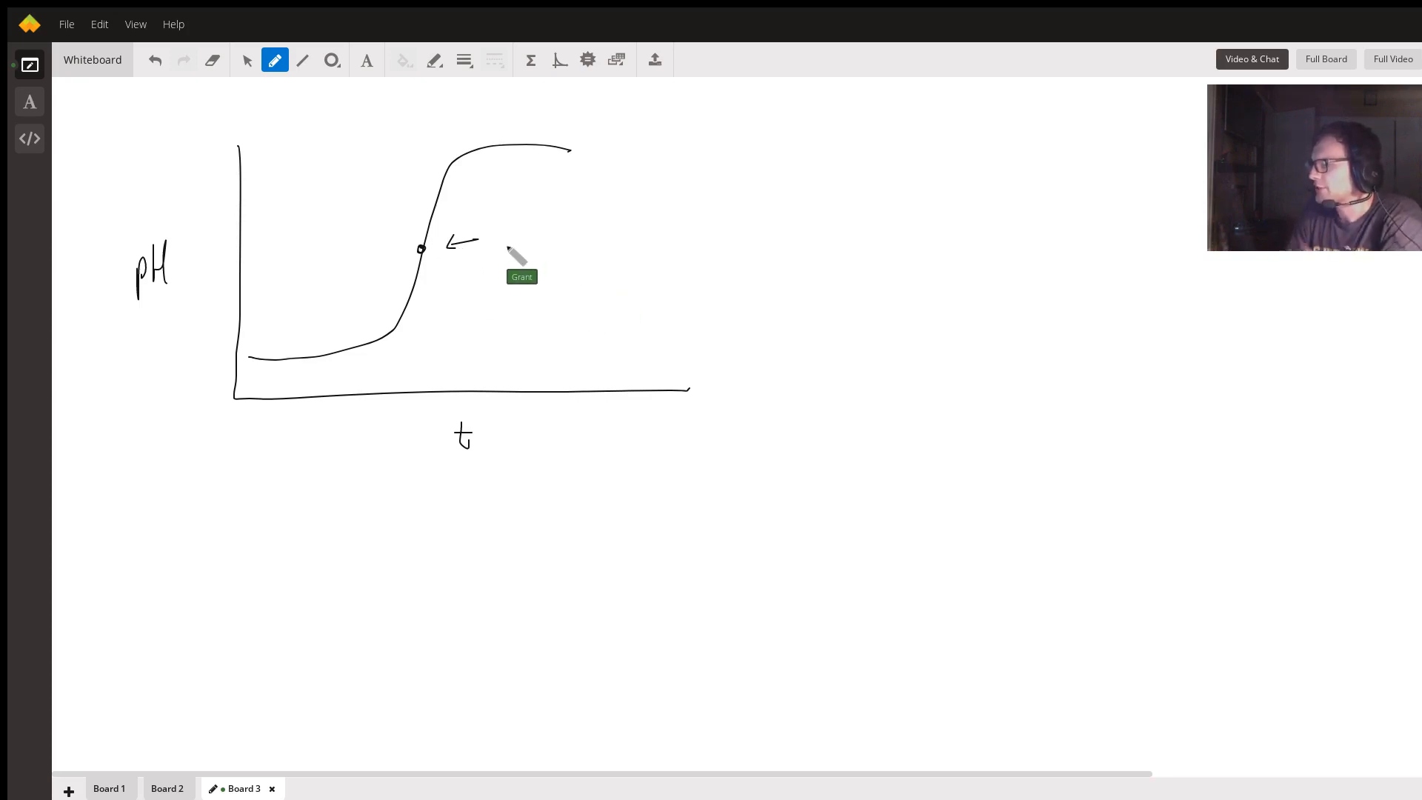
mouse_move(536, 245)
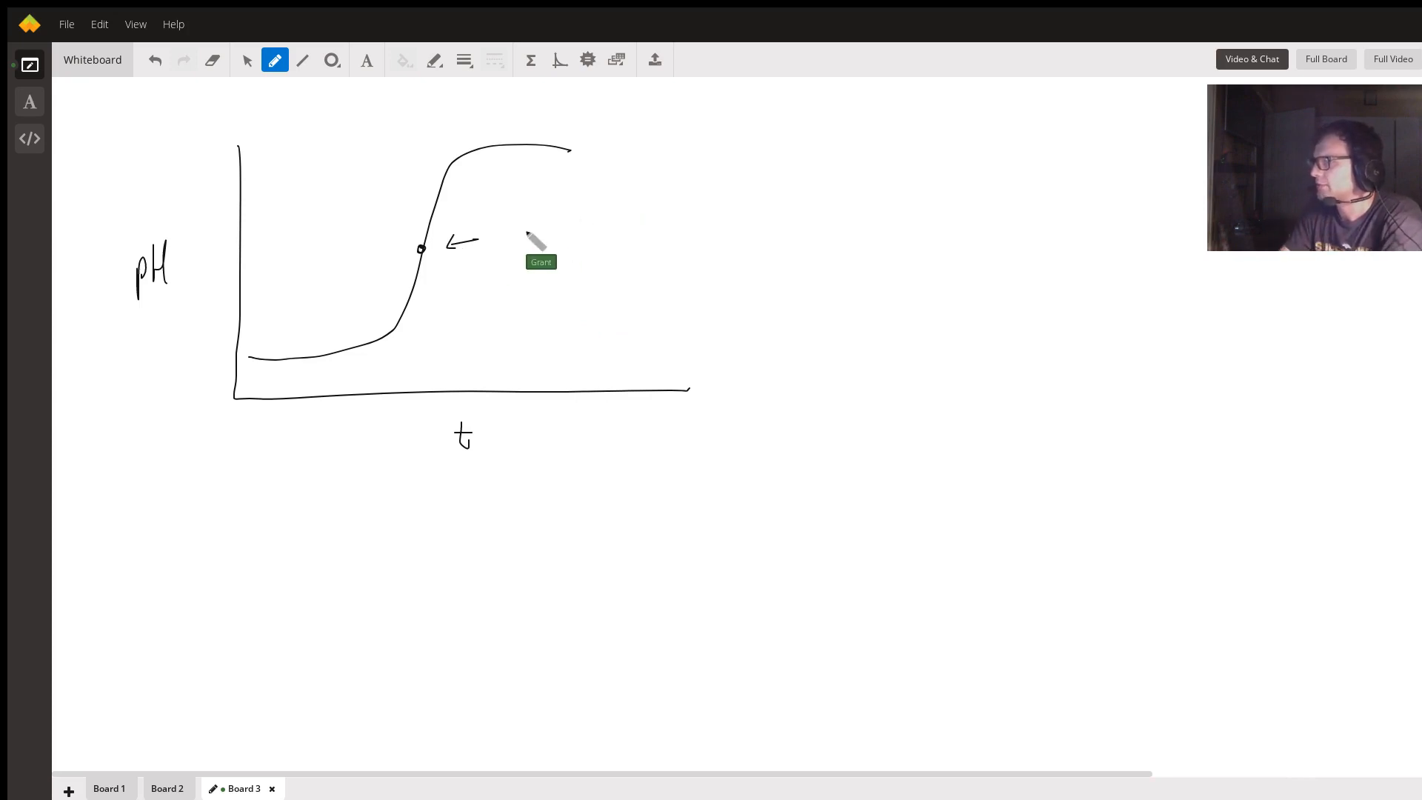
Label the curve's midpoint [H+] = [OH-] beside the arrow.
drag(513, 244, 539, 227)
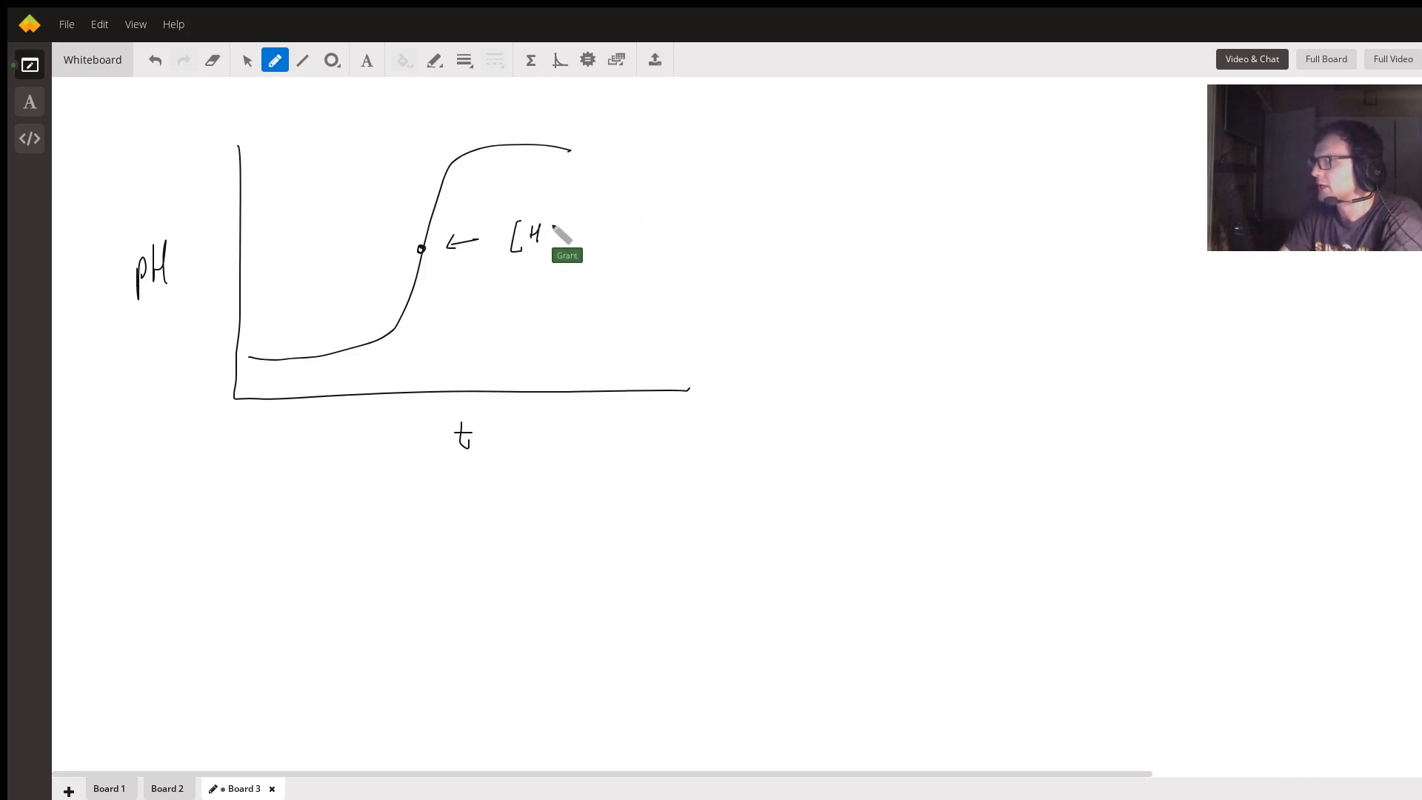
drag(542, 227, 567, 234)
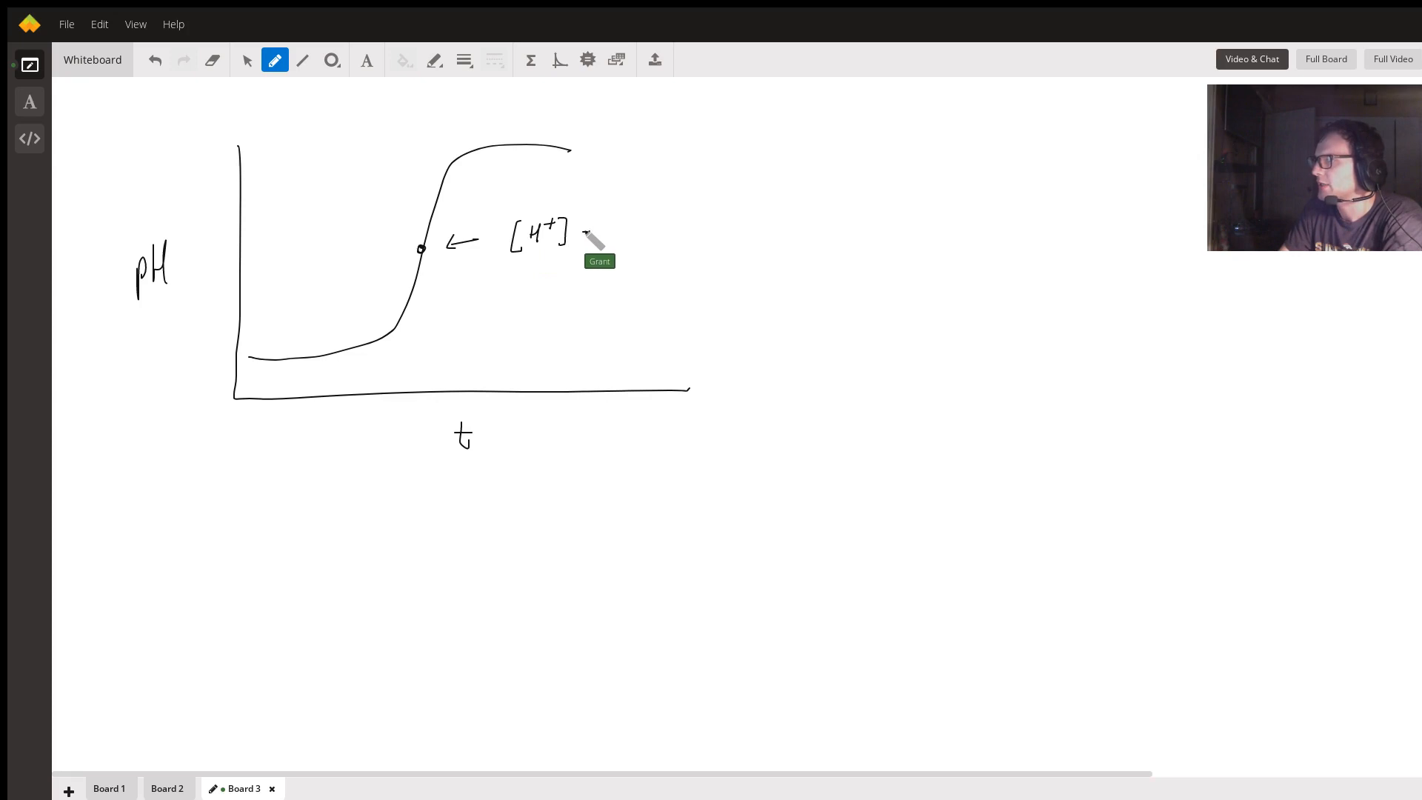
drag(583, 231, 620, 231)
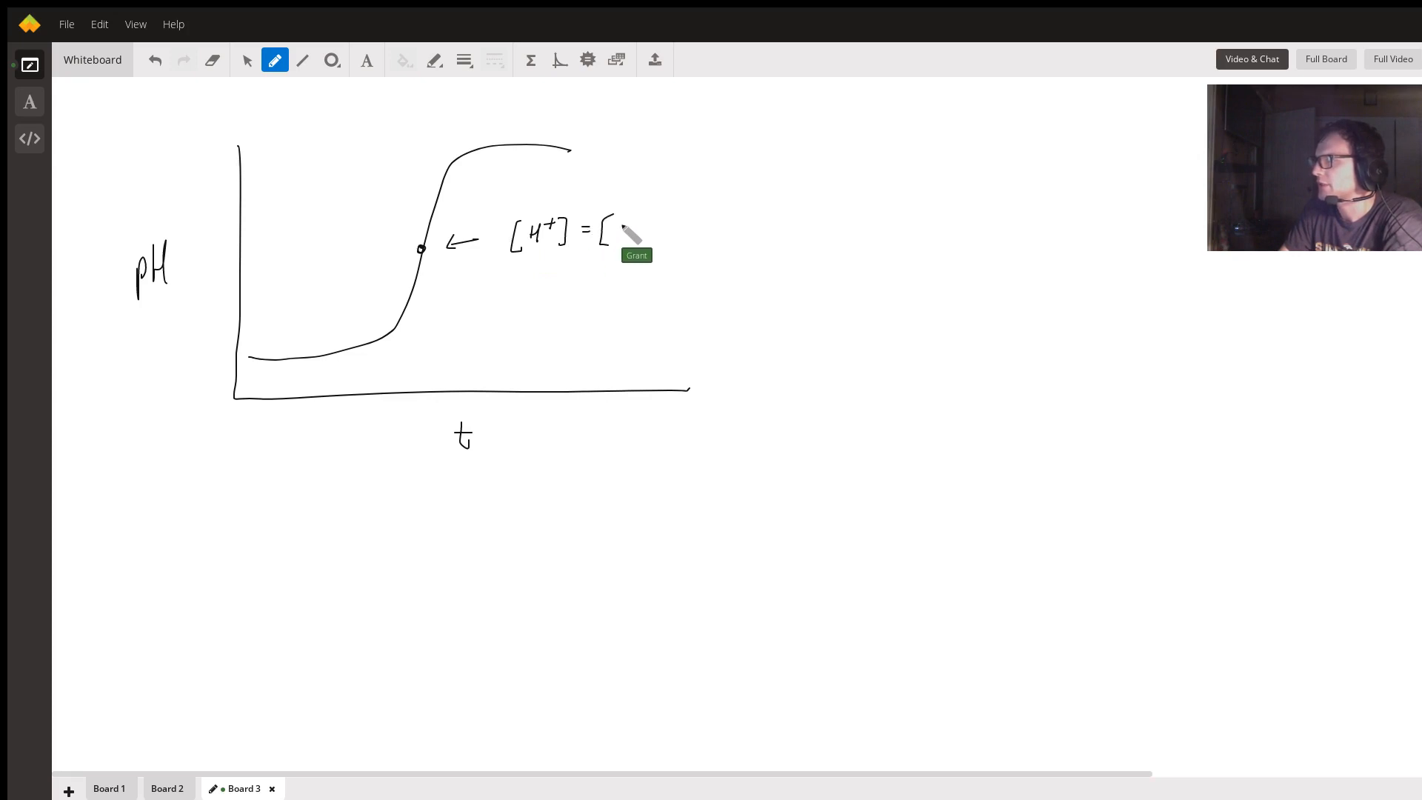
drag(611, 229, 644, 230)
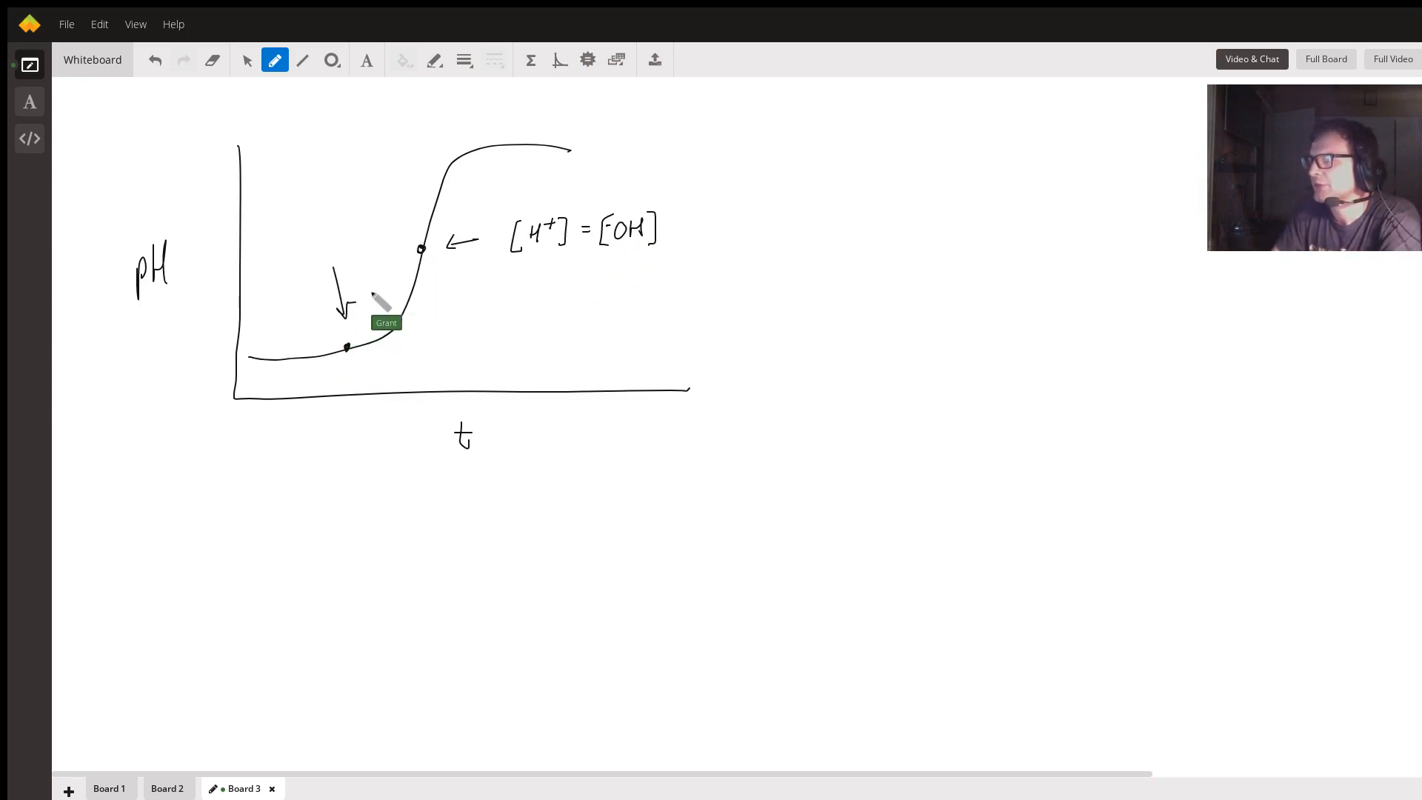
mouse_move(250, 389)
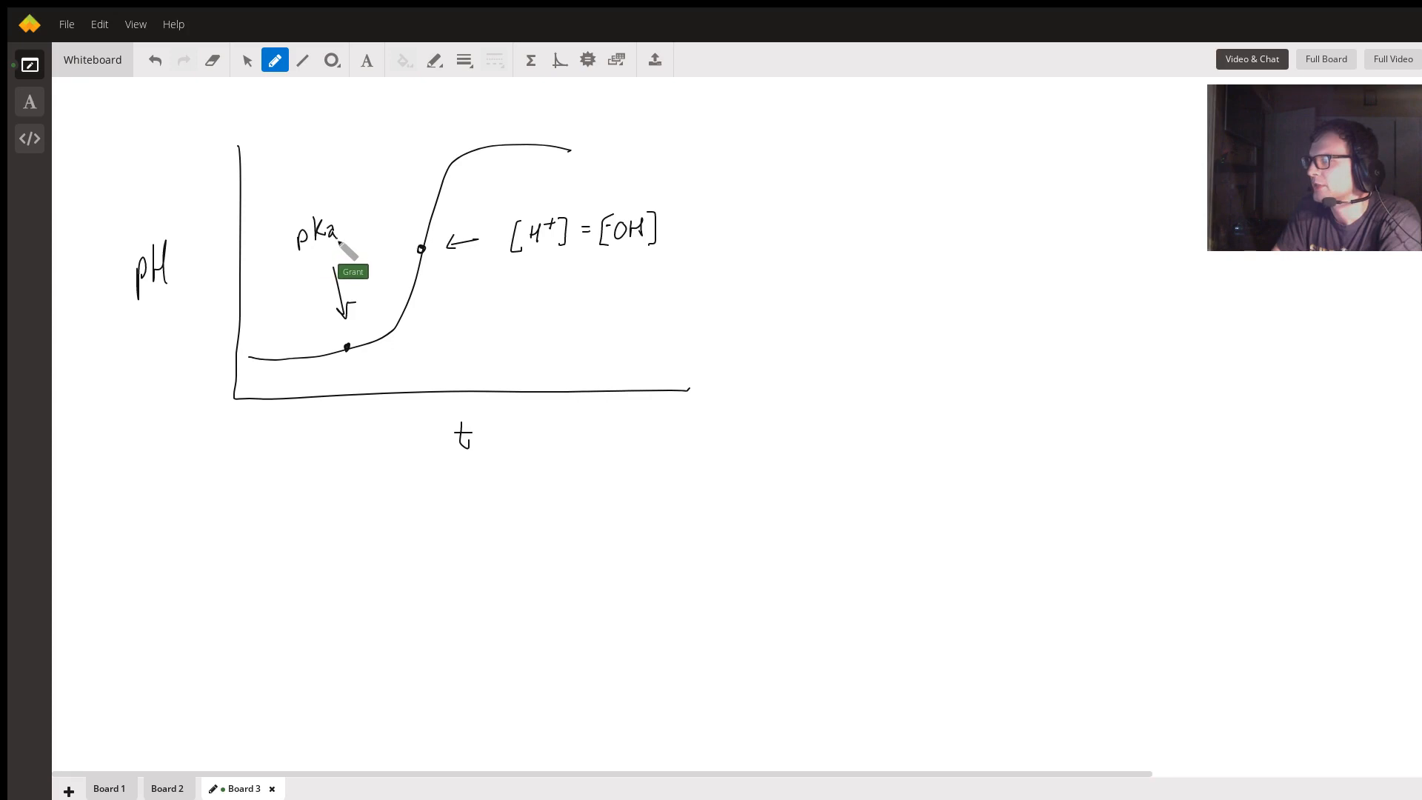
mouse_move(382, 278)
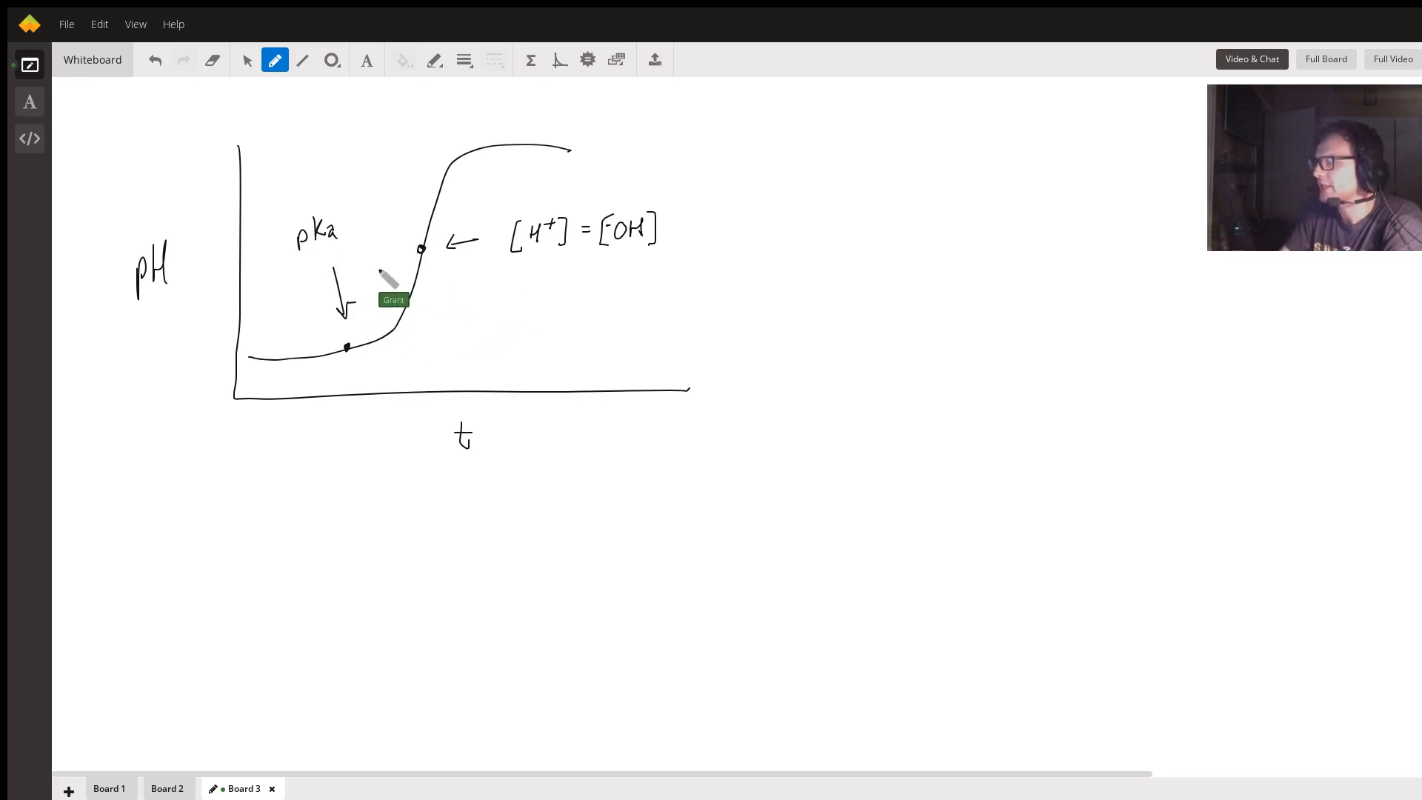
mouse_move(668, 427)
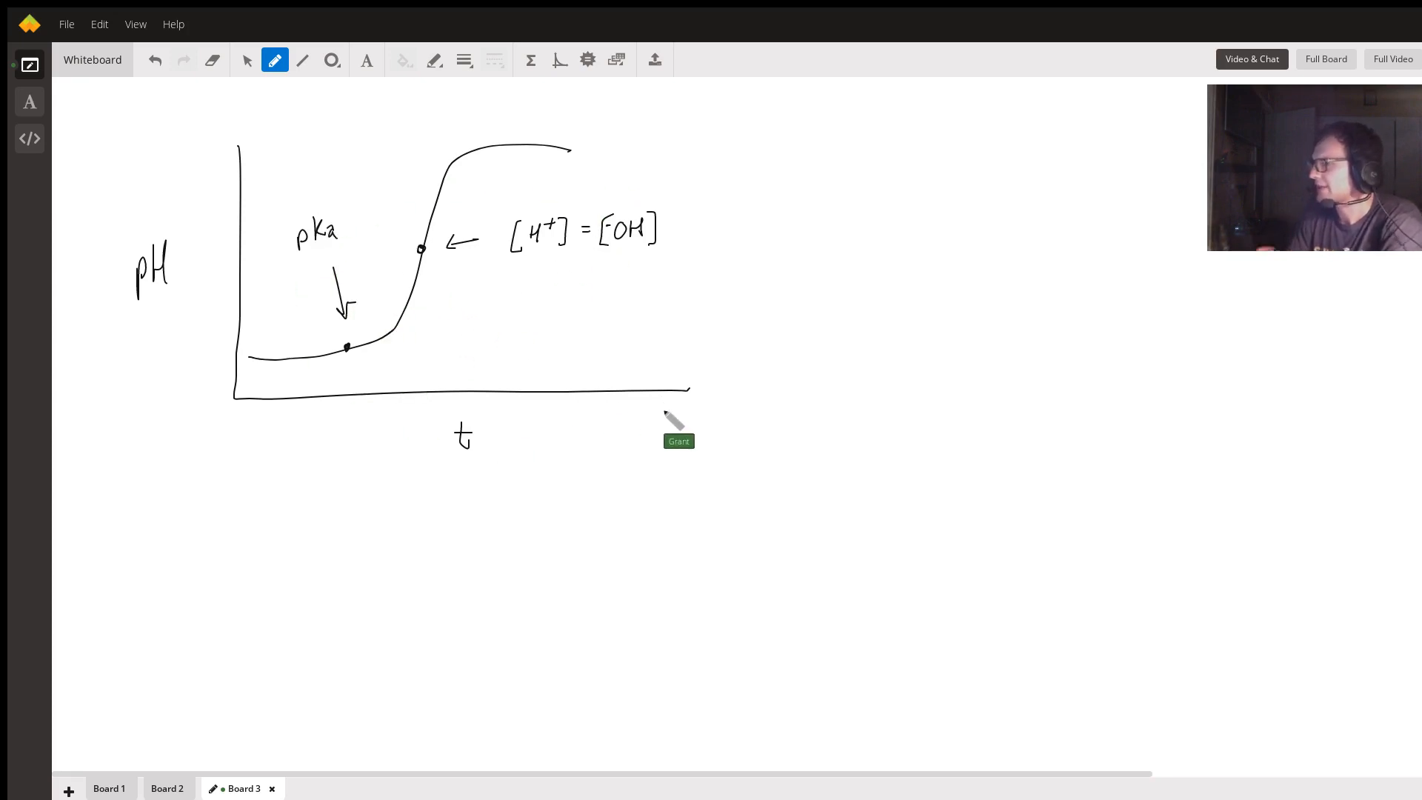
mouse_move(300, 619)
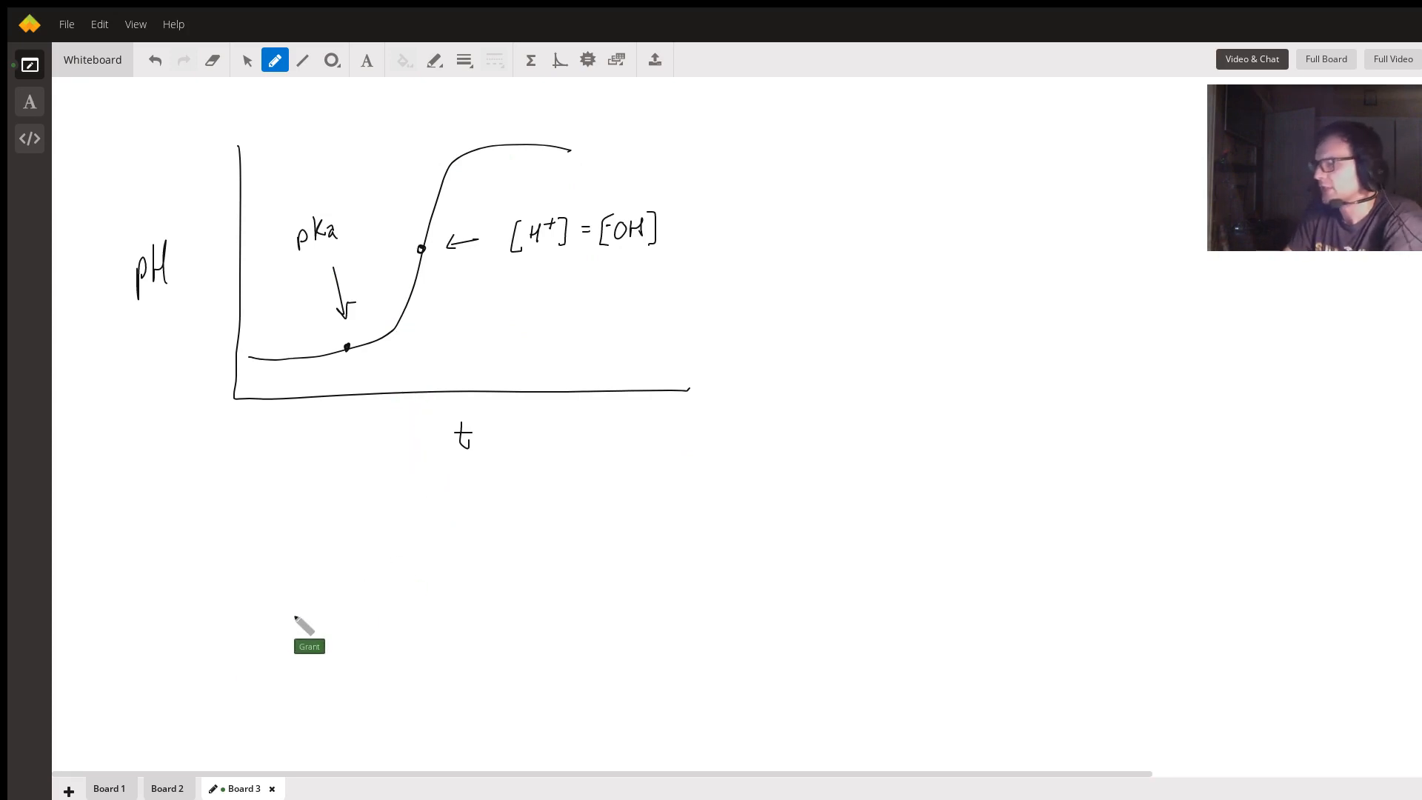
mouse_move(587, 121)
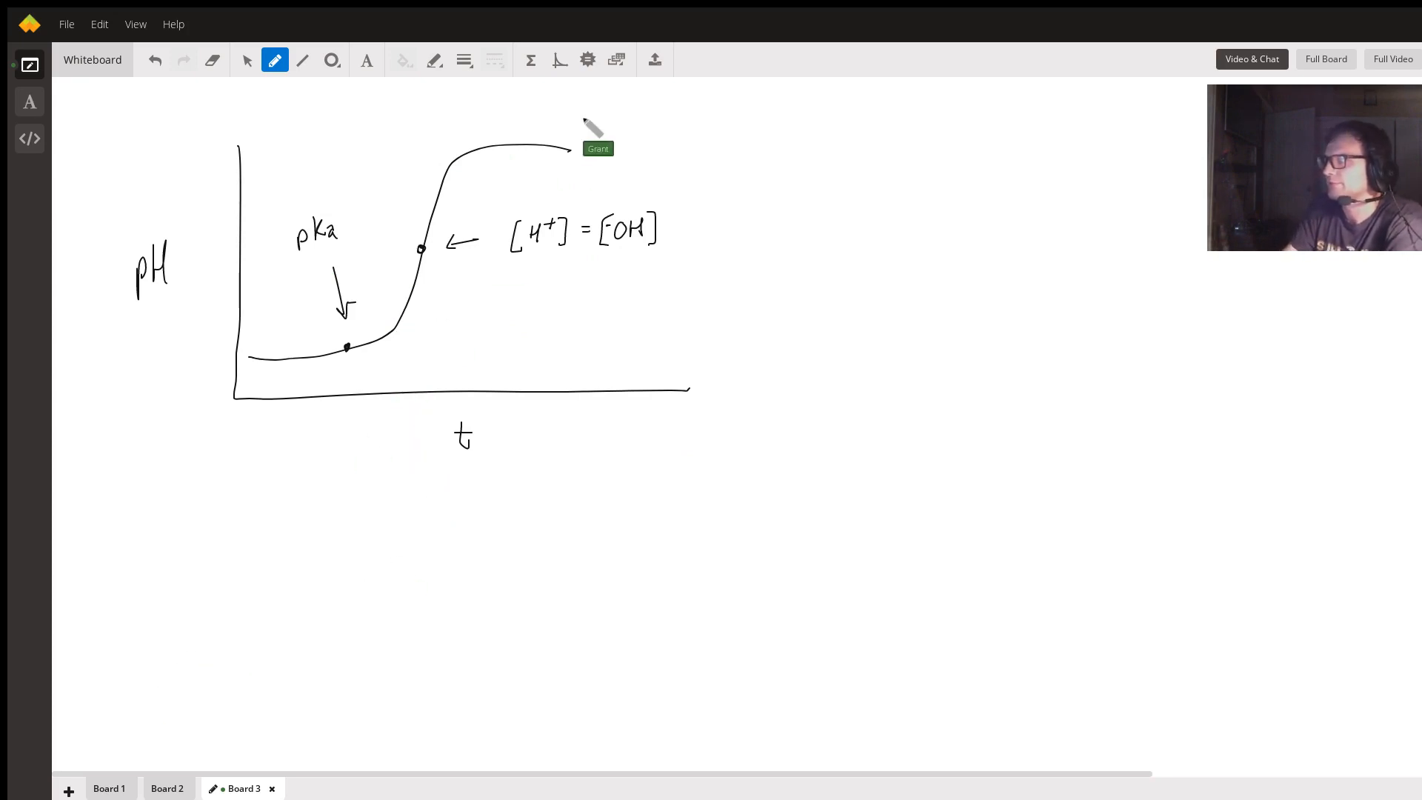
Return through Board 2 to Board 1's pKa notes.
click(169, 788)
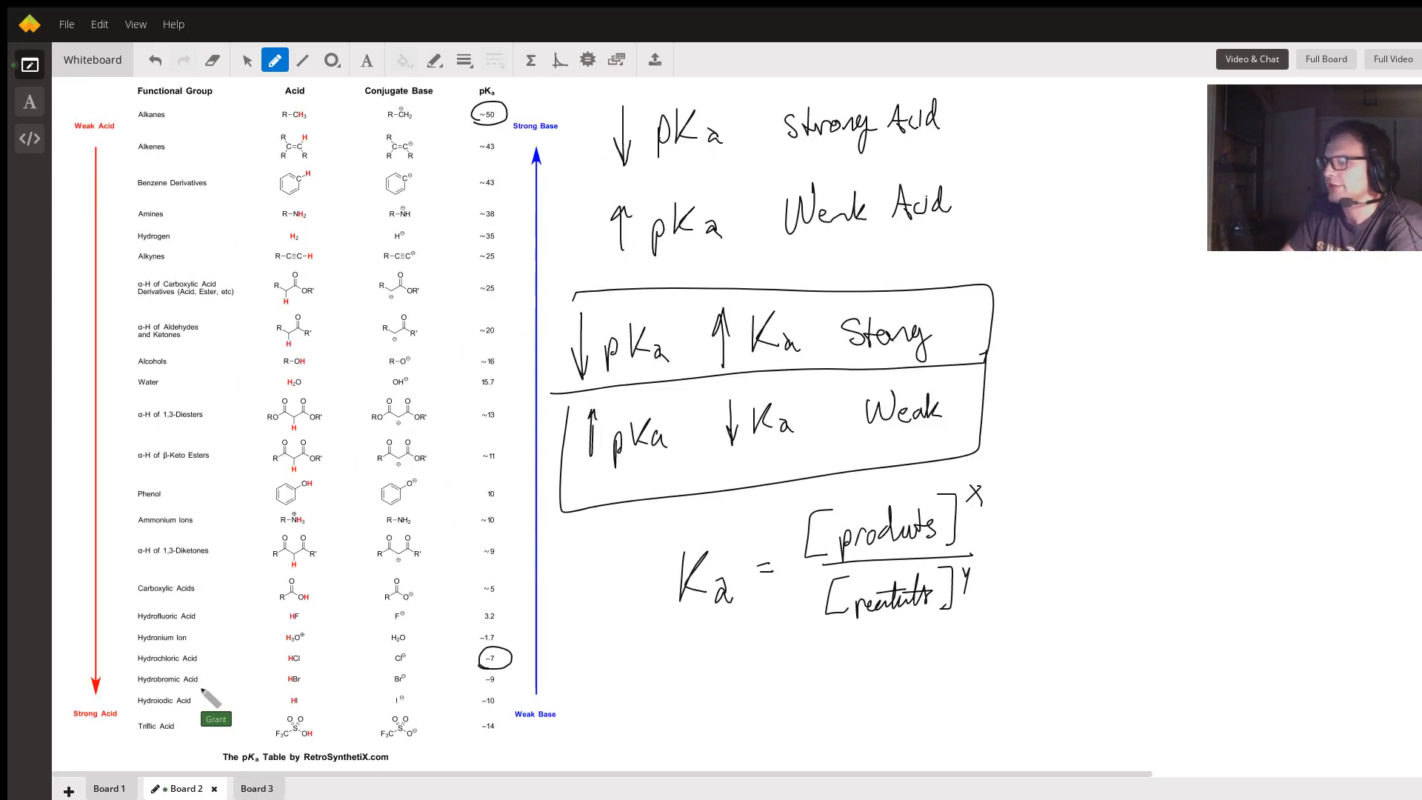
click(125, 788)
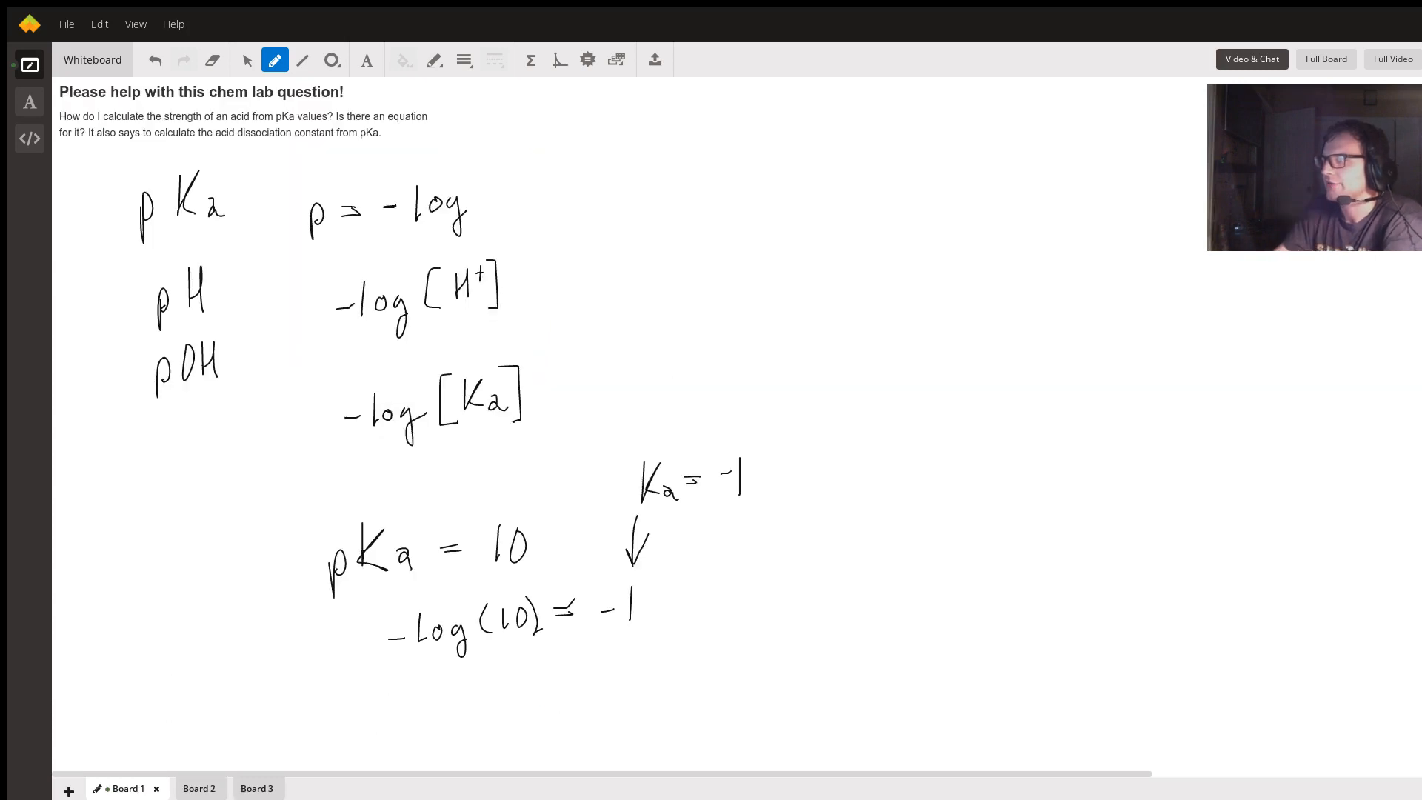